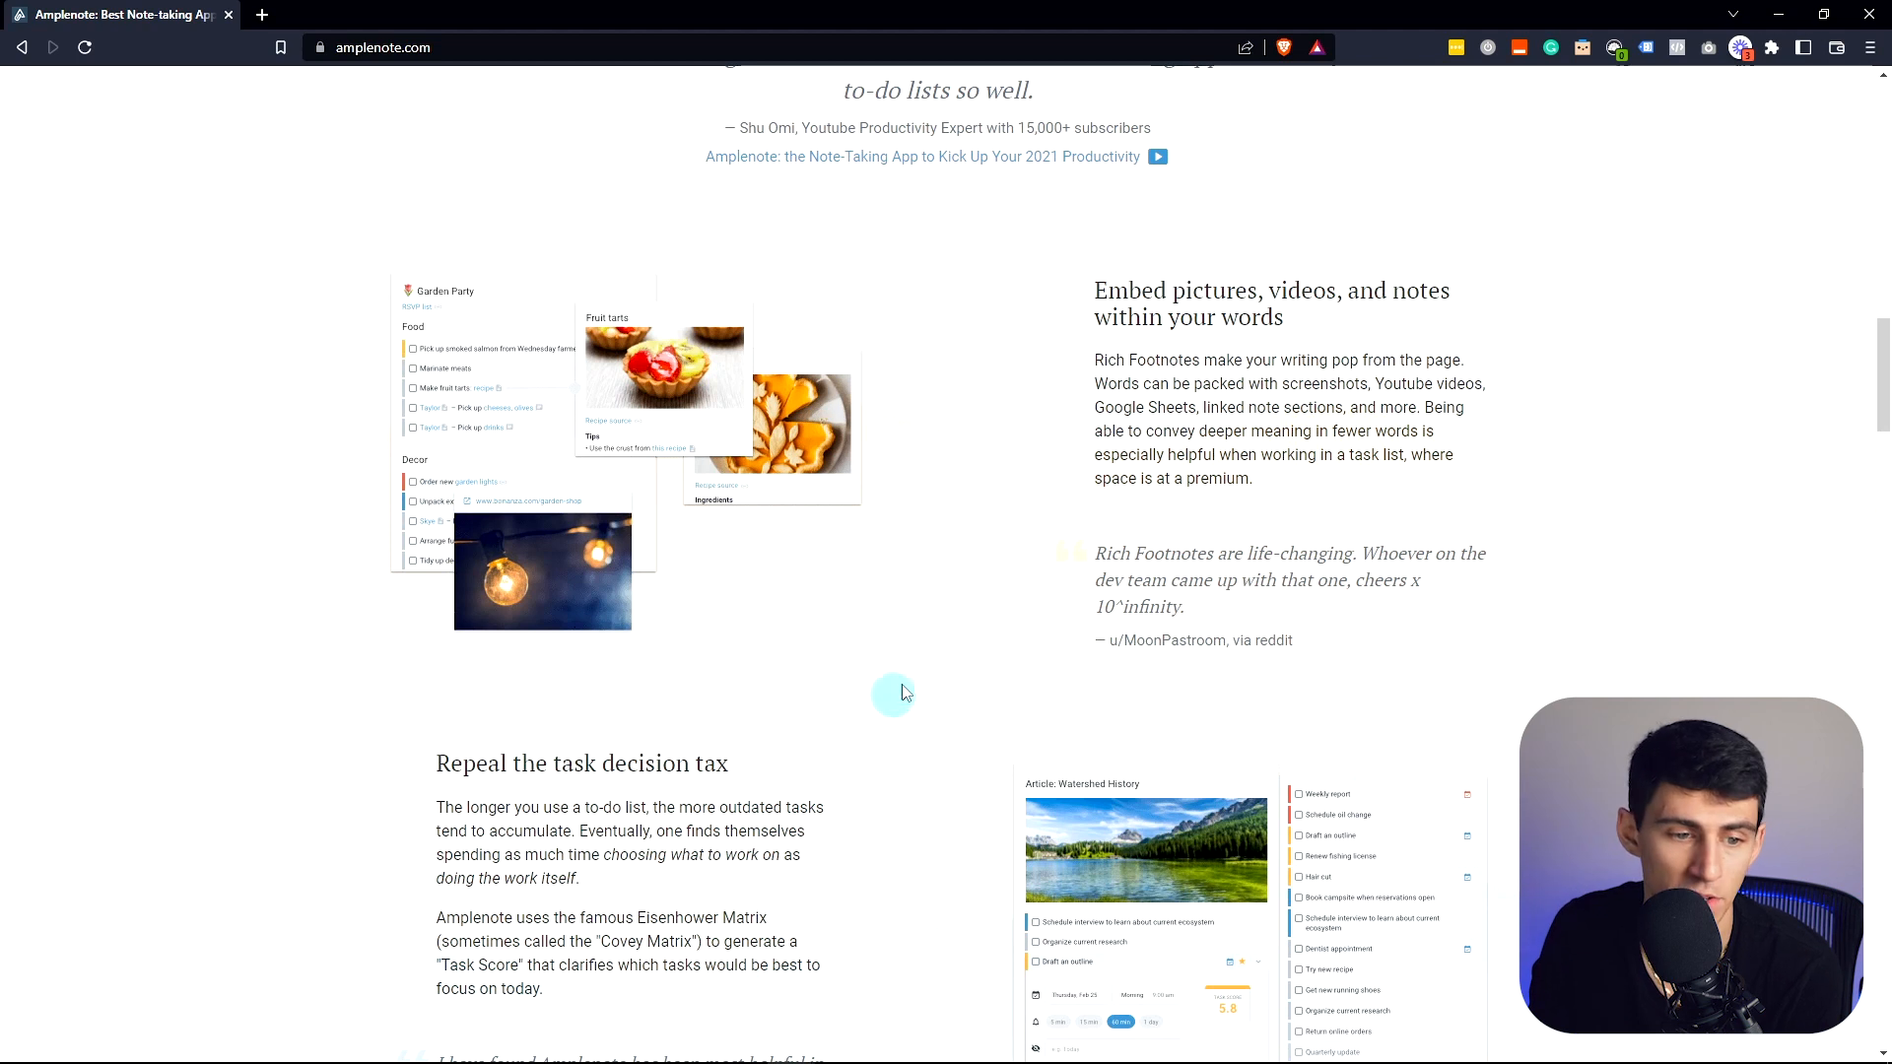
Step: Scroll the Amplenote feature page about rich footnotes
scroll("up", 3)
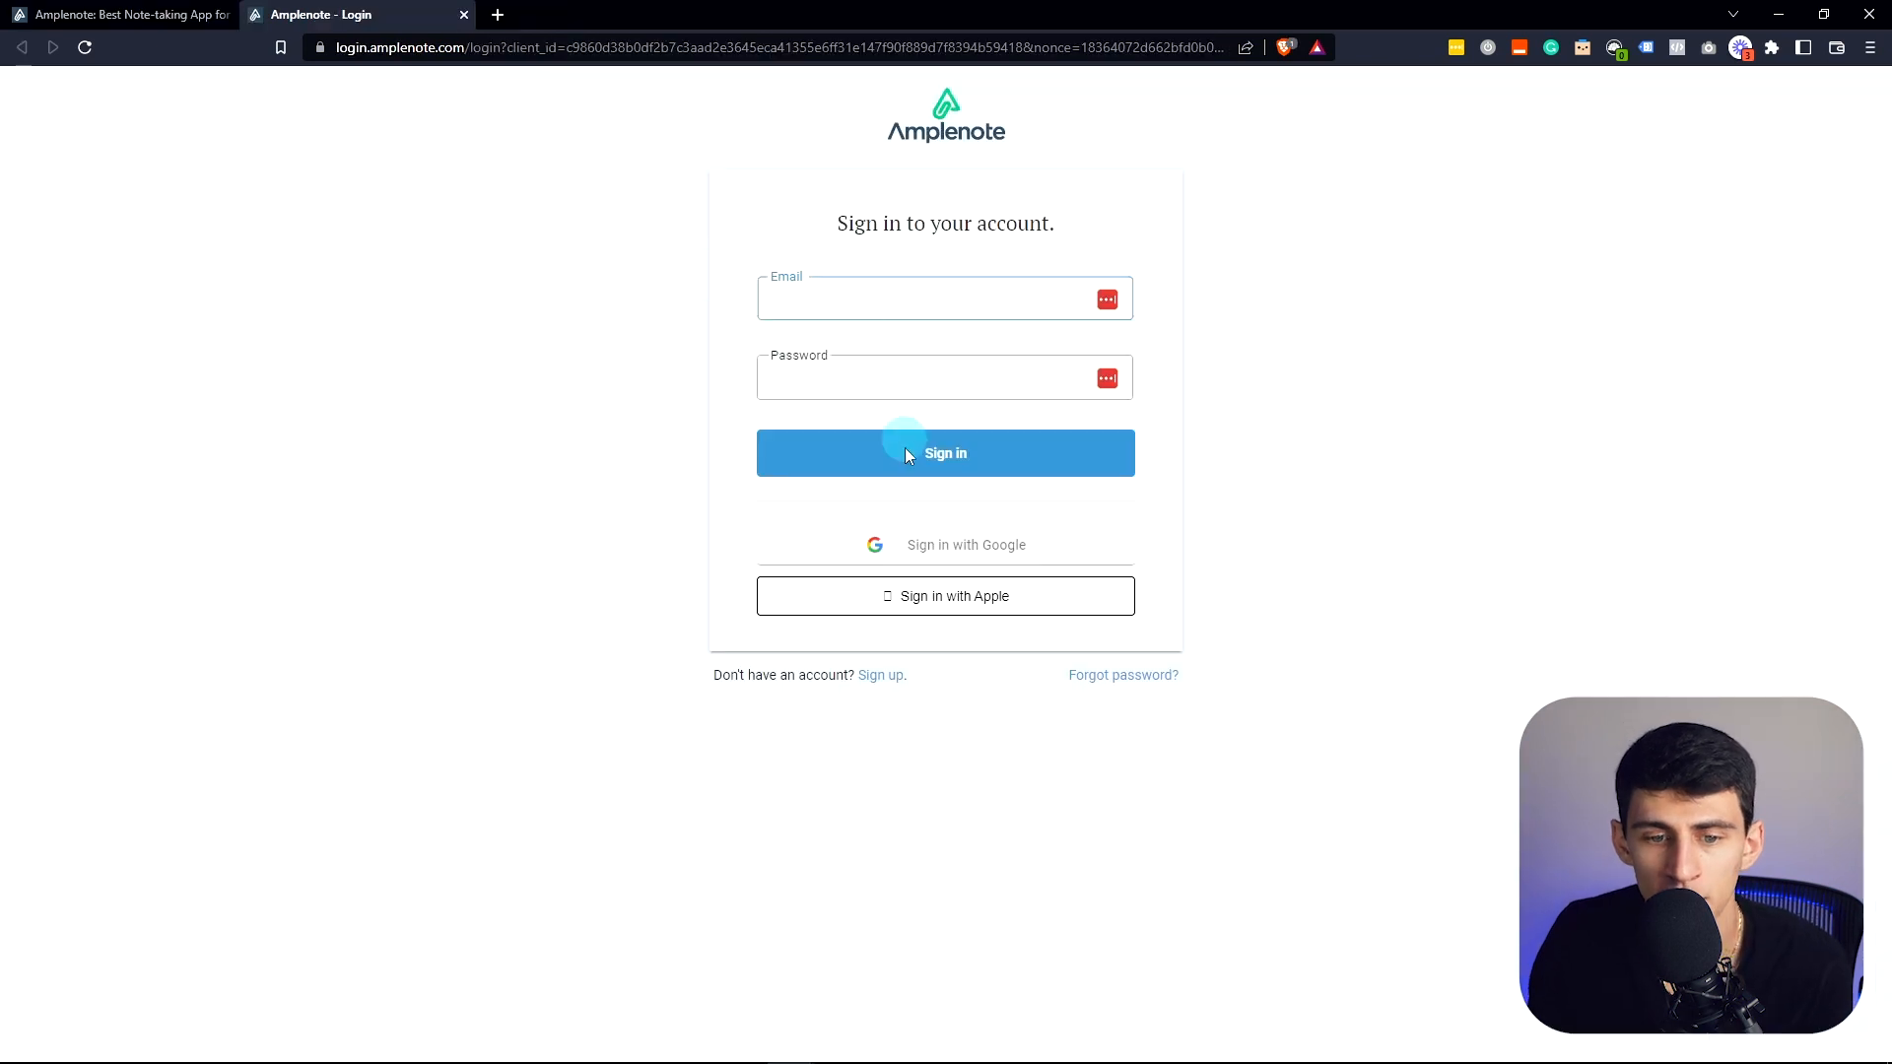
Step: Sign in to Amplenote and browse the jots, task list and all-notes list
left_click(946, 454)
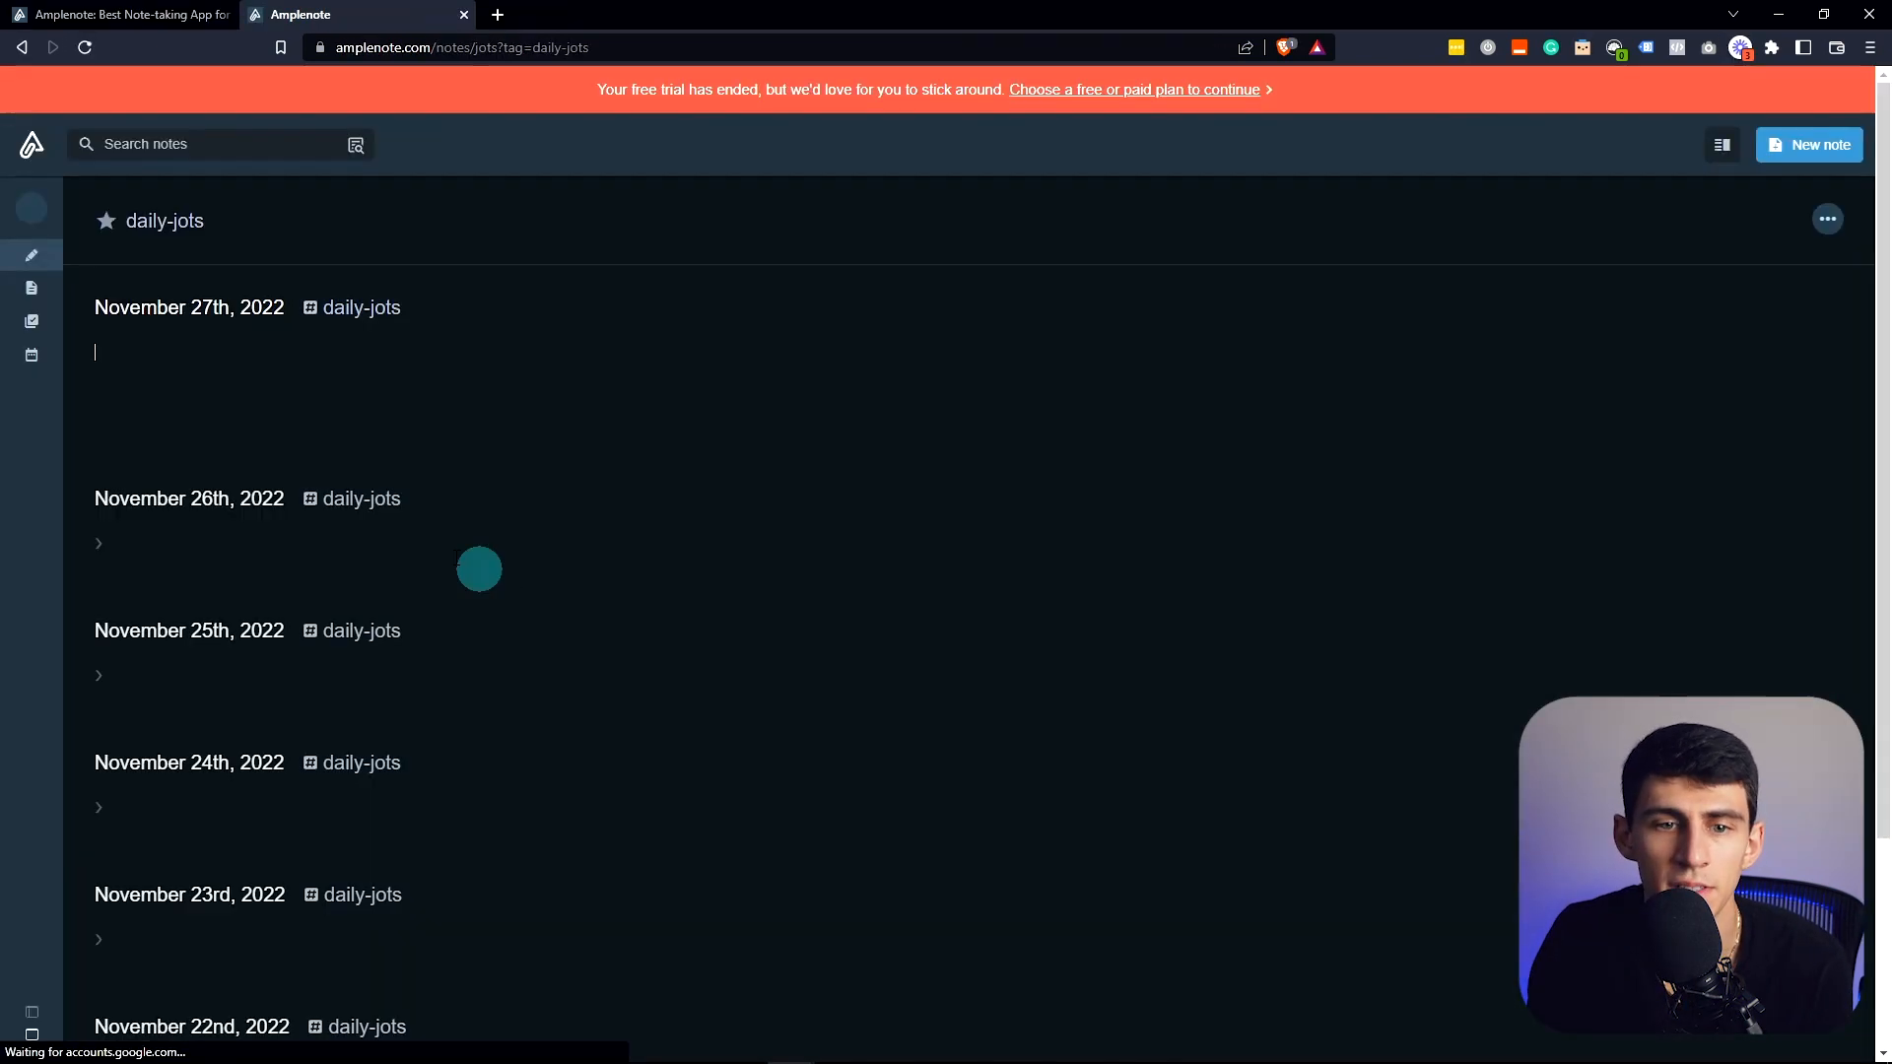
scroll("down", 3)
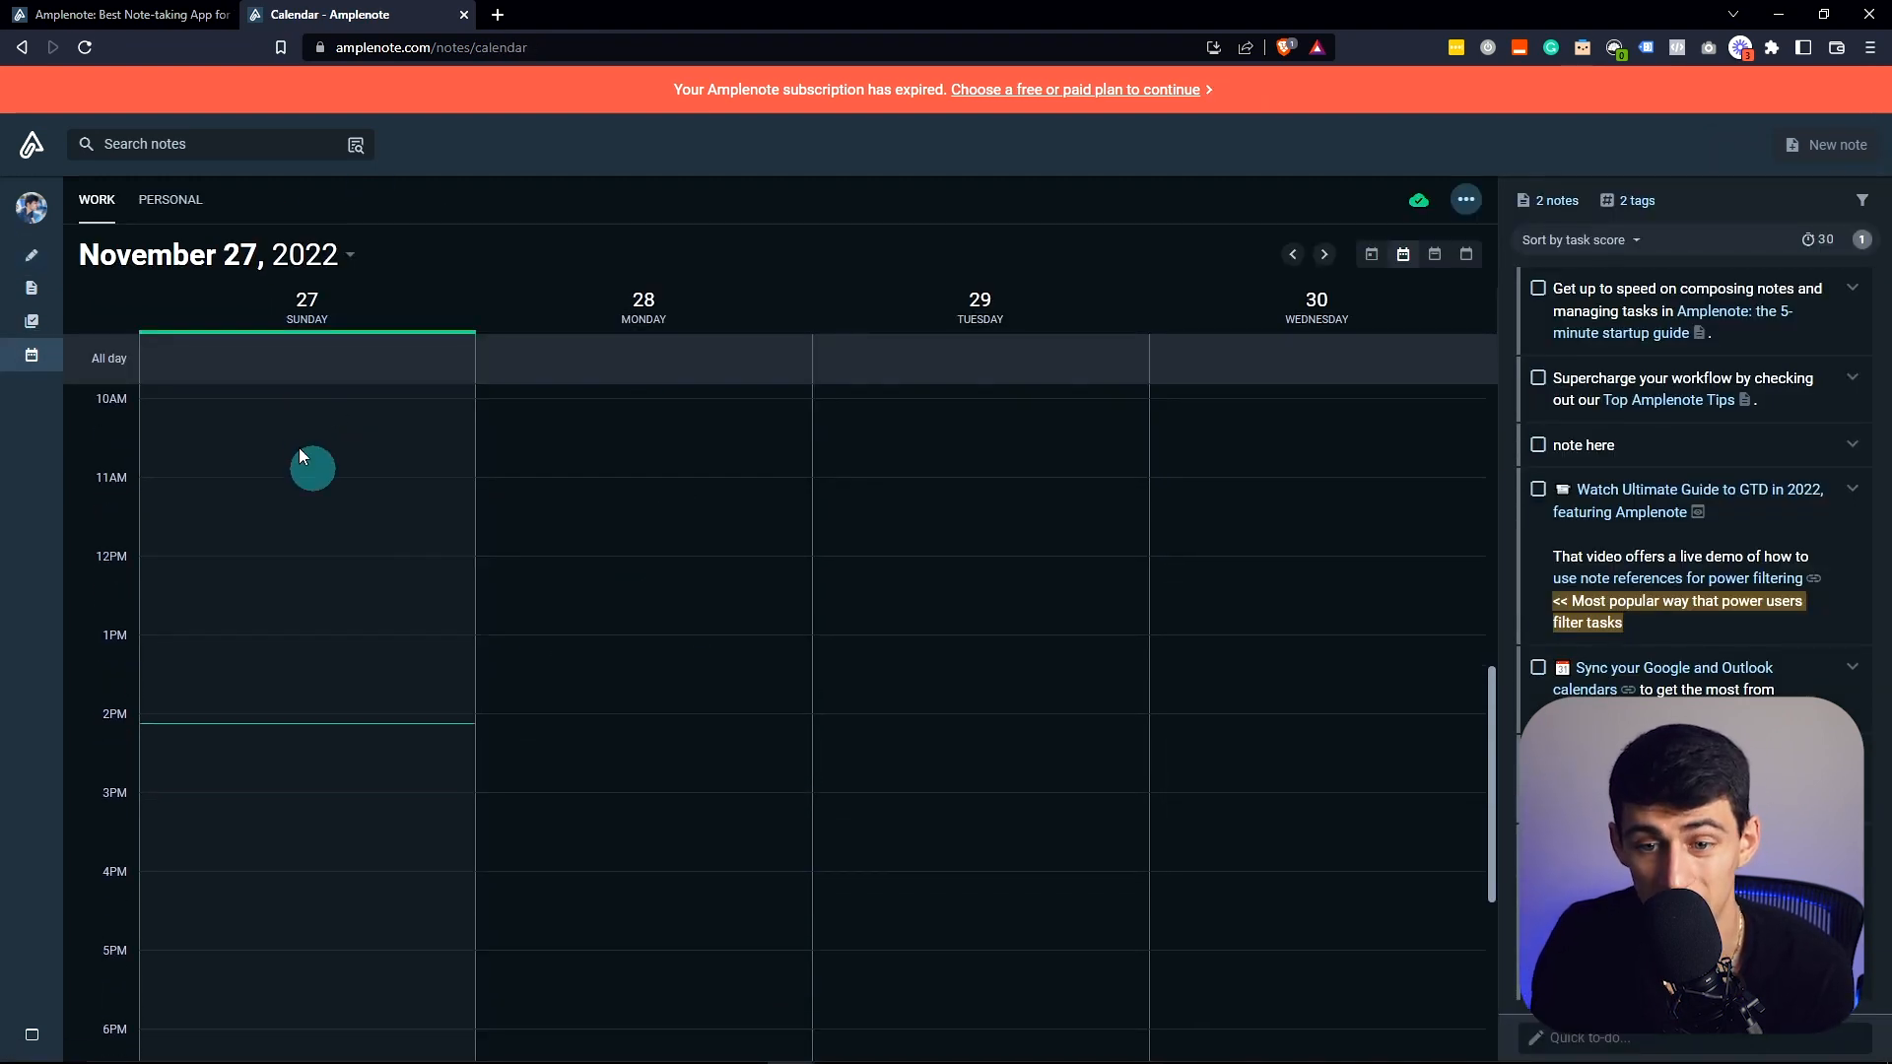
left_click(31, 321)
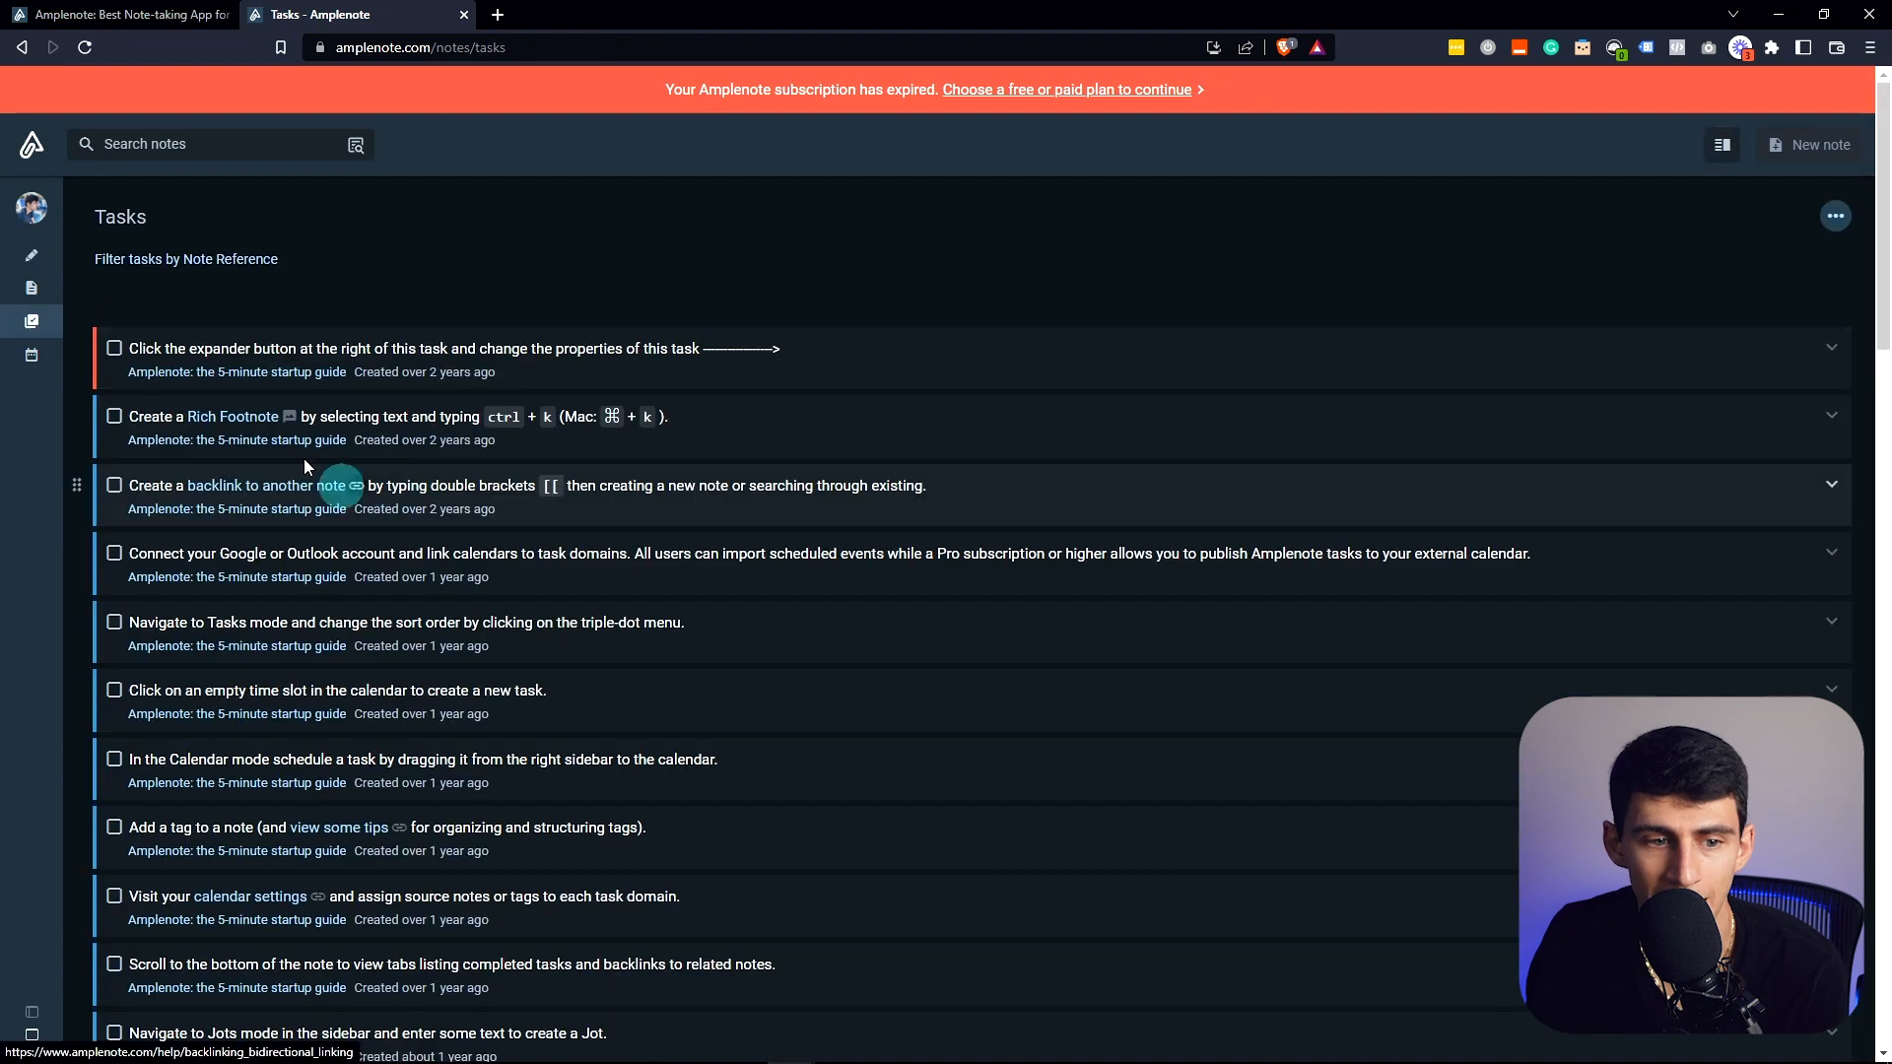
left_click(31, 288)
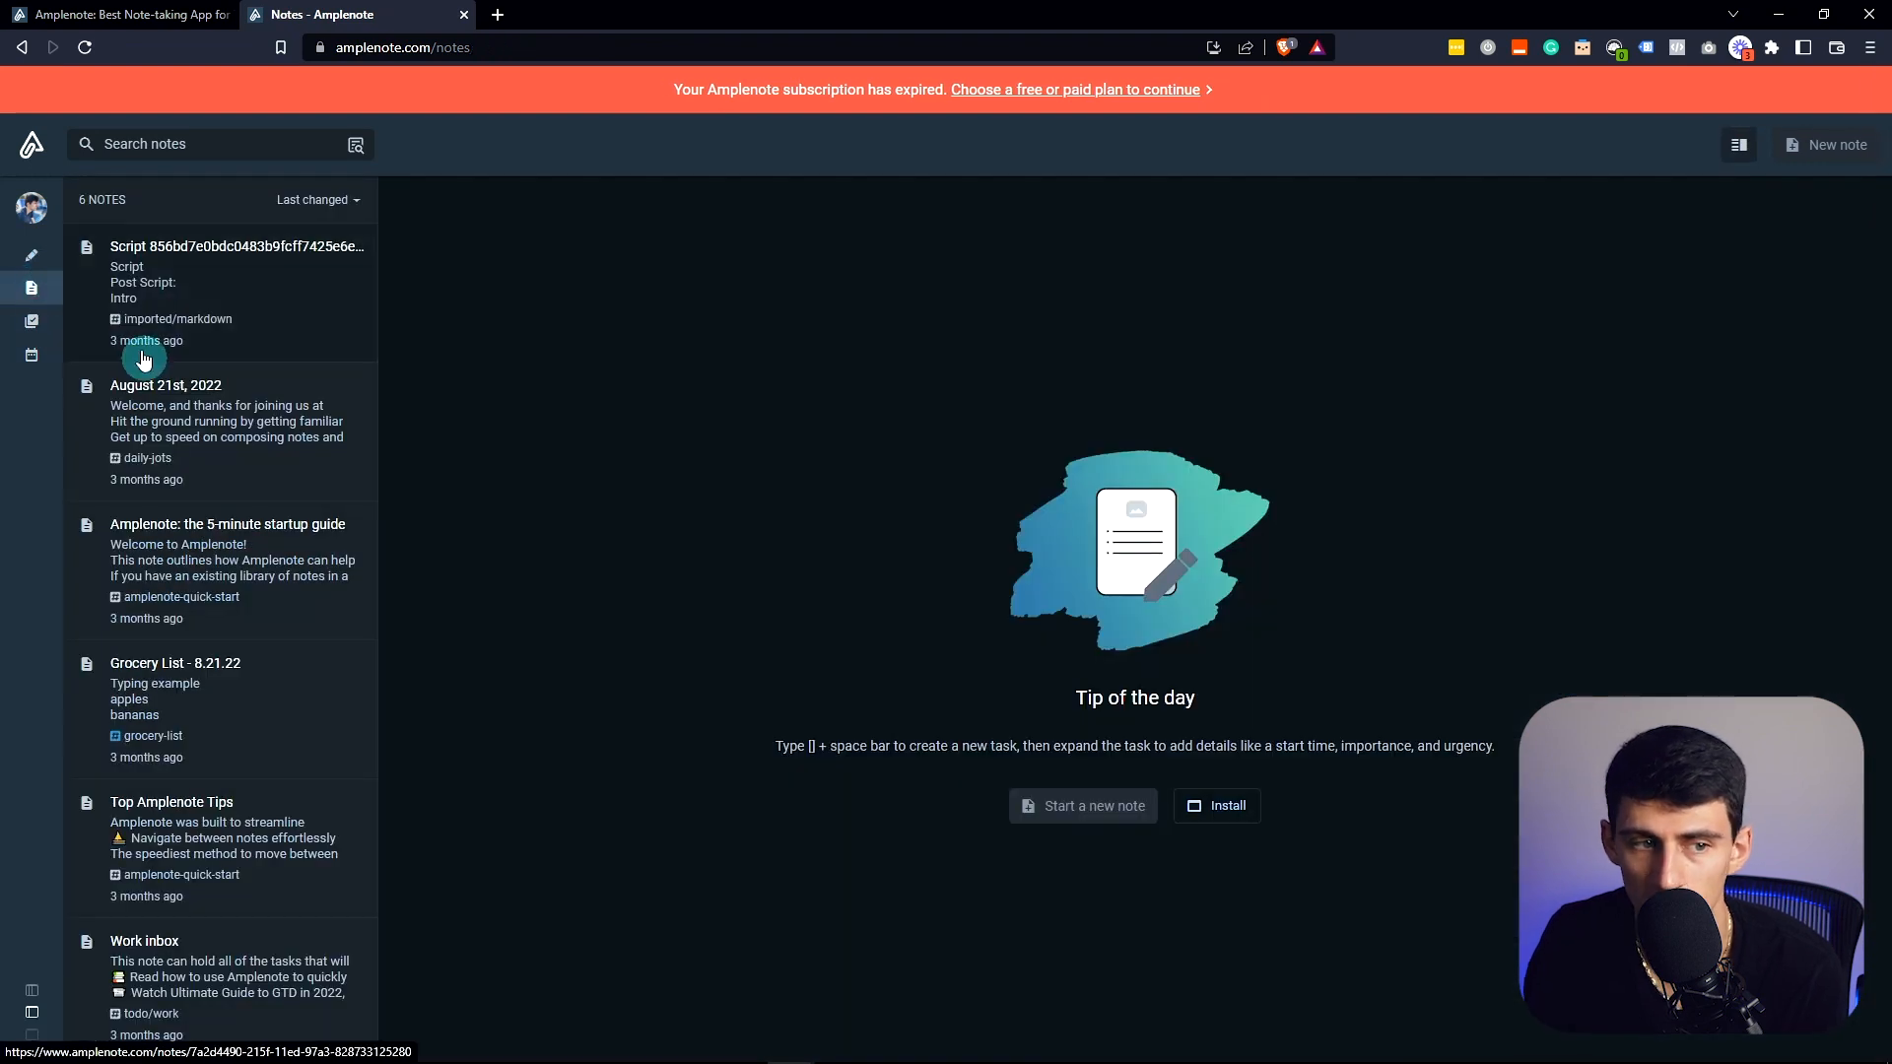
left_click(1076, 89)
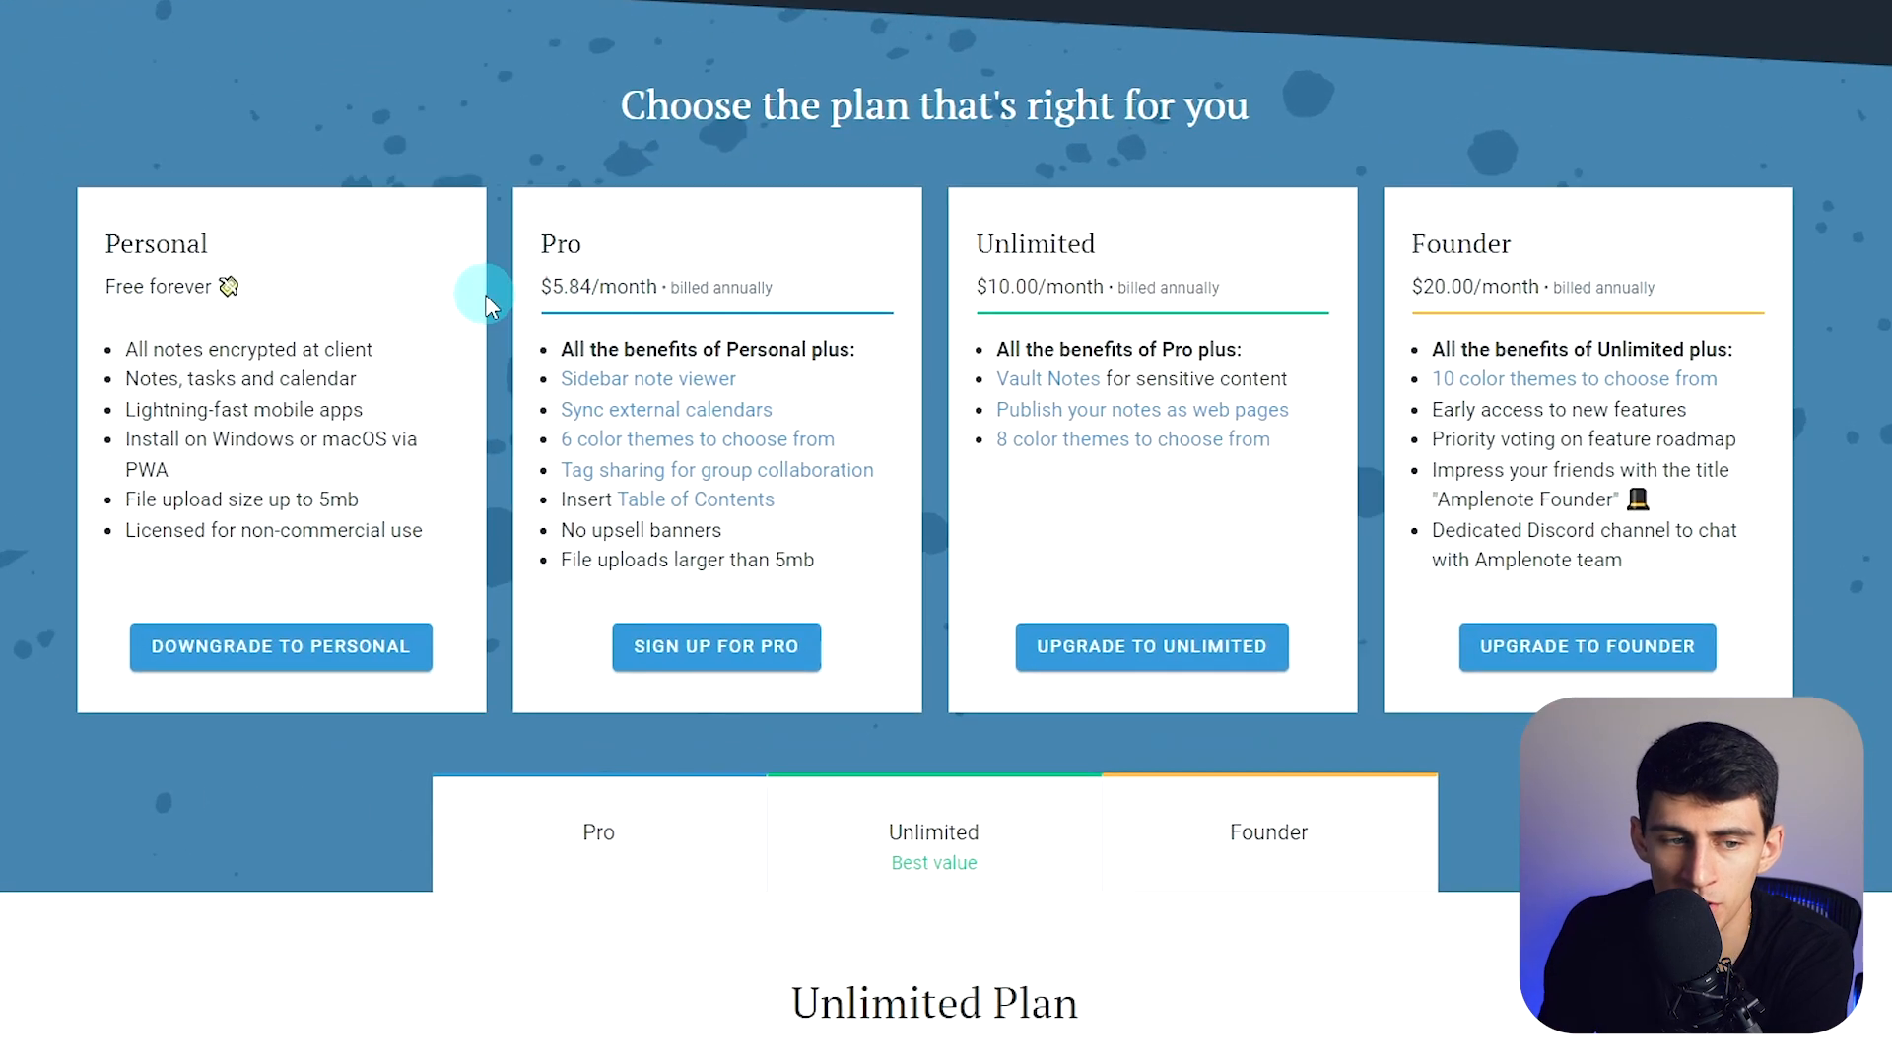
mouse_move(242, 383)
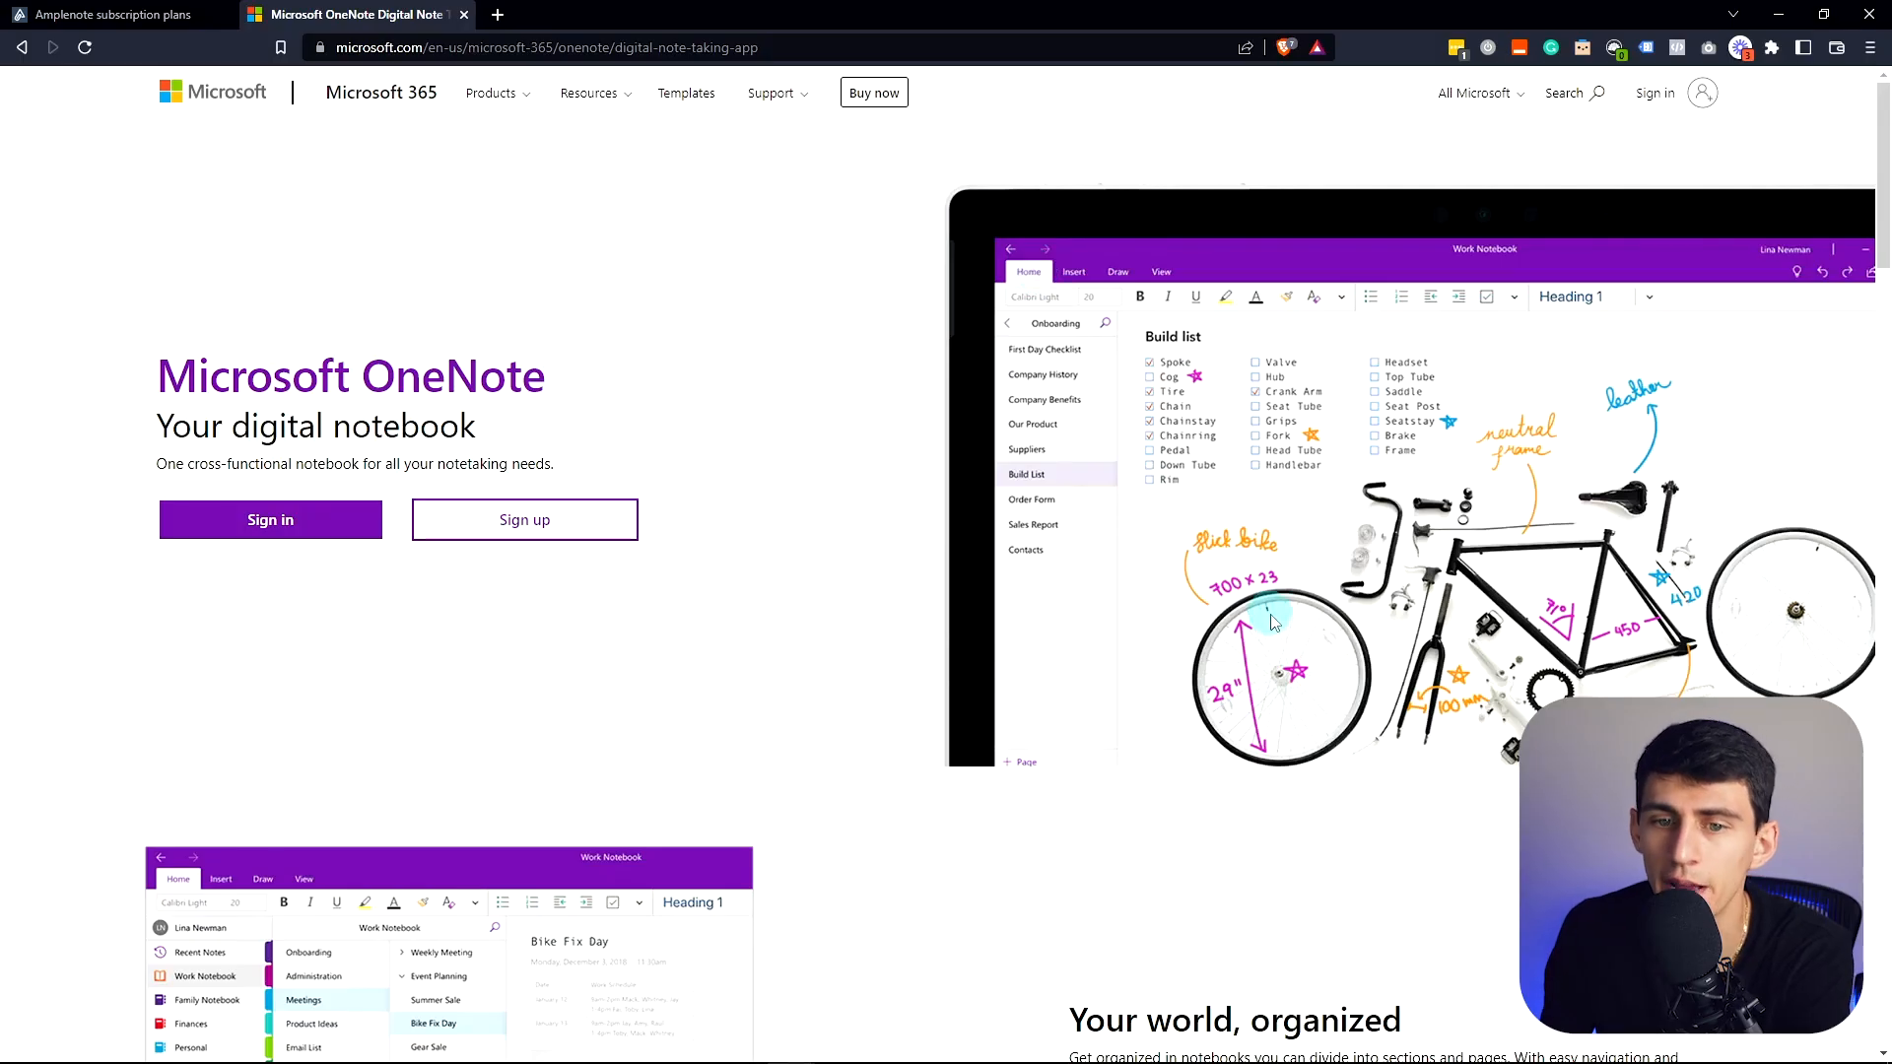
mouse_move(1276, 628)
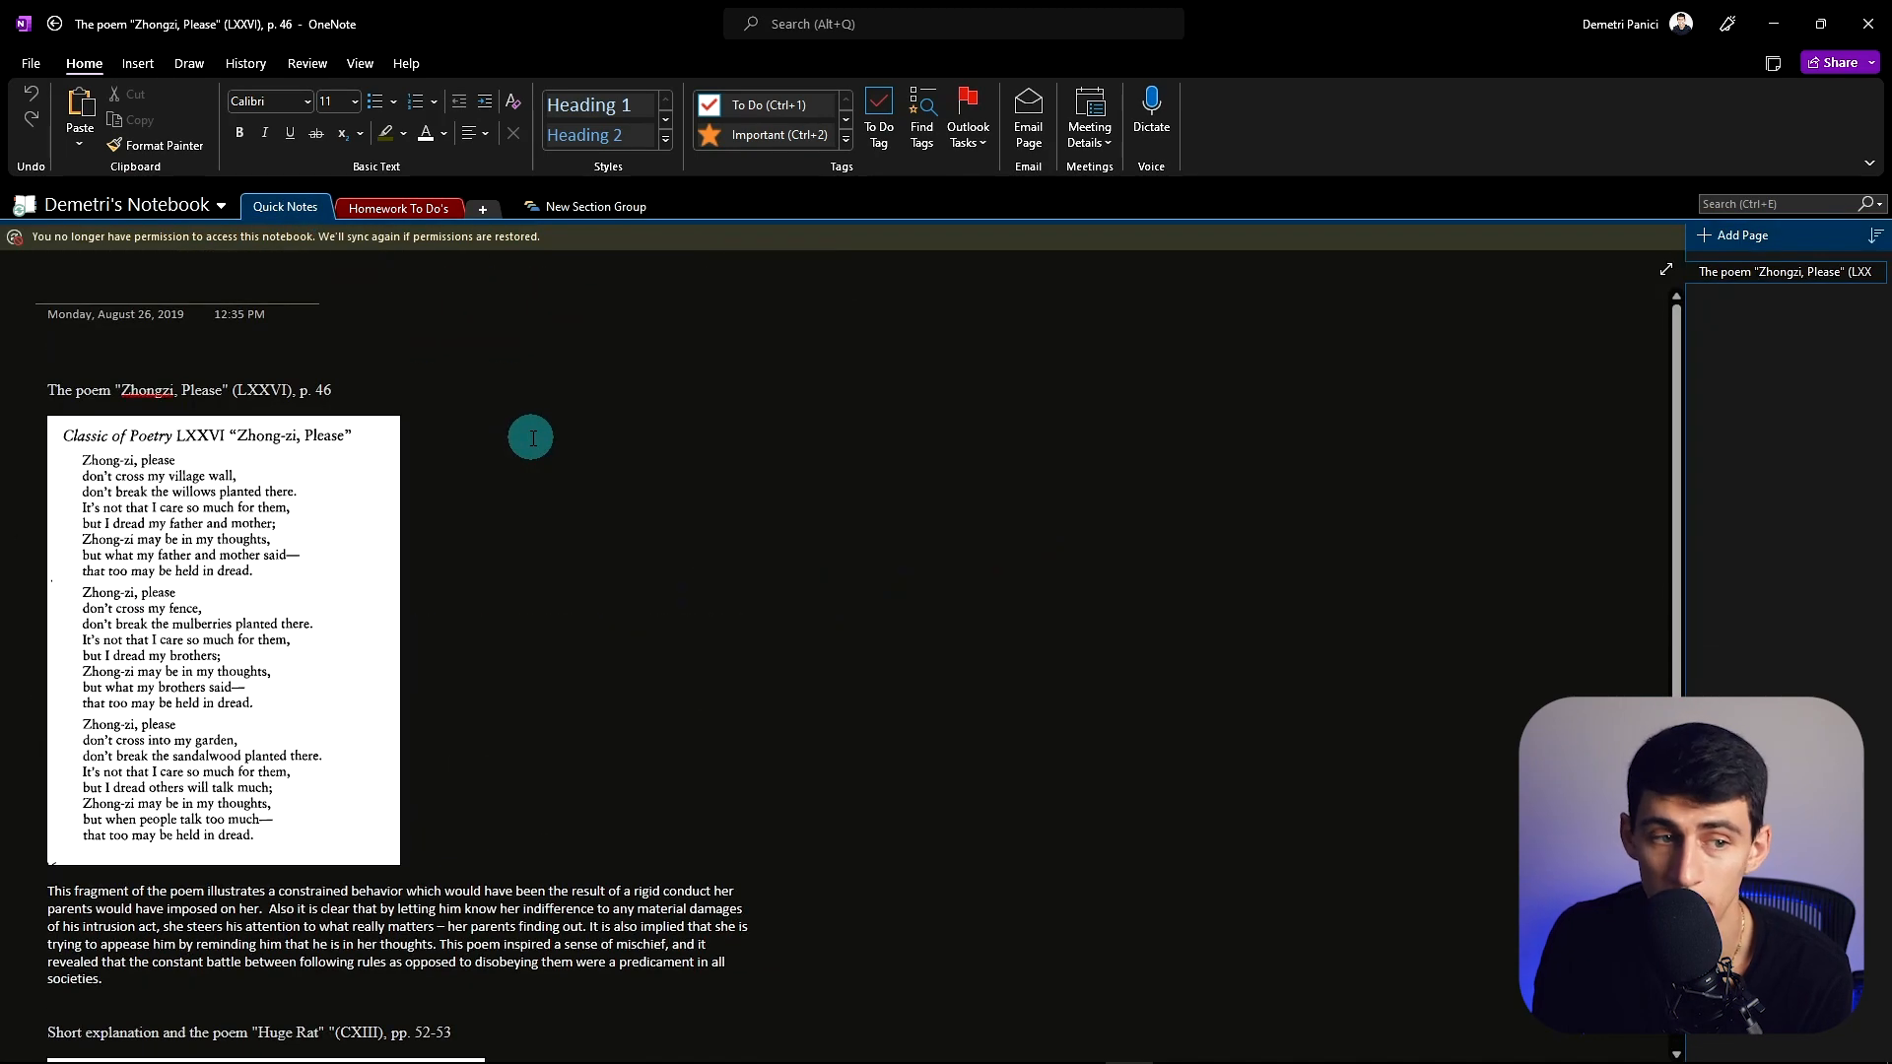
Step: Scroll through the OneNote Quick Notes page about the Zhongzi poem
scroll("down", 3)
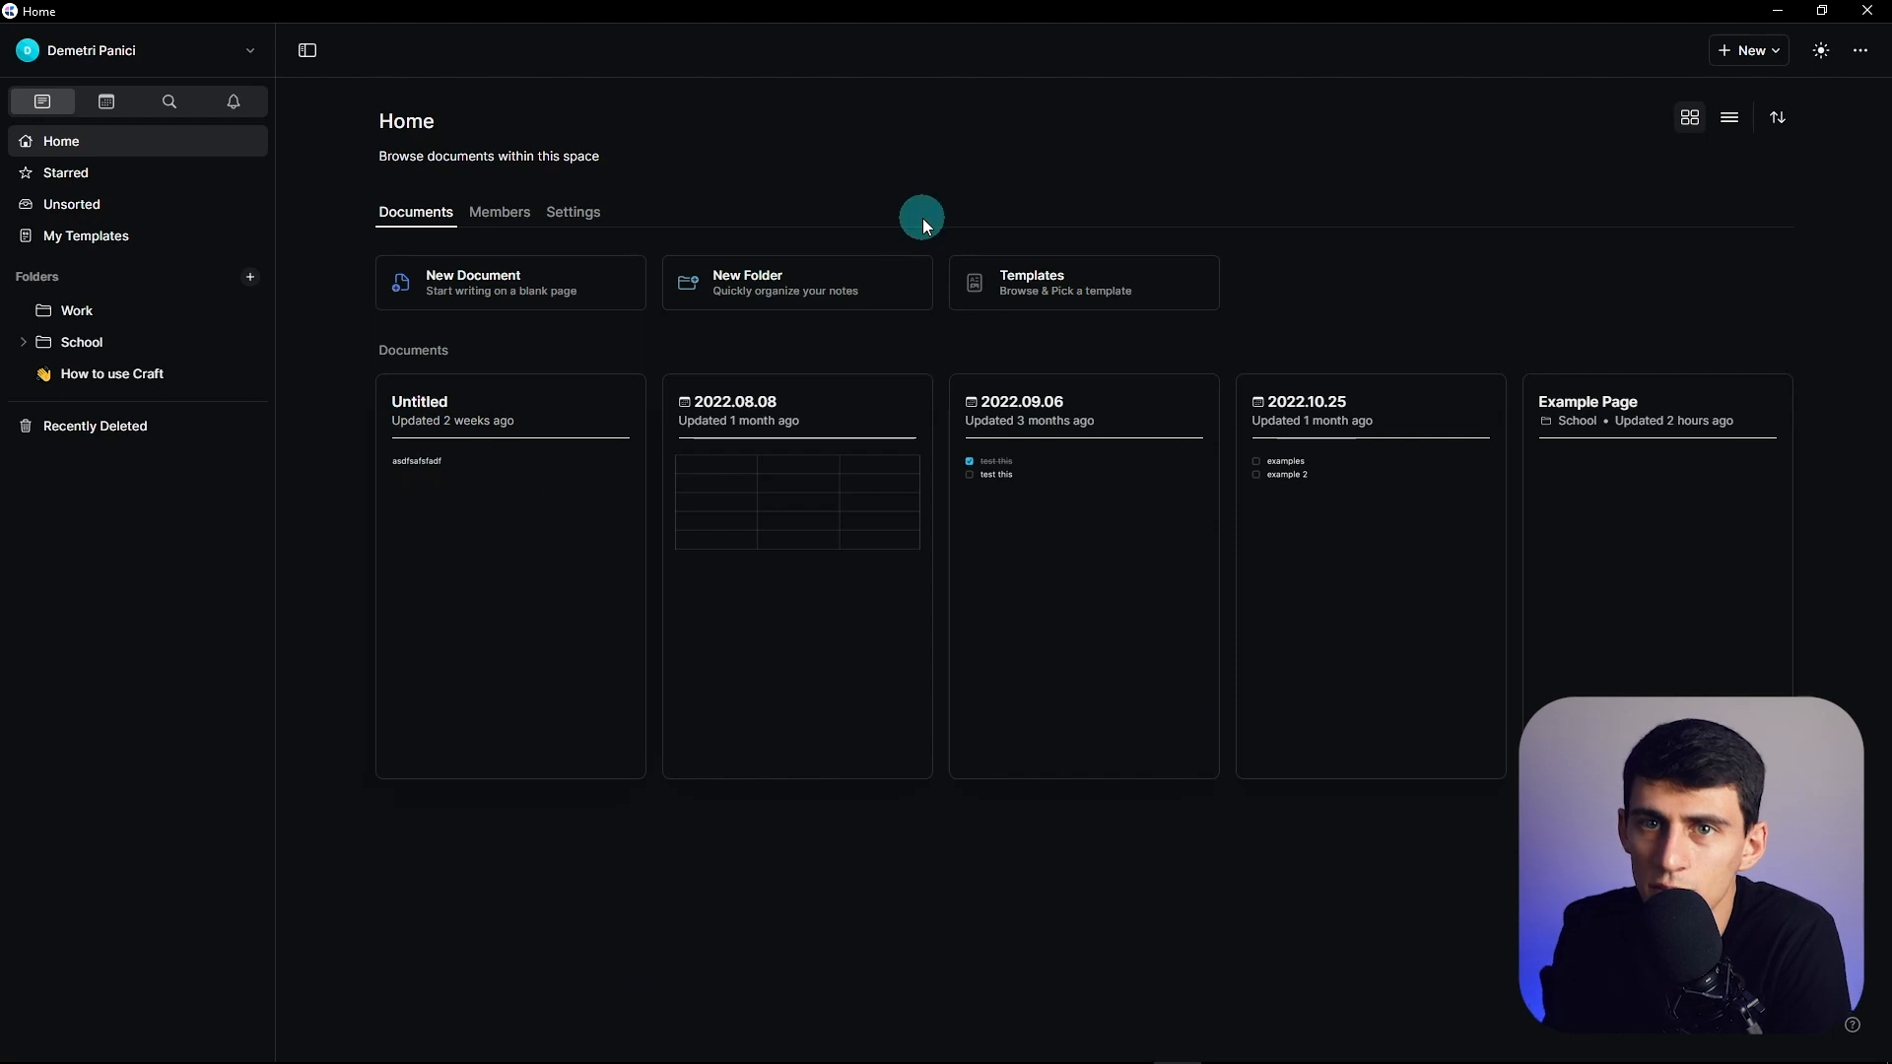
mouse_move(997, 200)
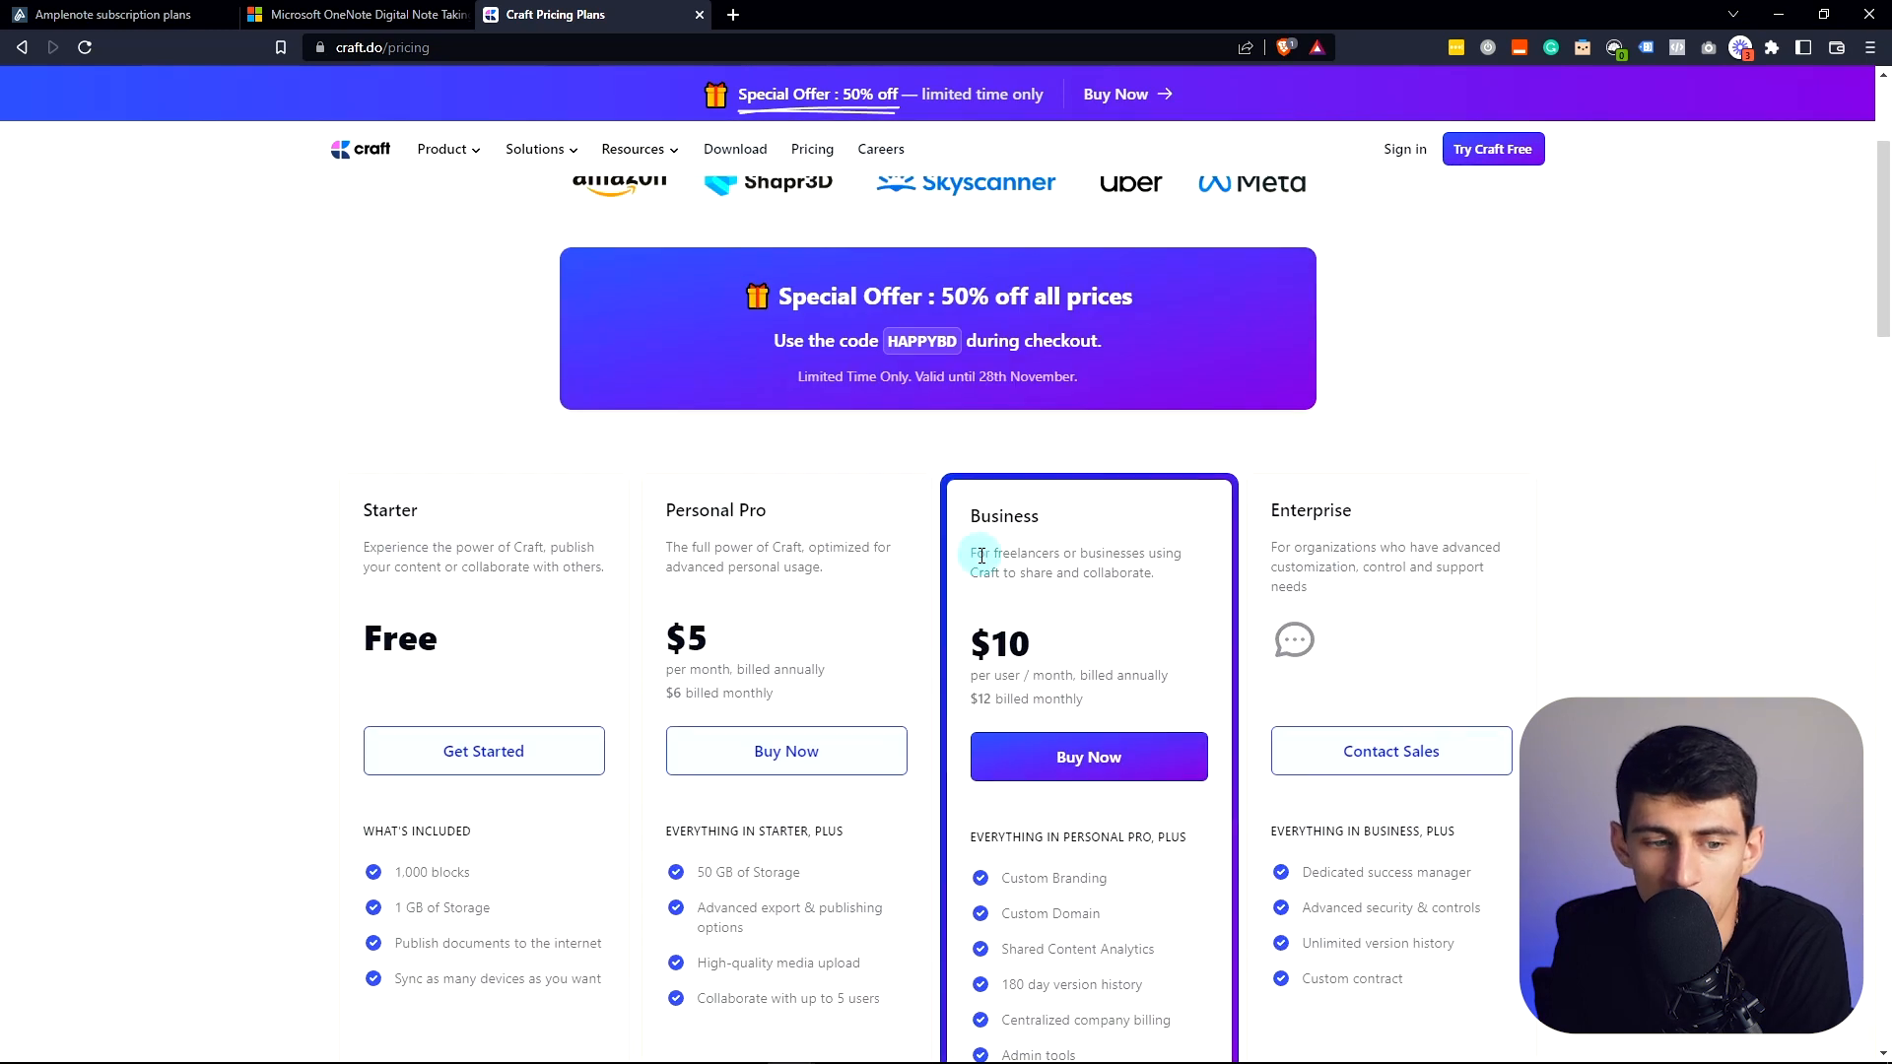
Step: Scroll craft.do pricing to the Starter, Personal Pro, Business and Enterprise plan cards
scroll("down", 3)
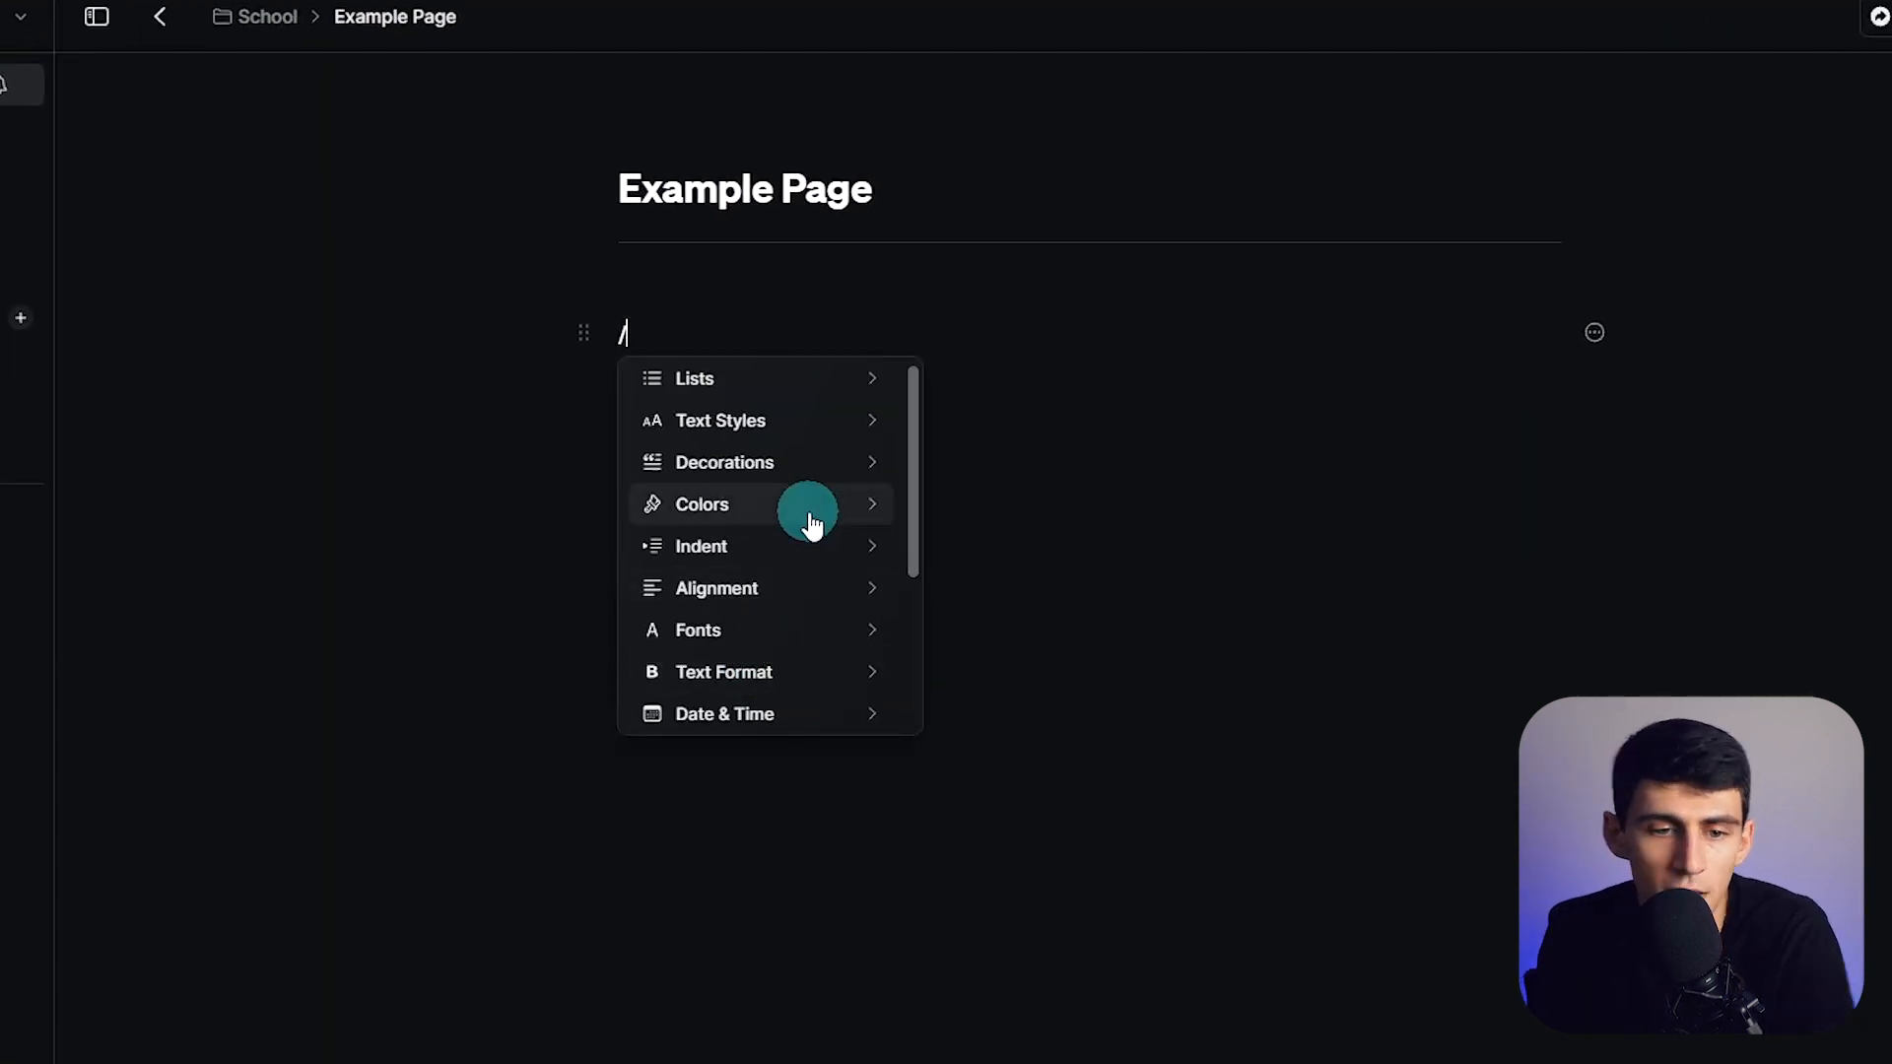
Step: Insert a table with /table, then close Example Page discarding unsaved changes
type("table")
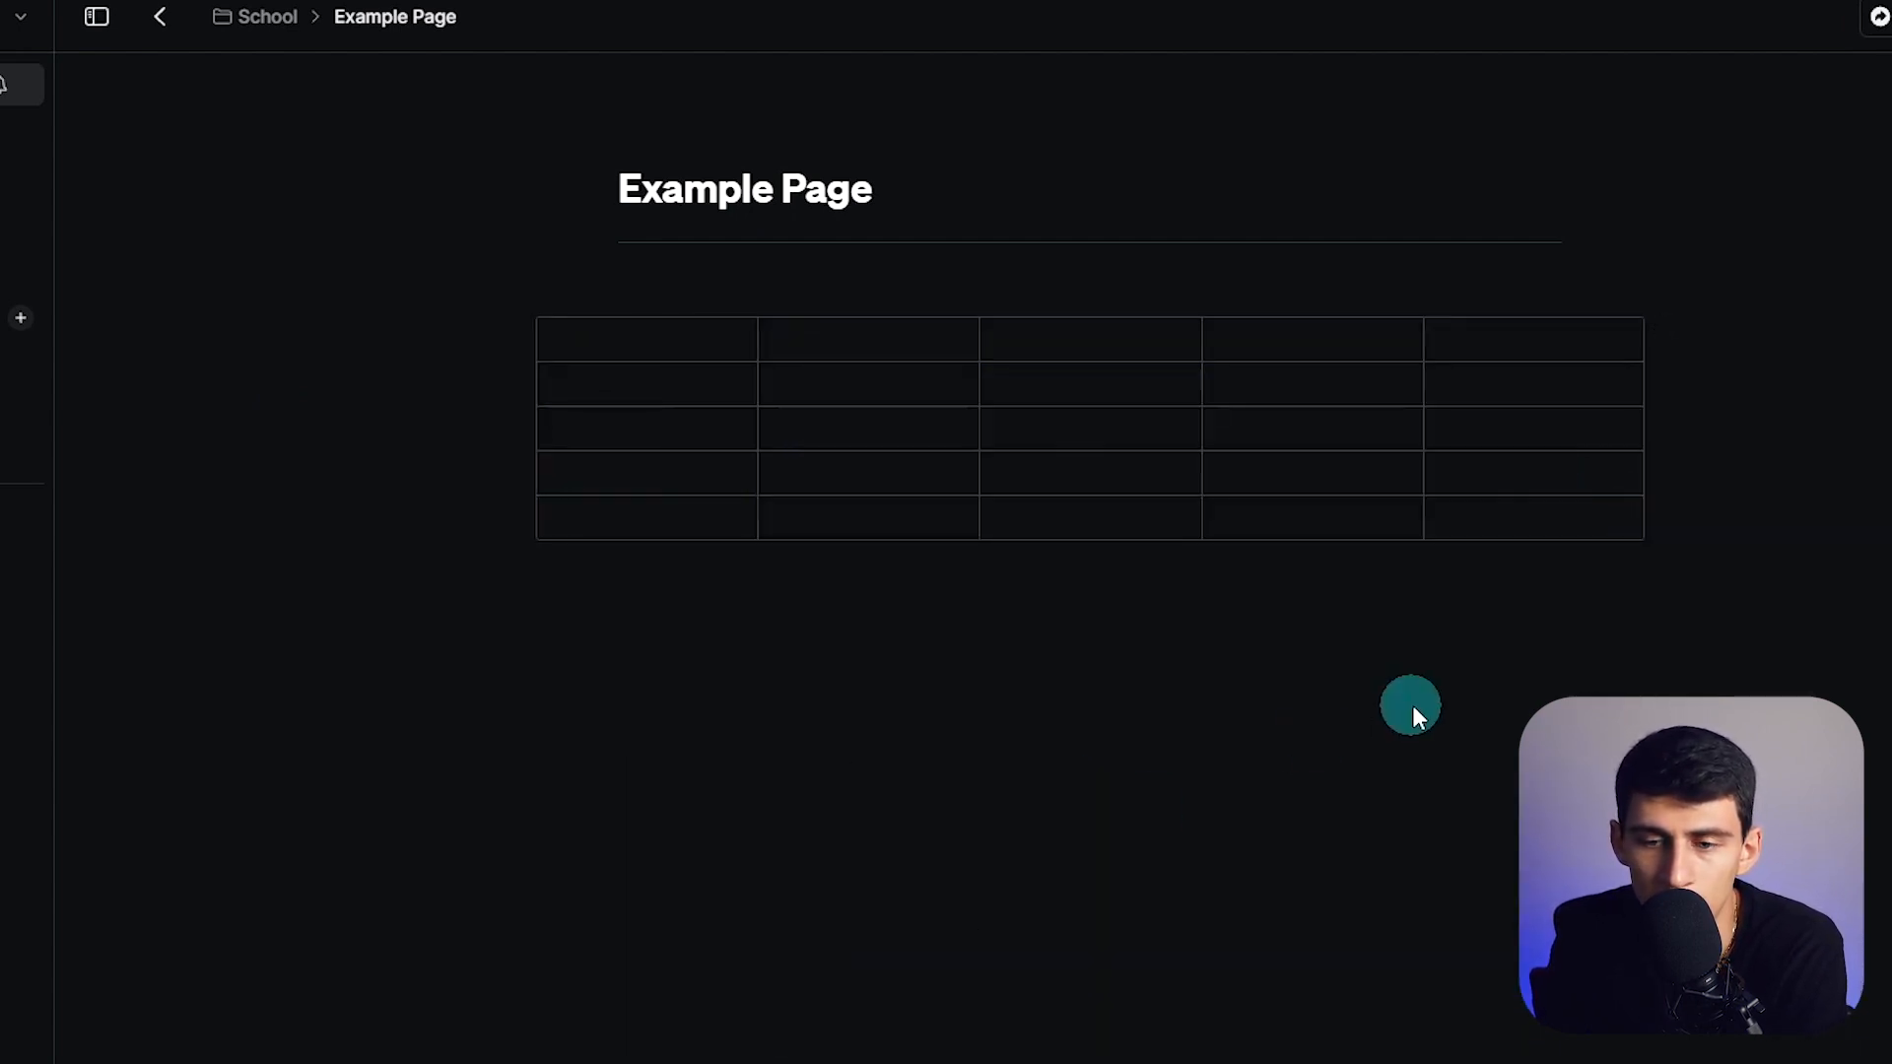
mouse_move(927, 326)
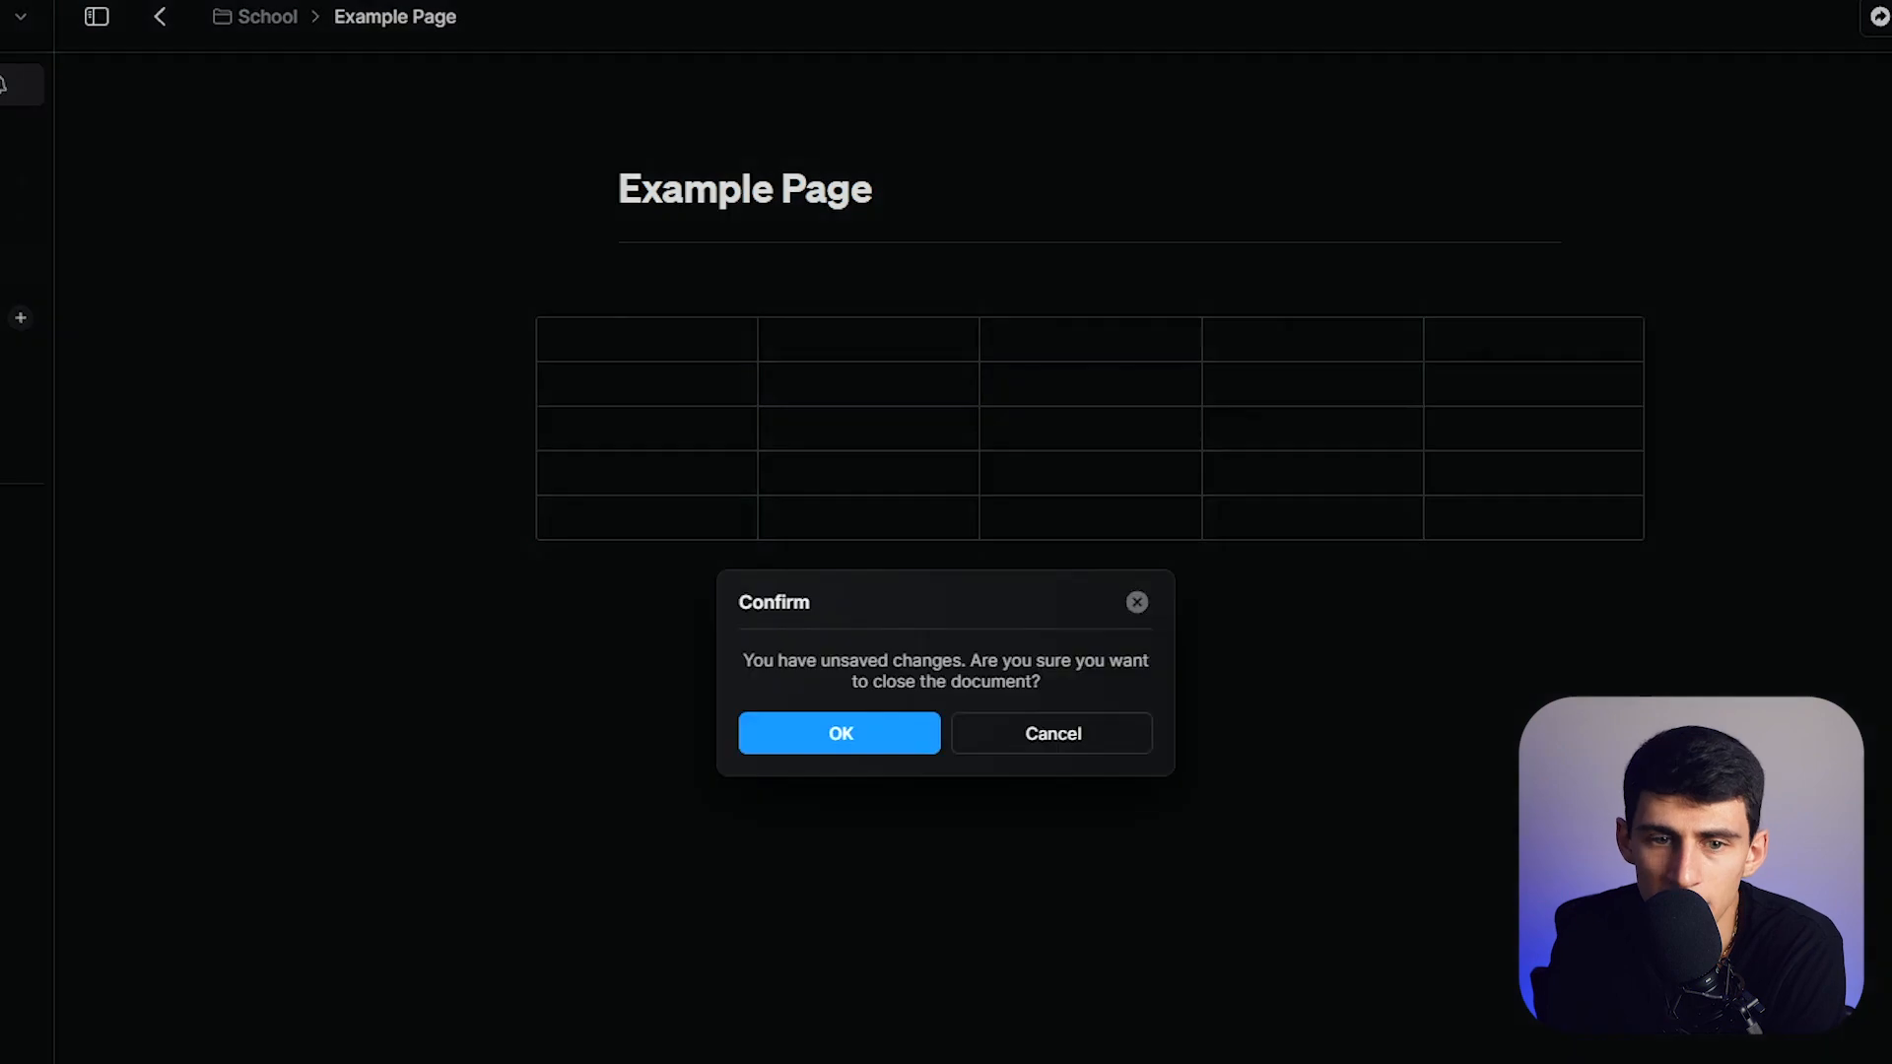
left_click(840, 733)
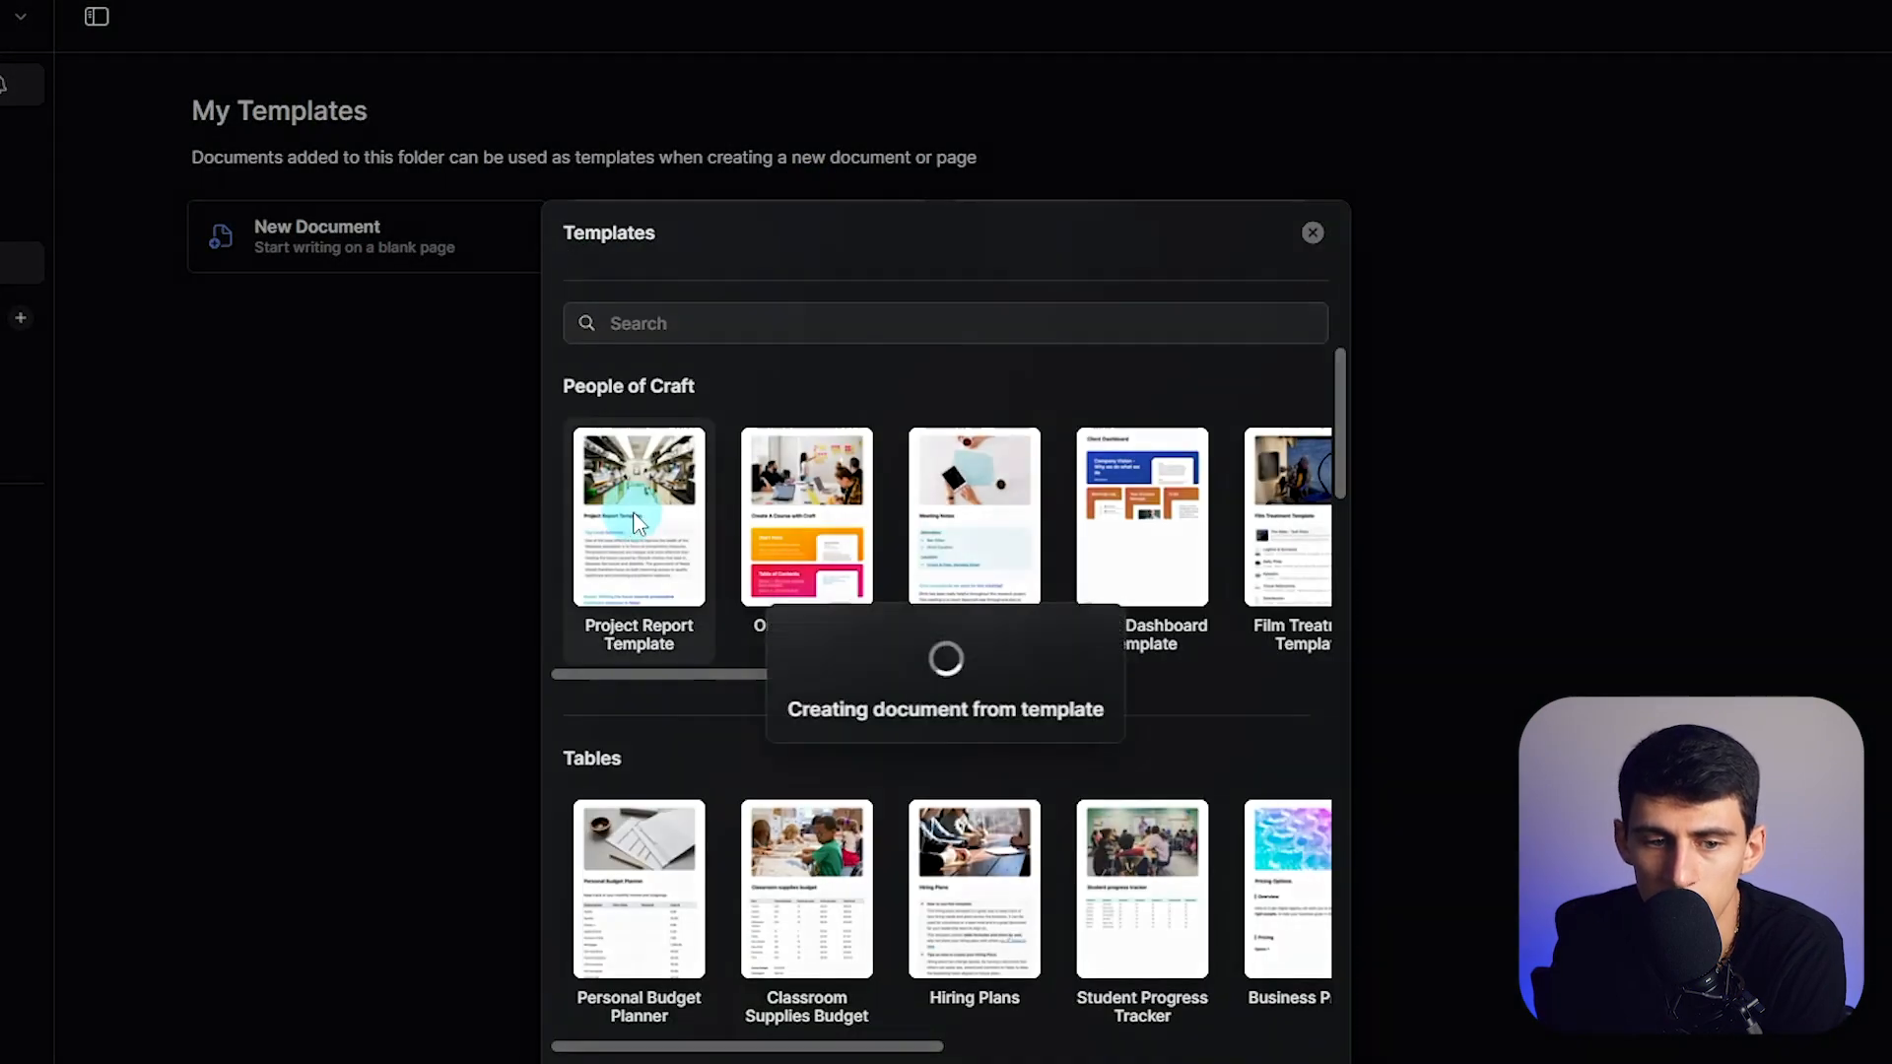
Step: Browse the new Project Report Template document and its Card Style options
left_click(638, 517)
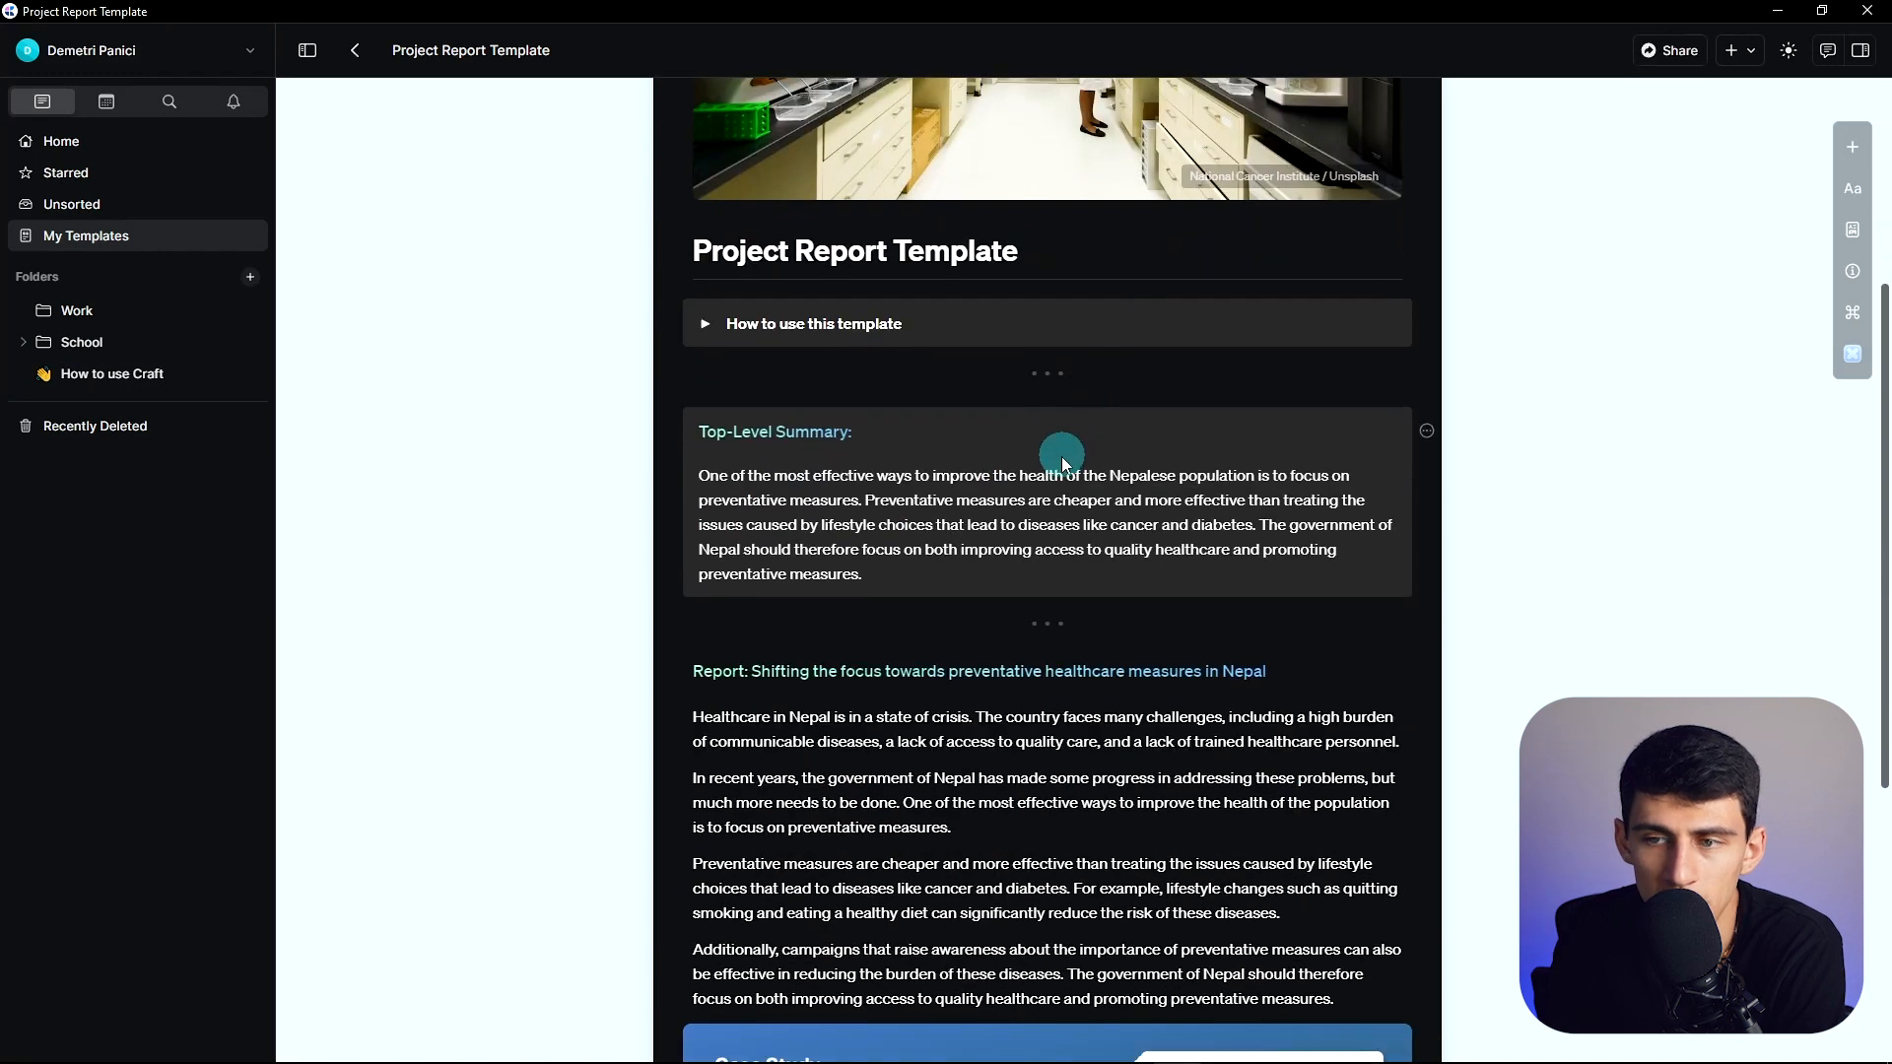
mouse_move(887, 462)
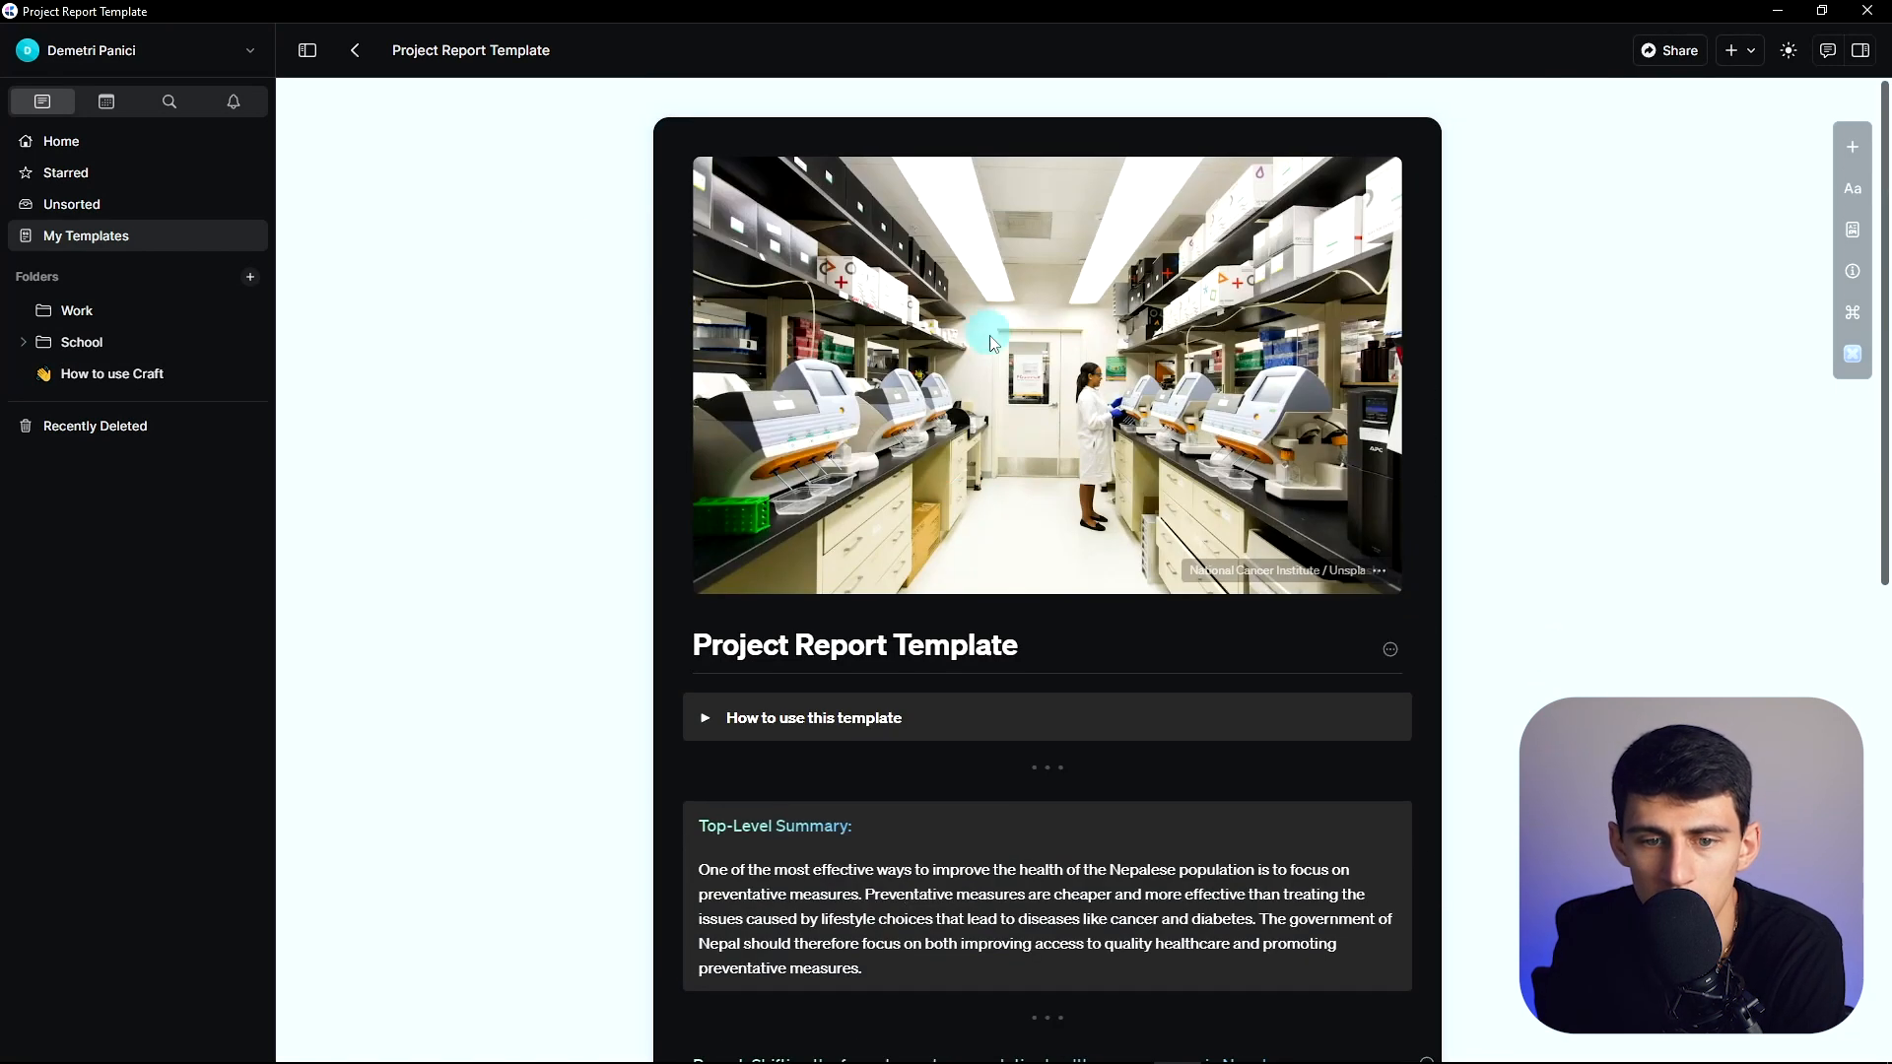
mouse_move(974, 567)
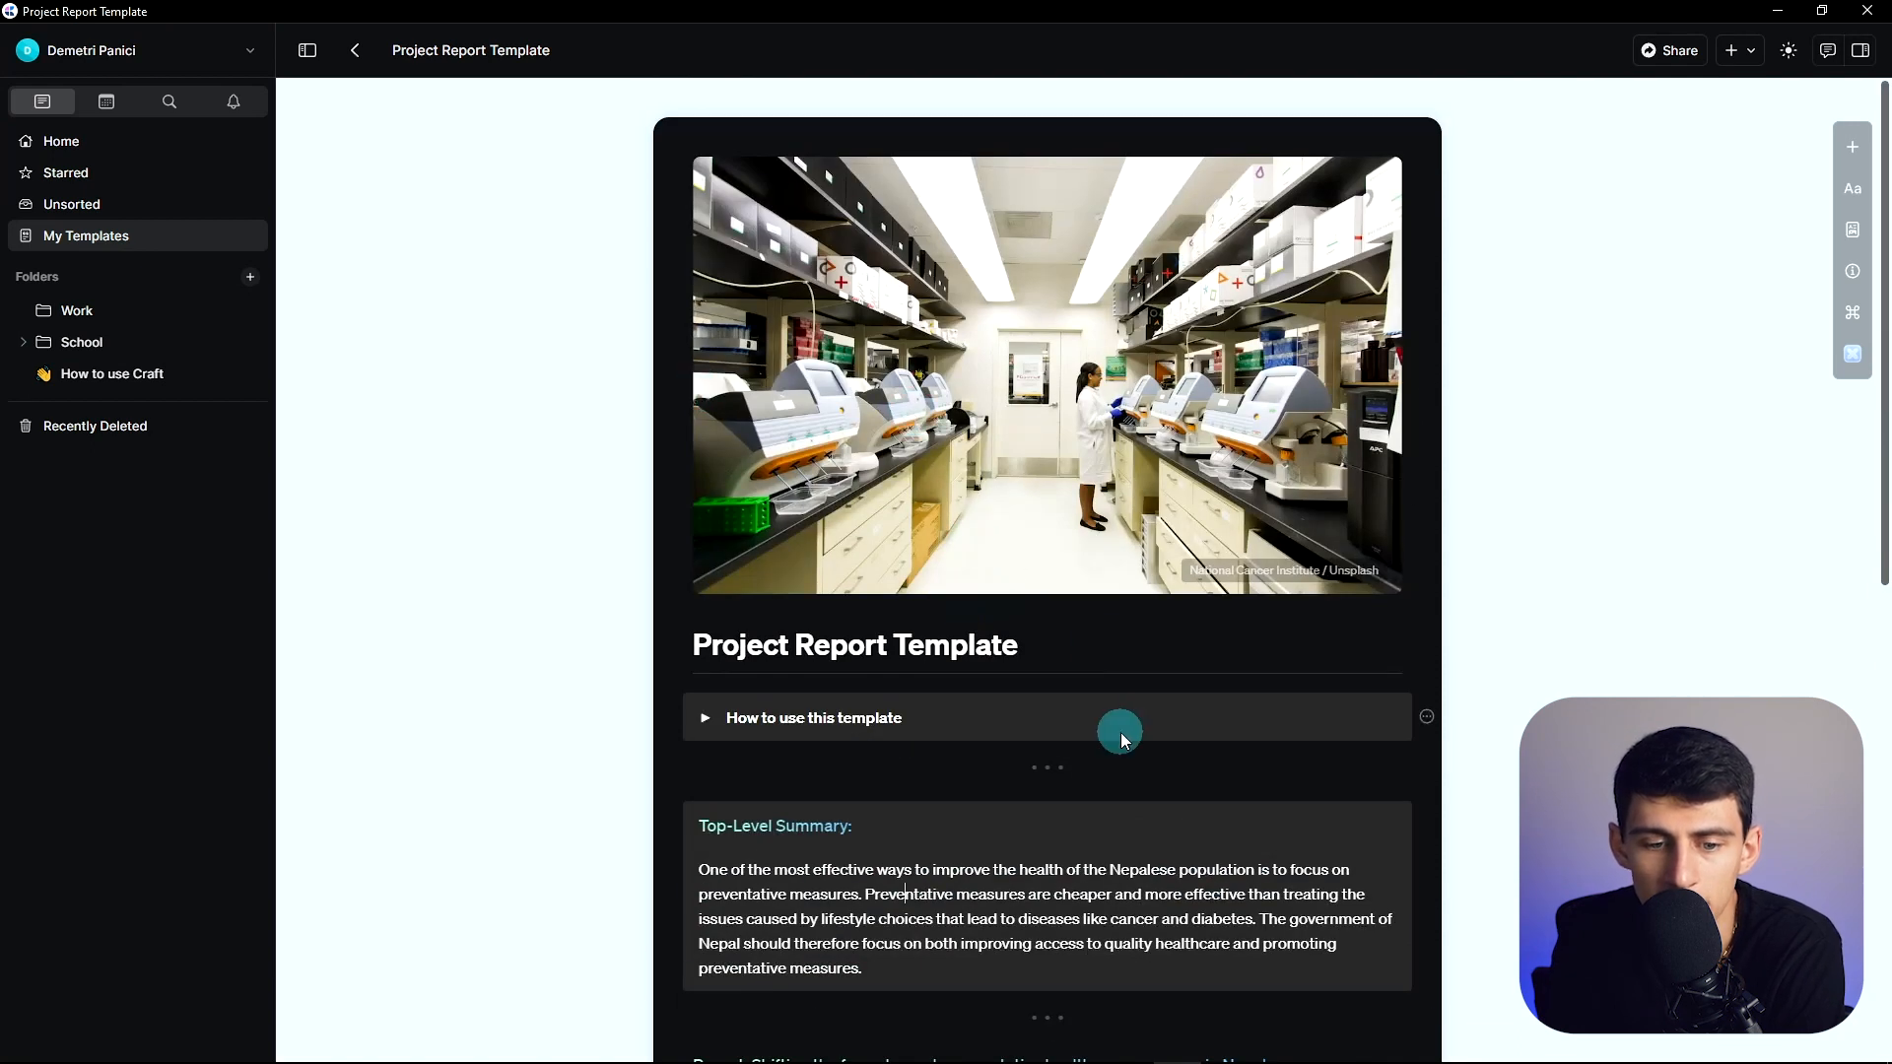
scroll("down", 3)
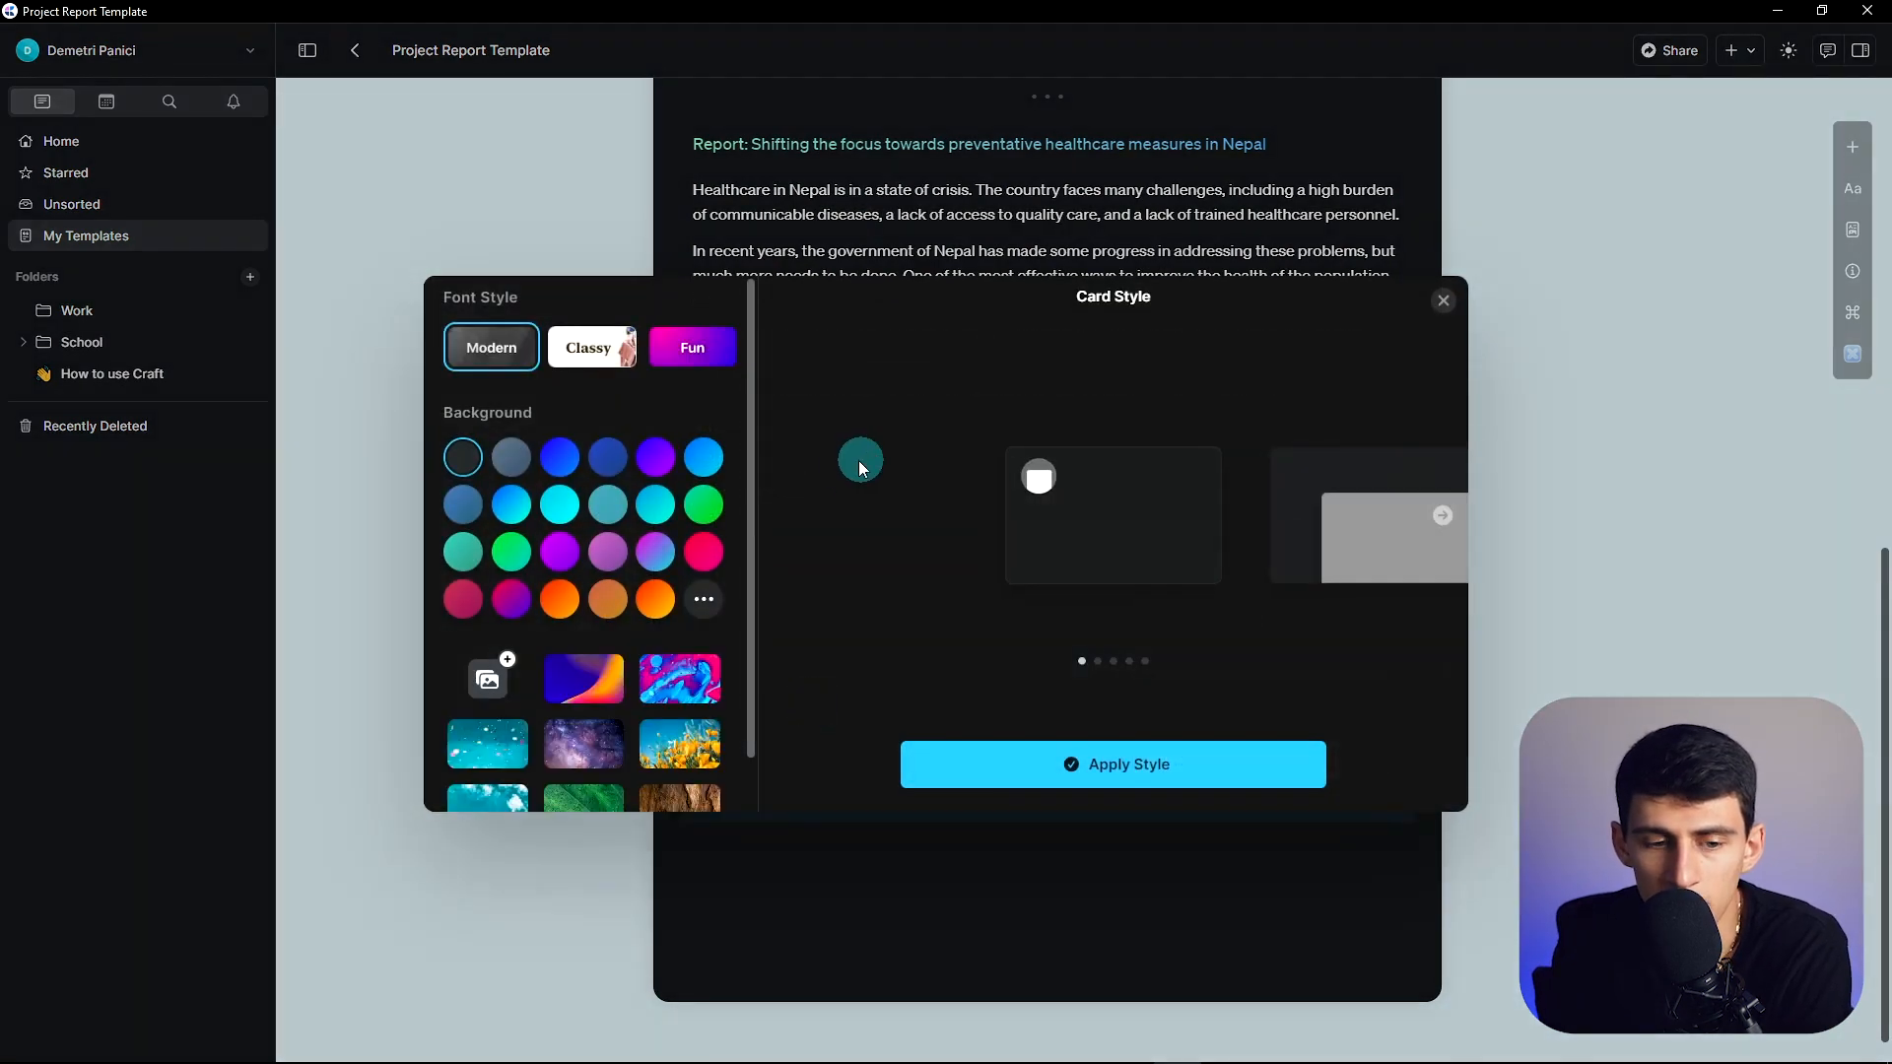
Step: Preview the abstract pink-and-blue image as the card's background
left_click(679, 679)
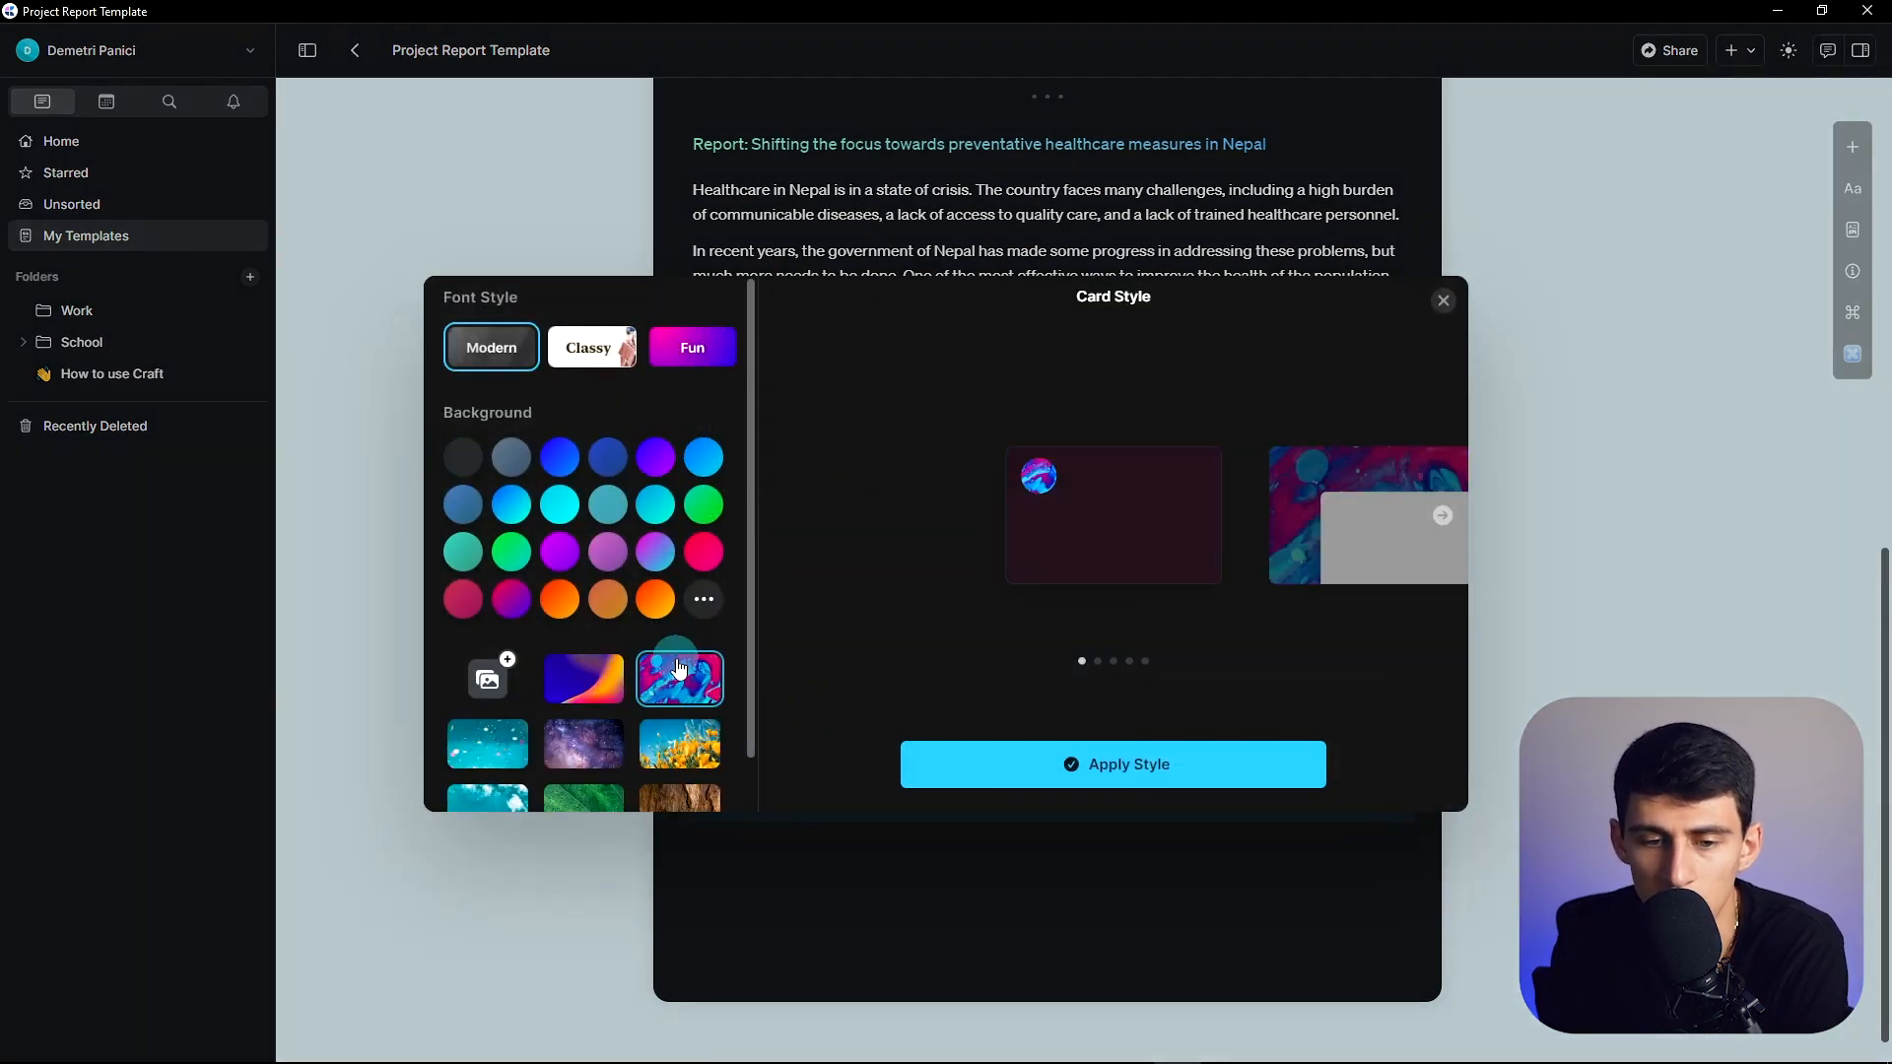
left_click(1114, 765)
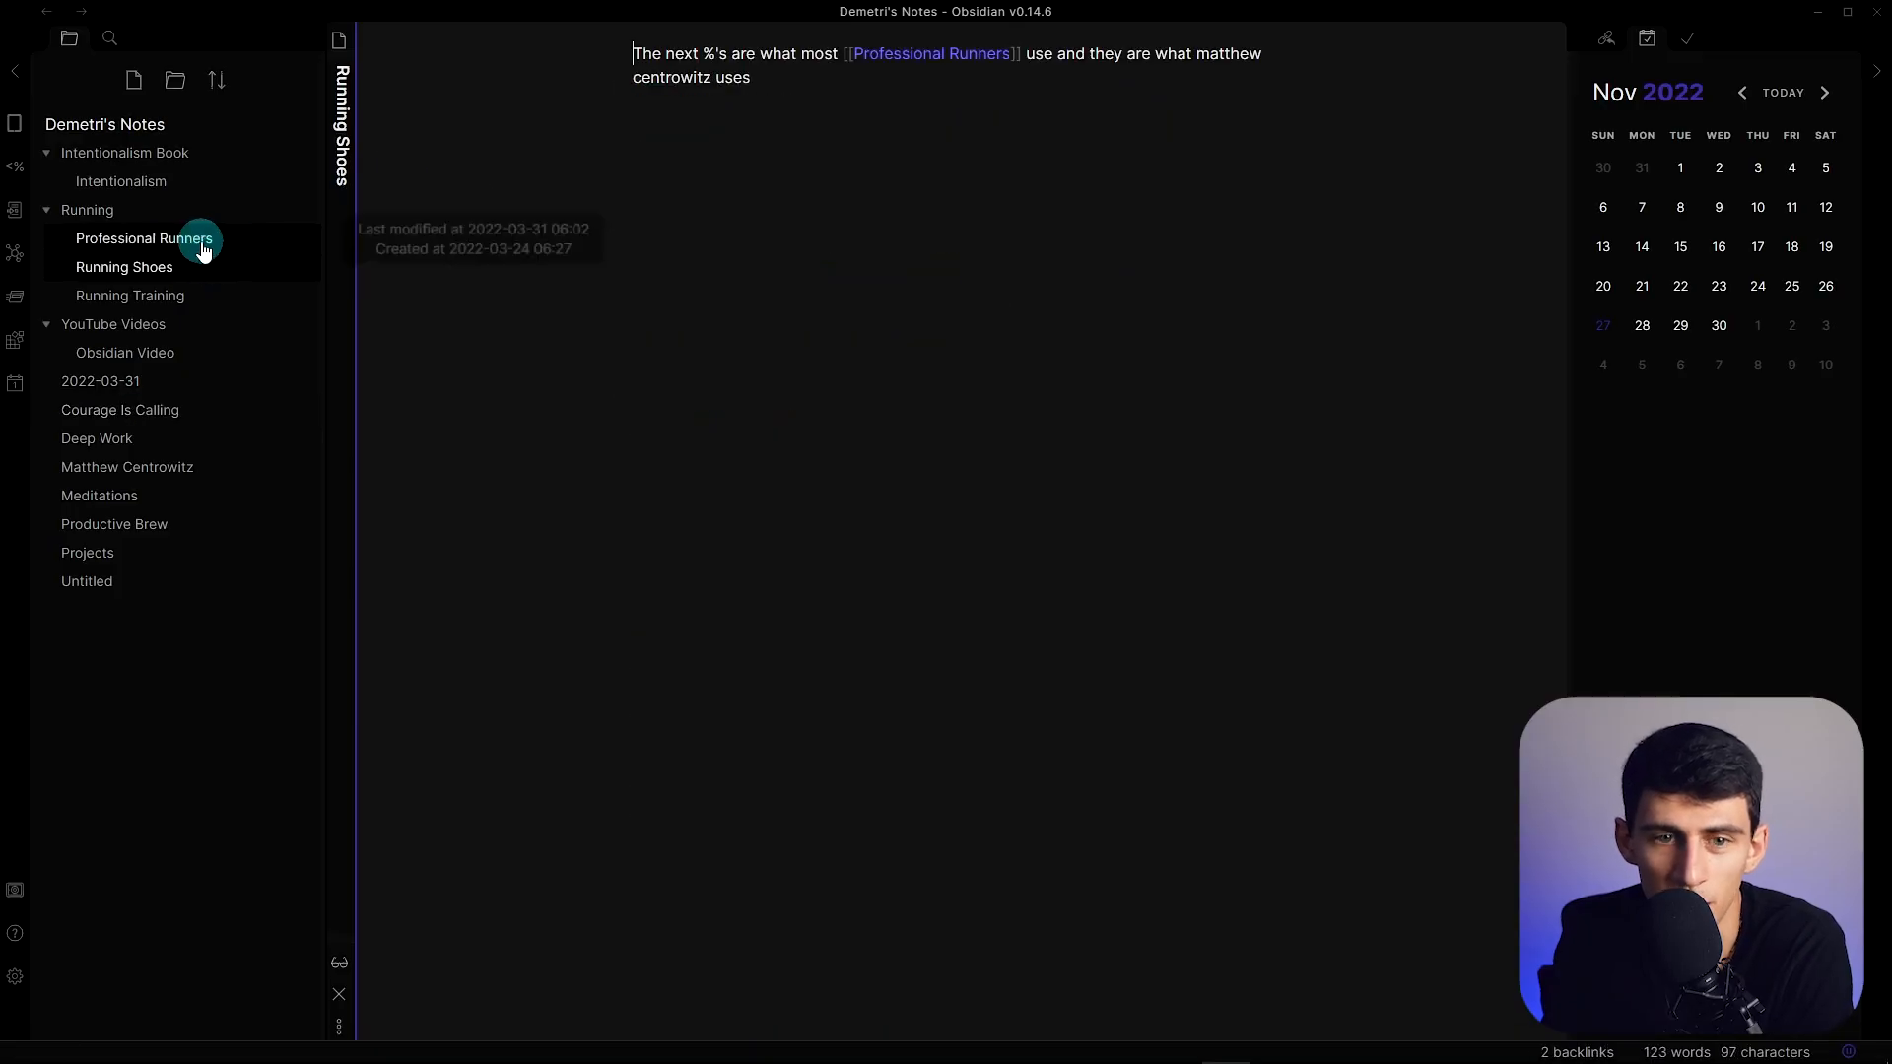
Step: Open the Professional Runners note, then return to the Intentionalism note with #mytodo tasks
left_click(120, 182)
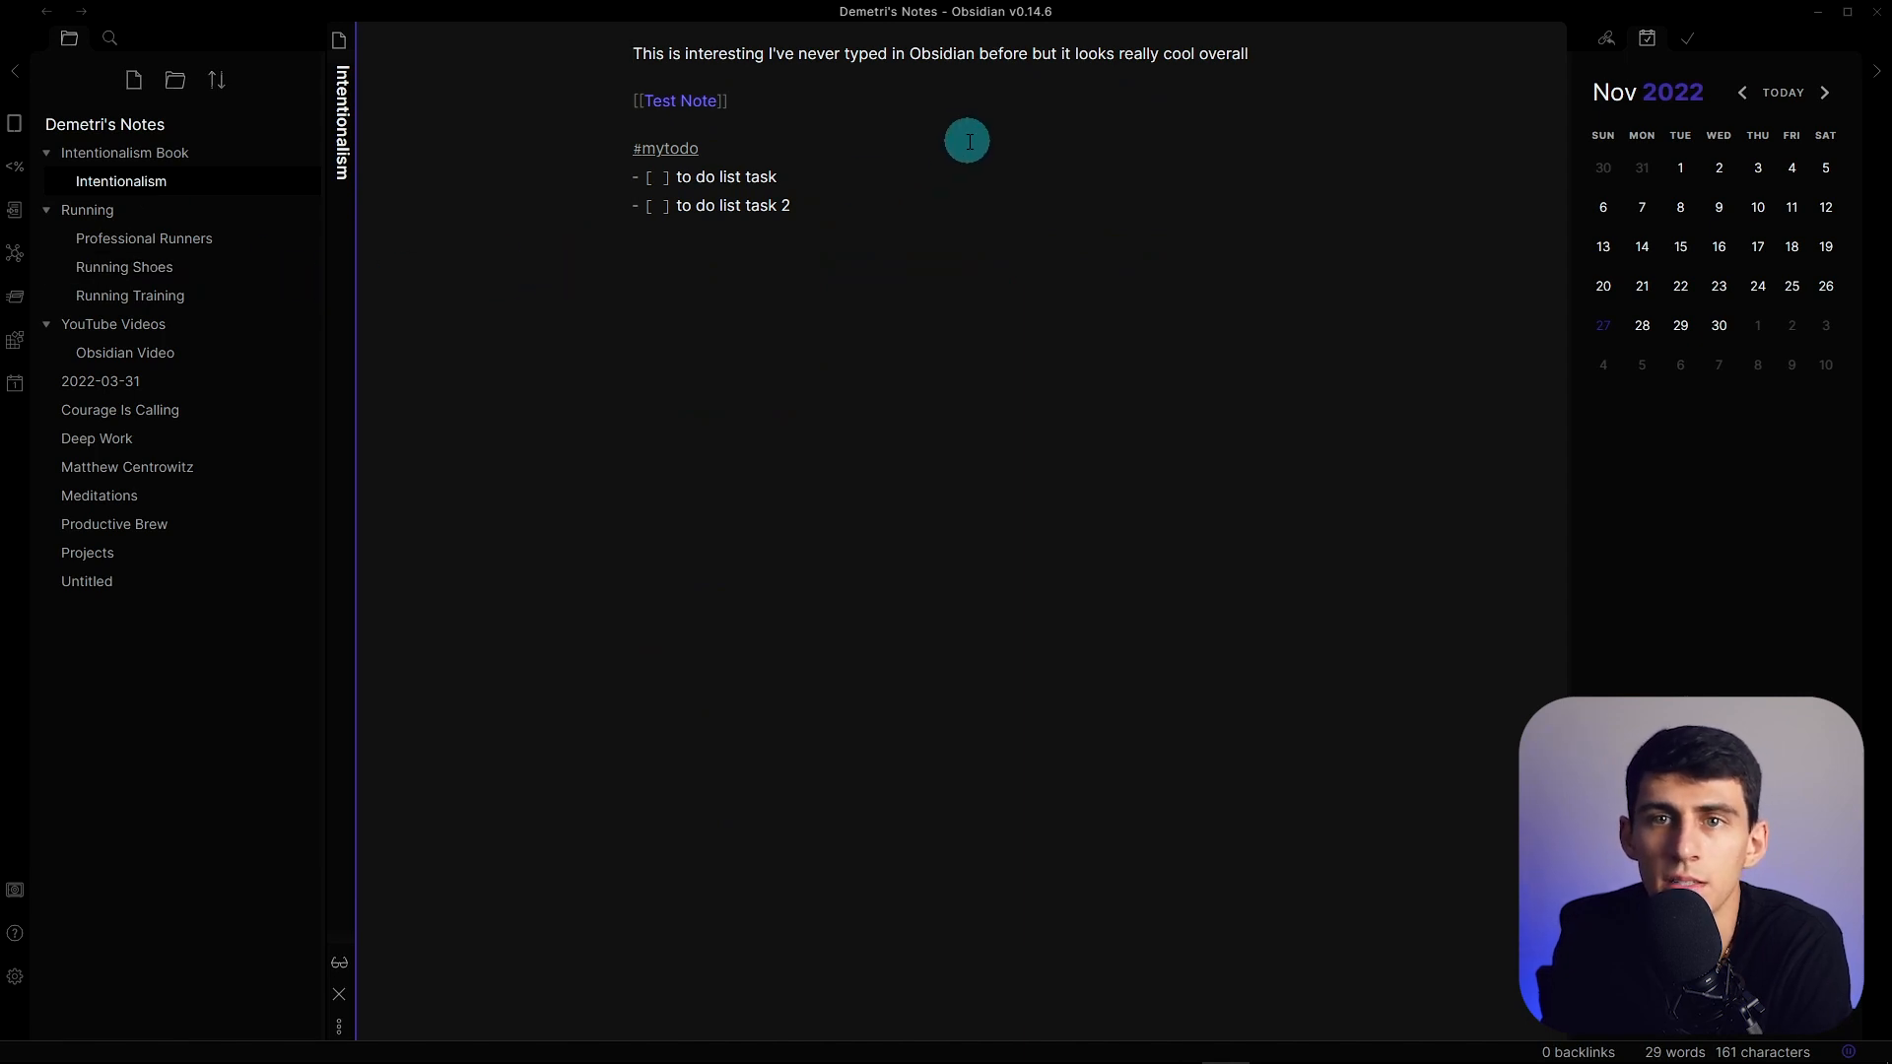
mouse_move(948, 153)
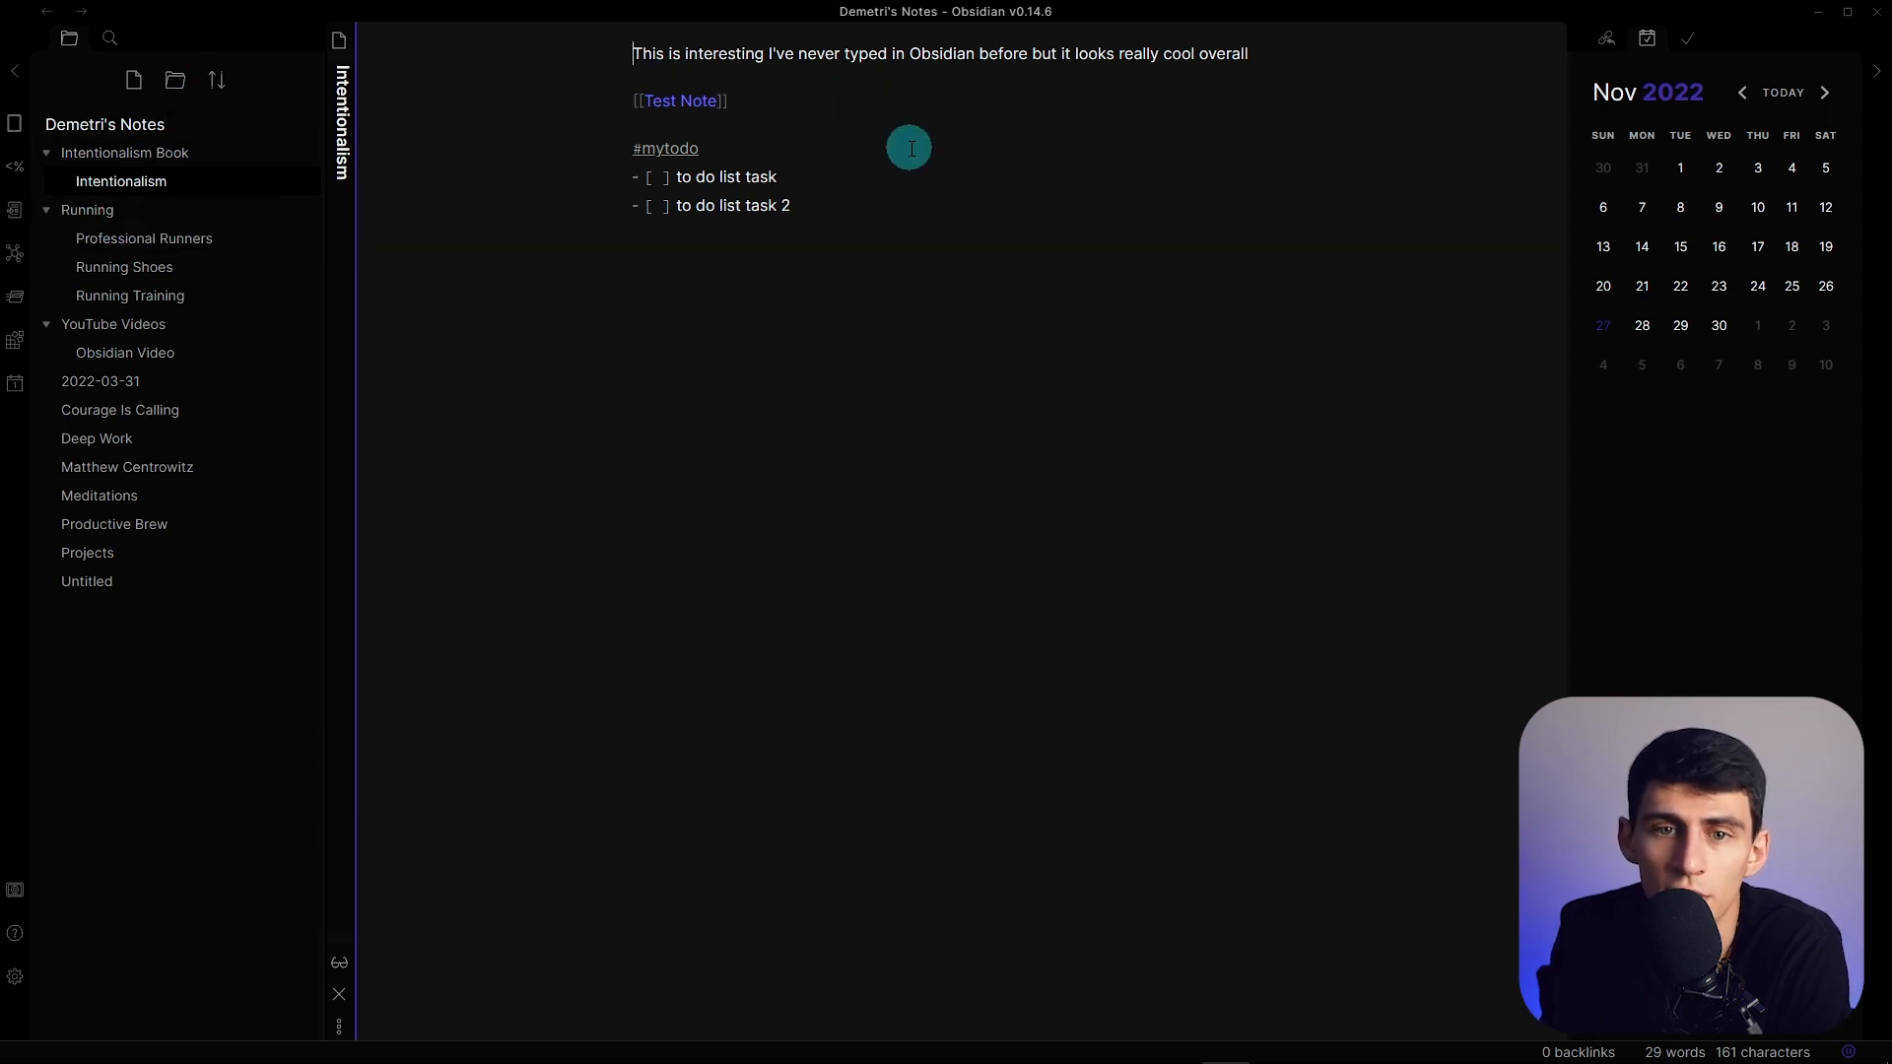
left_click(144, 245)
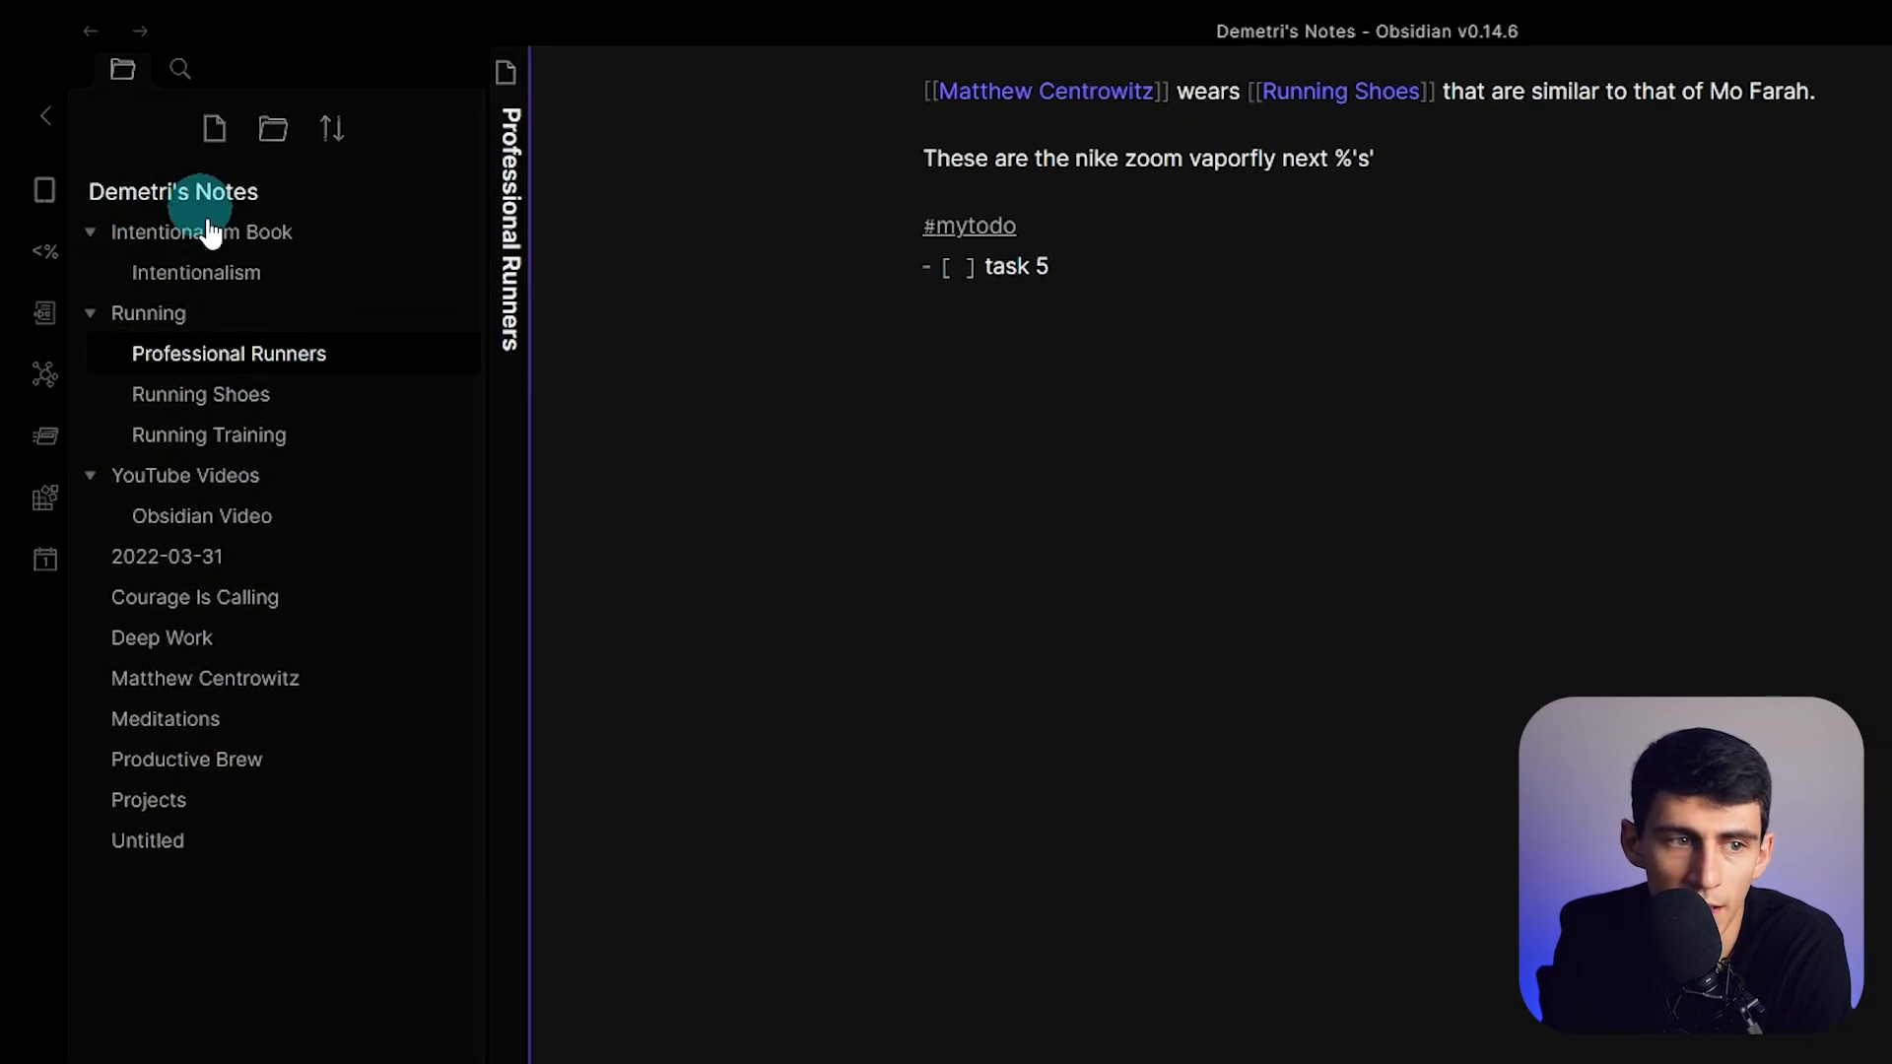
left_click(196, 273)
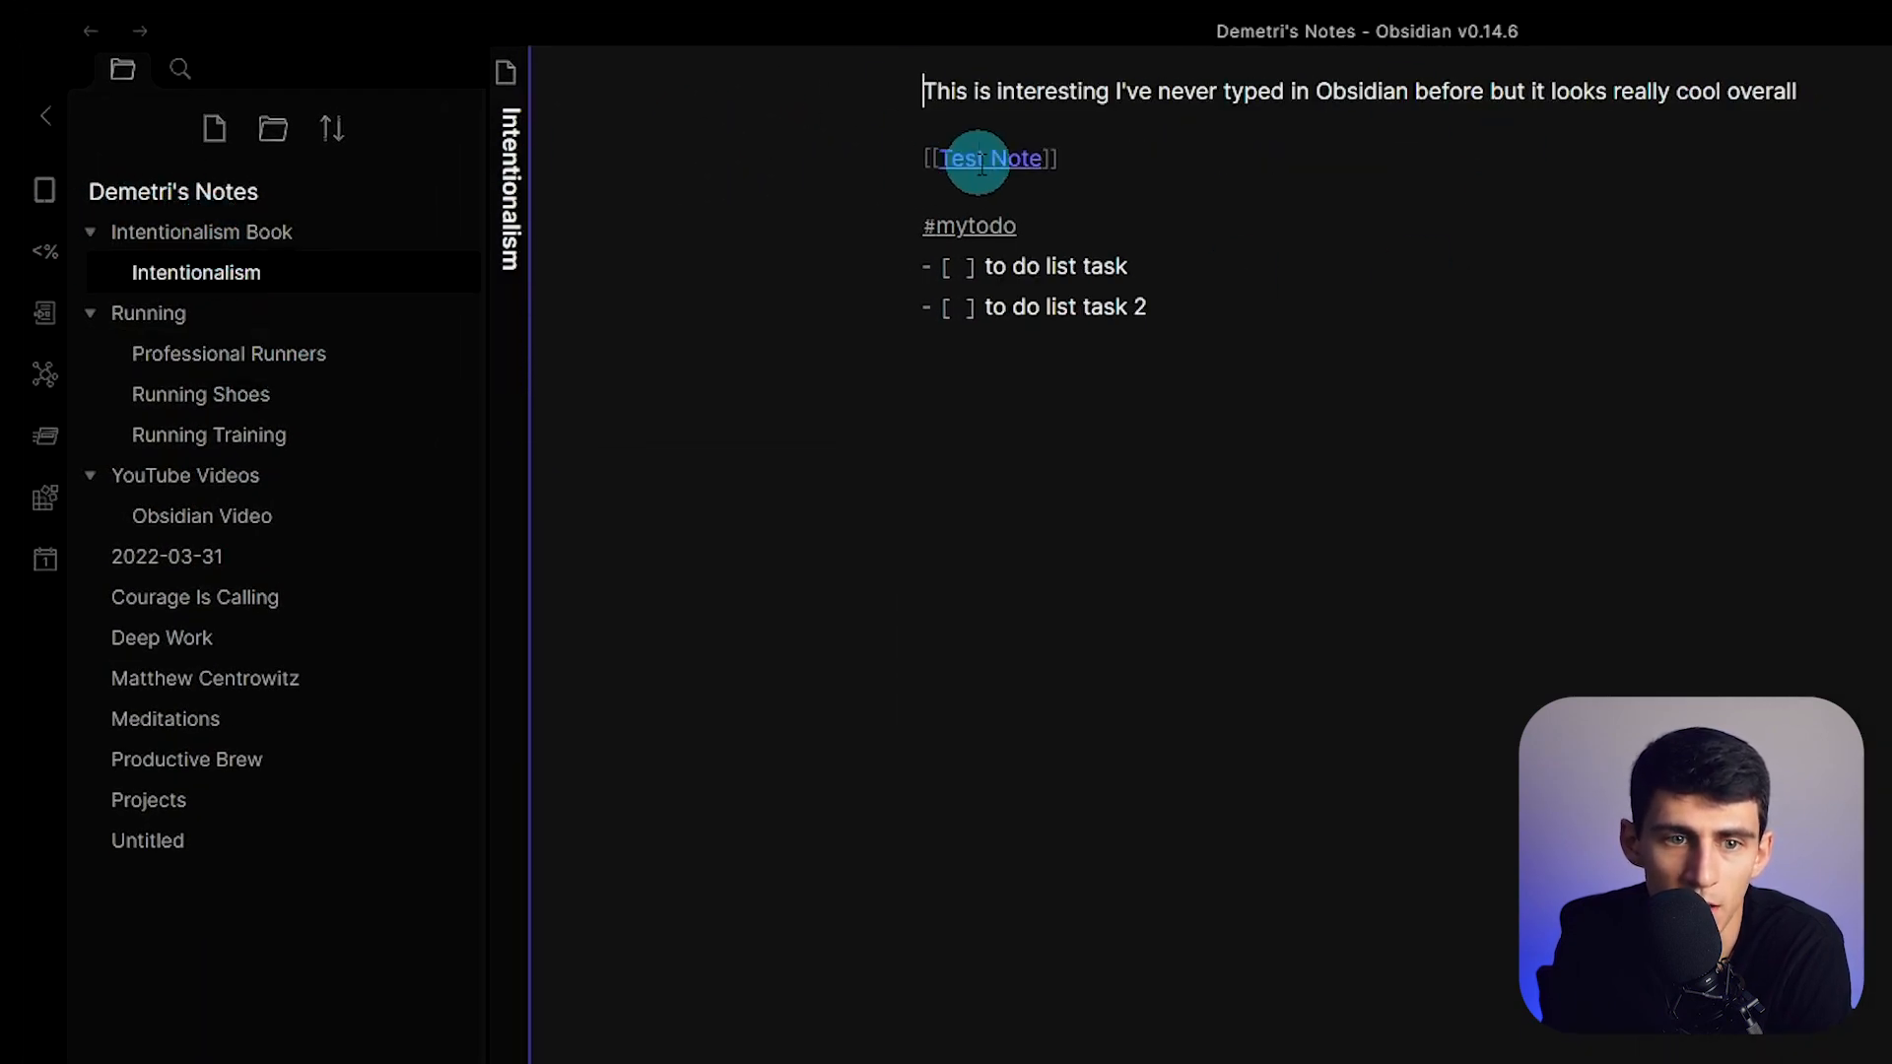
mouse_move(42, 438)
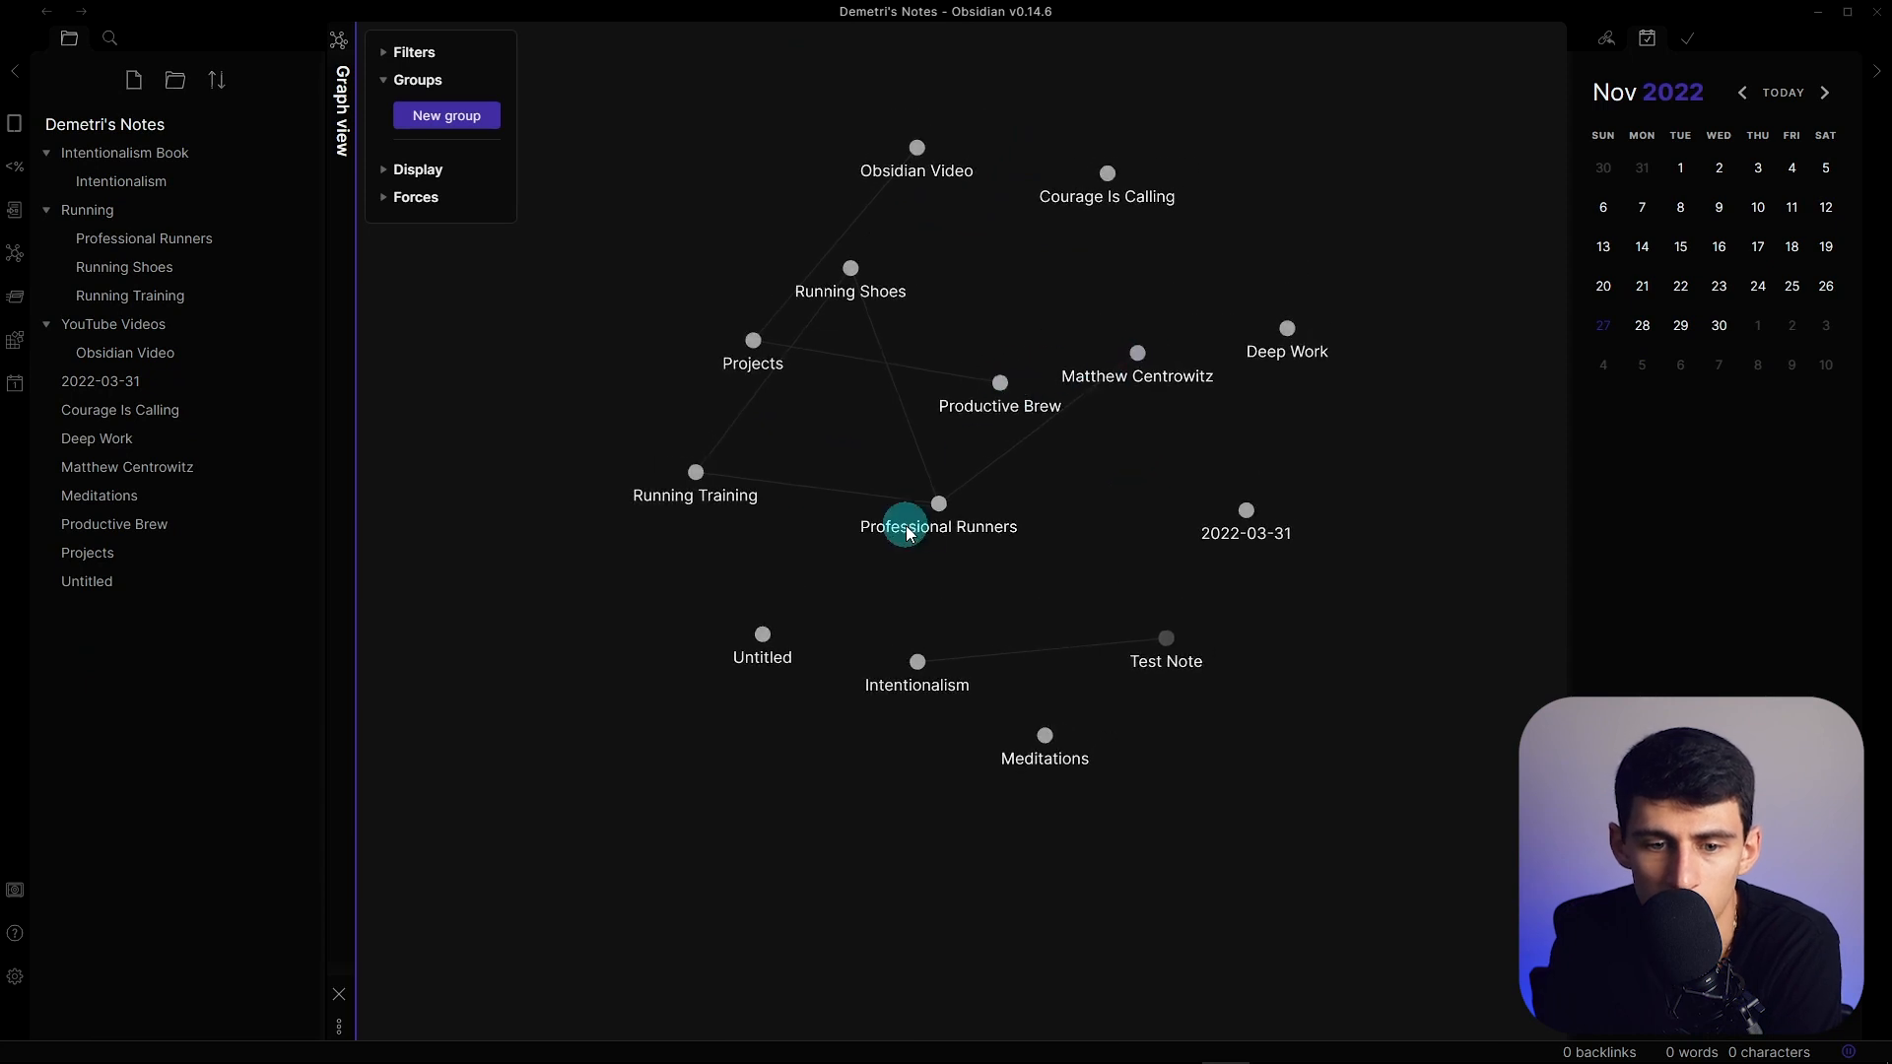
Step: Drag the Professional Runners node around Obsidian's graph view to see its links move
left_click_drag(903, 525, 689, 453)
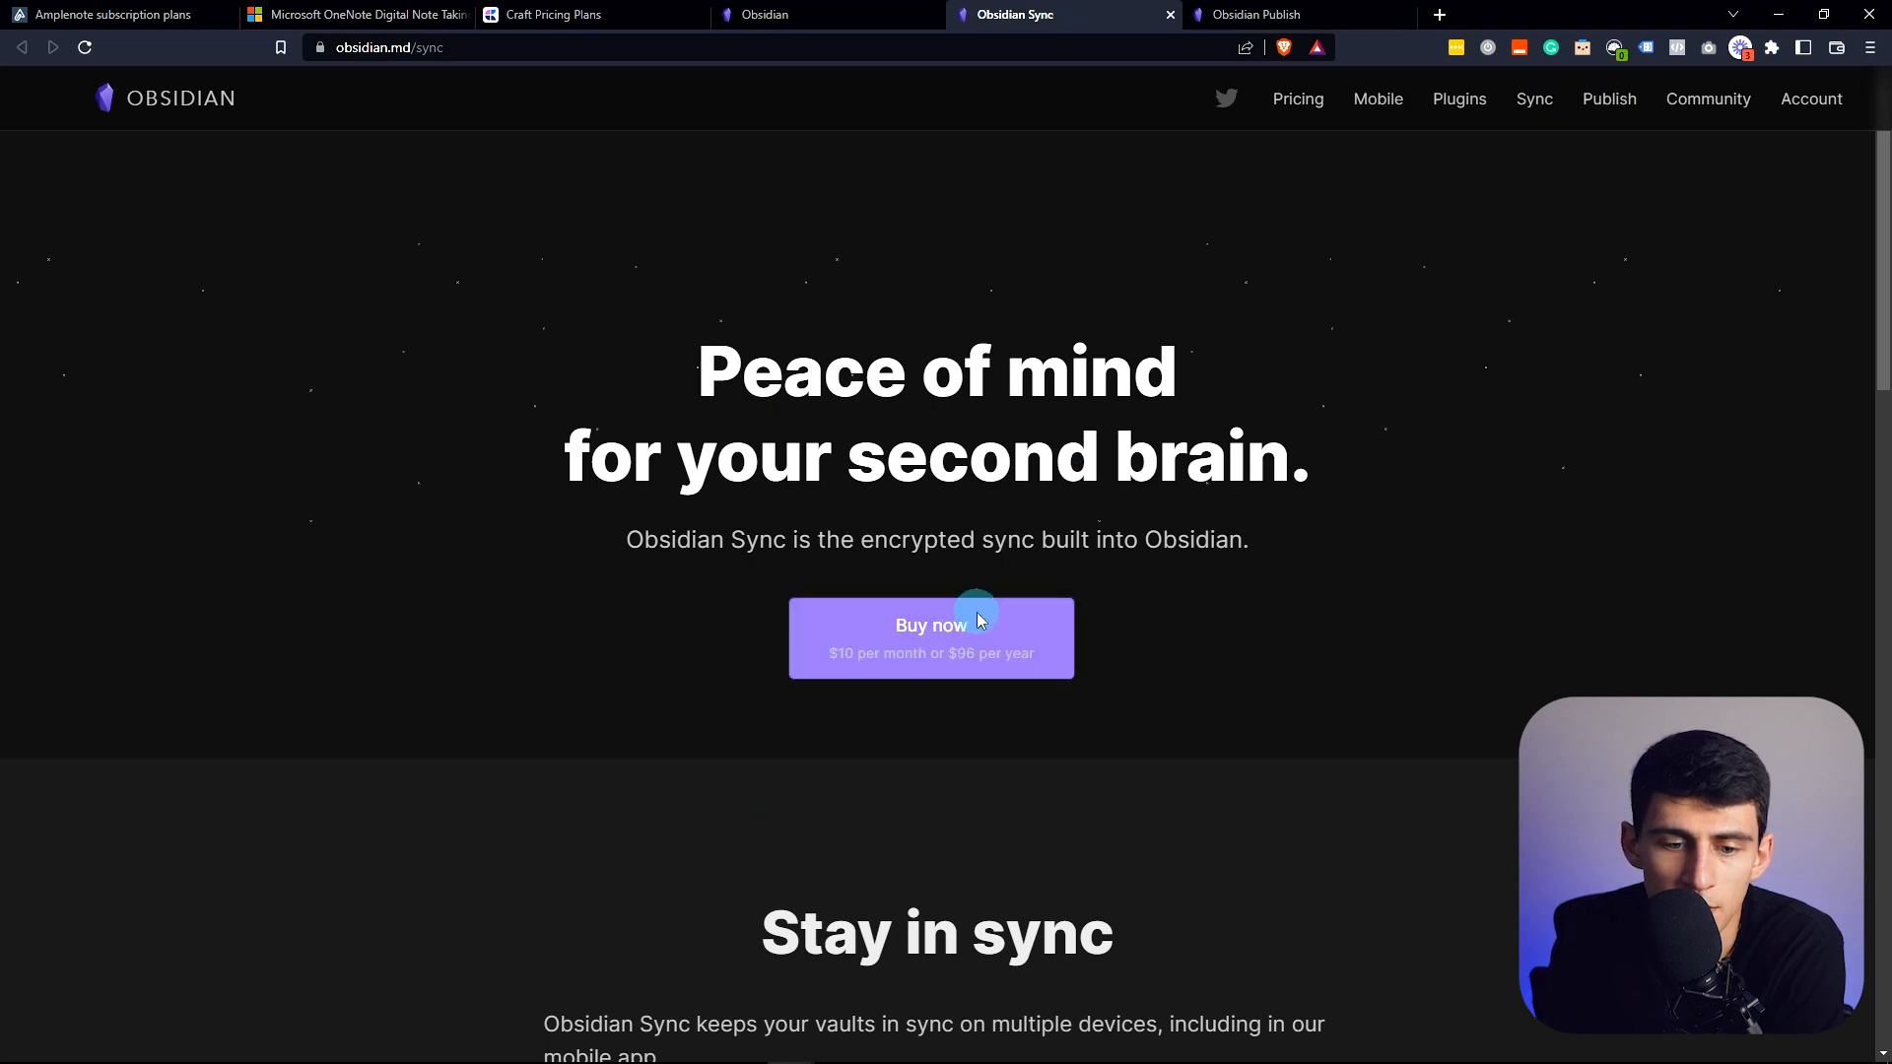
Step: Scroll the Obsidian Sync page, then switch to and scroll the $20-per-month Publish page
scroll("down", 3)
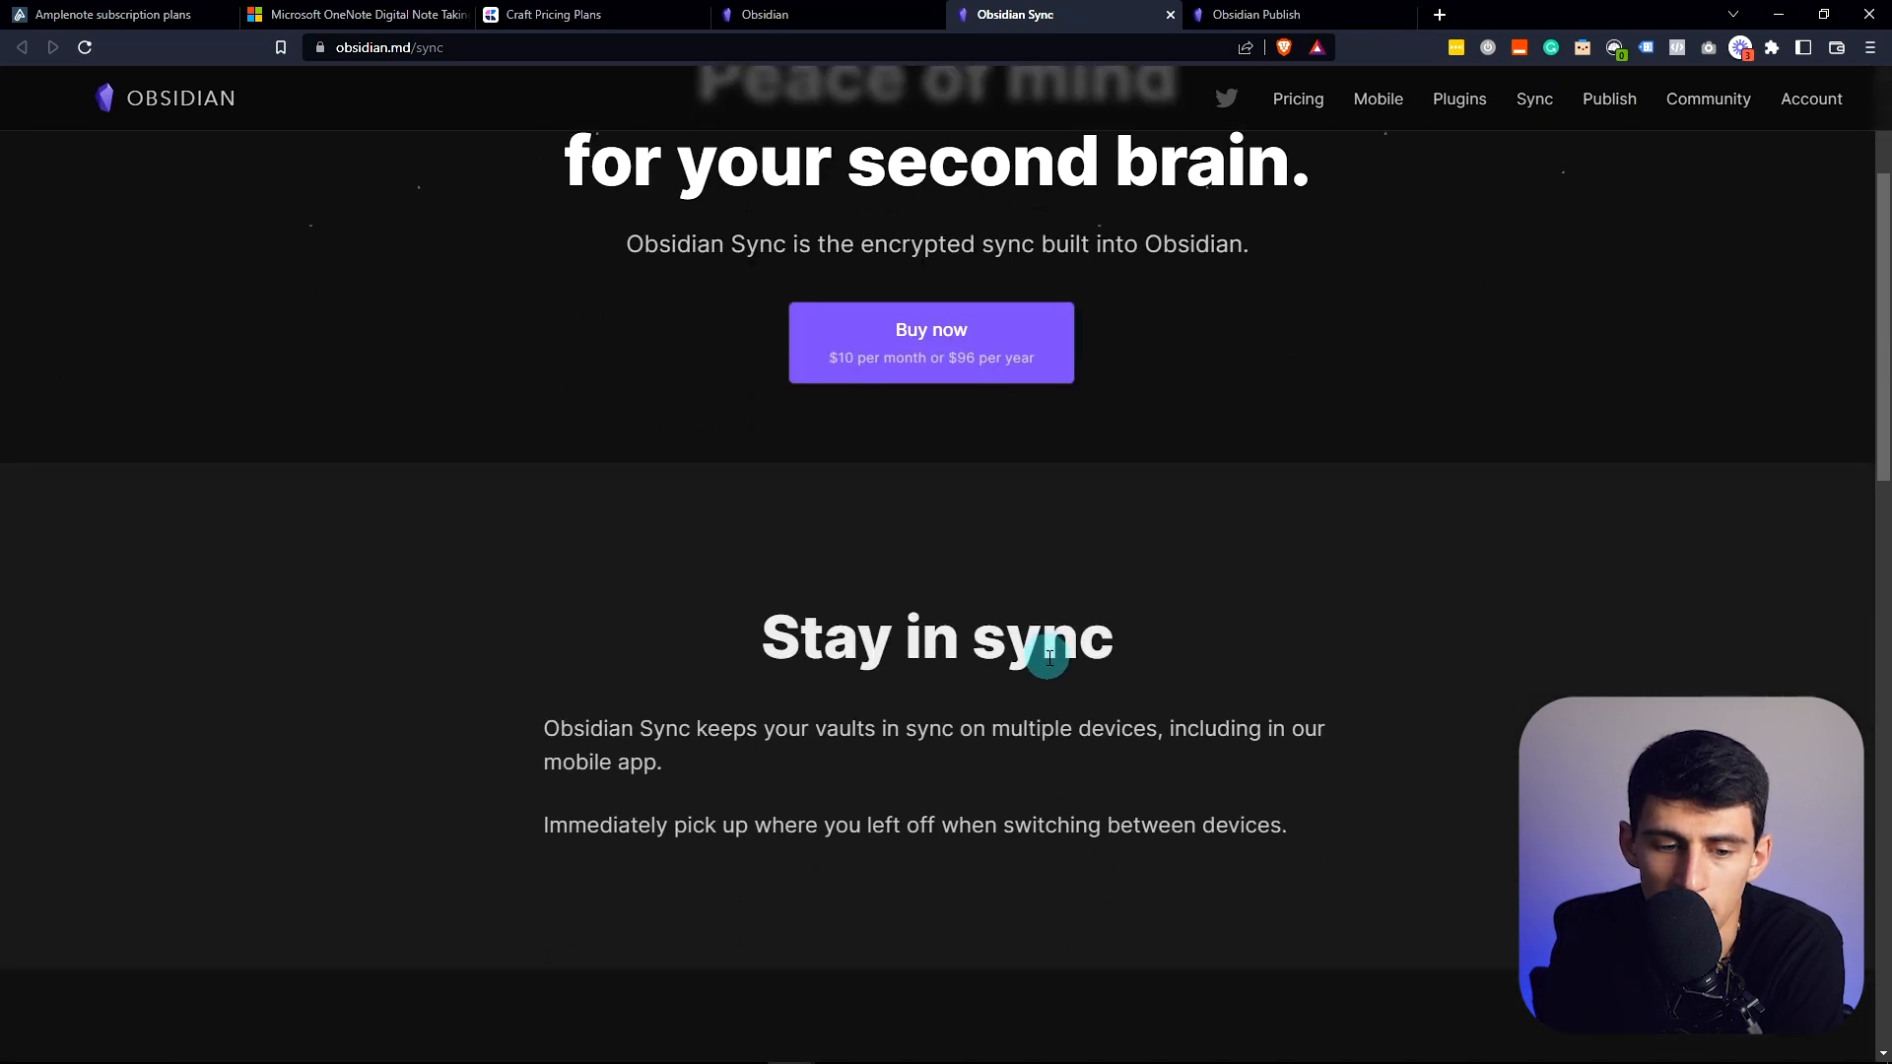
scroll("down", 3)
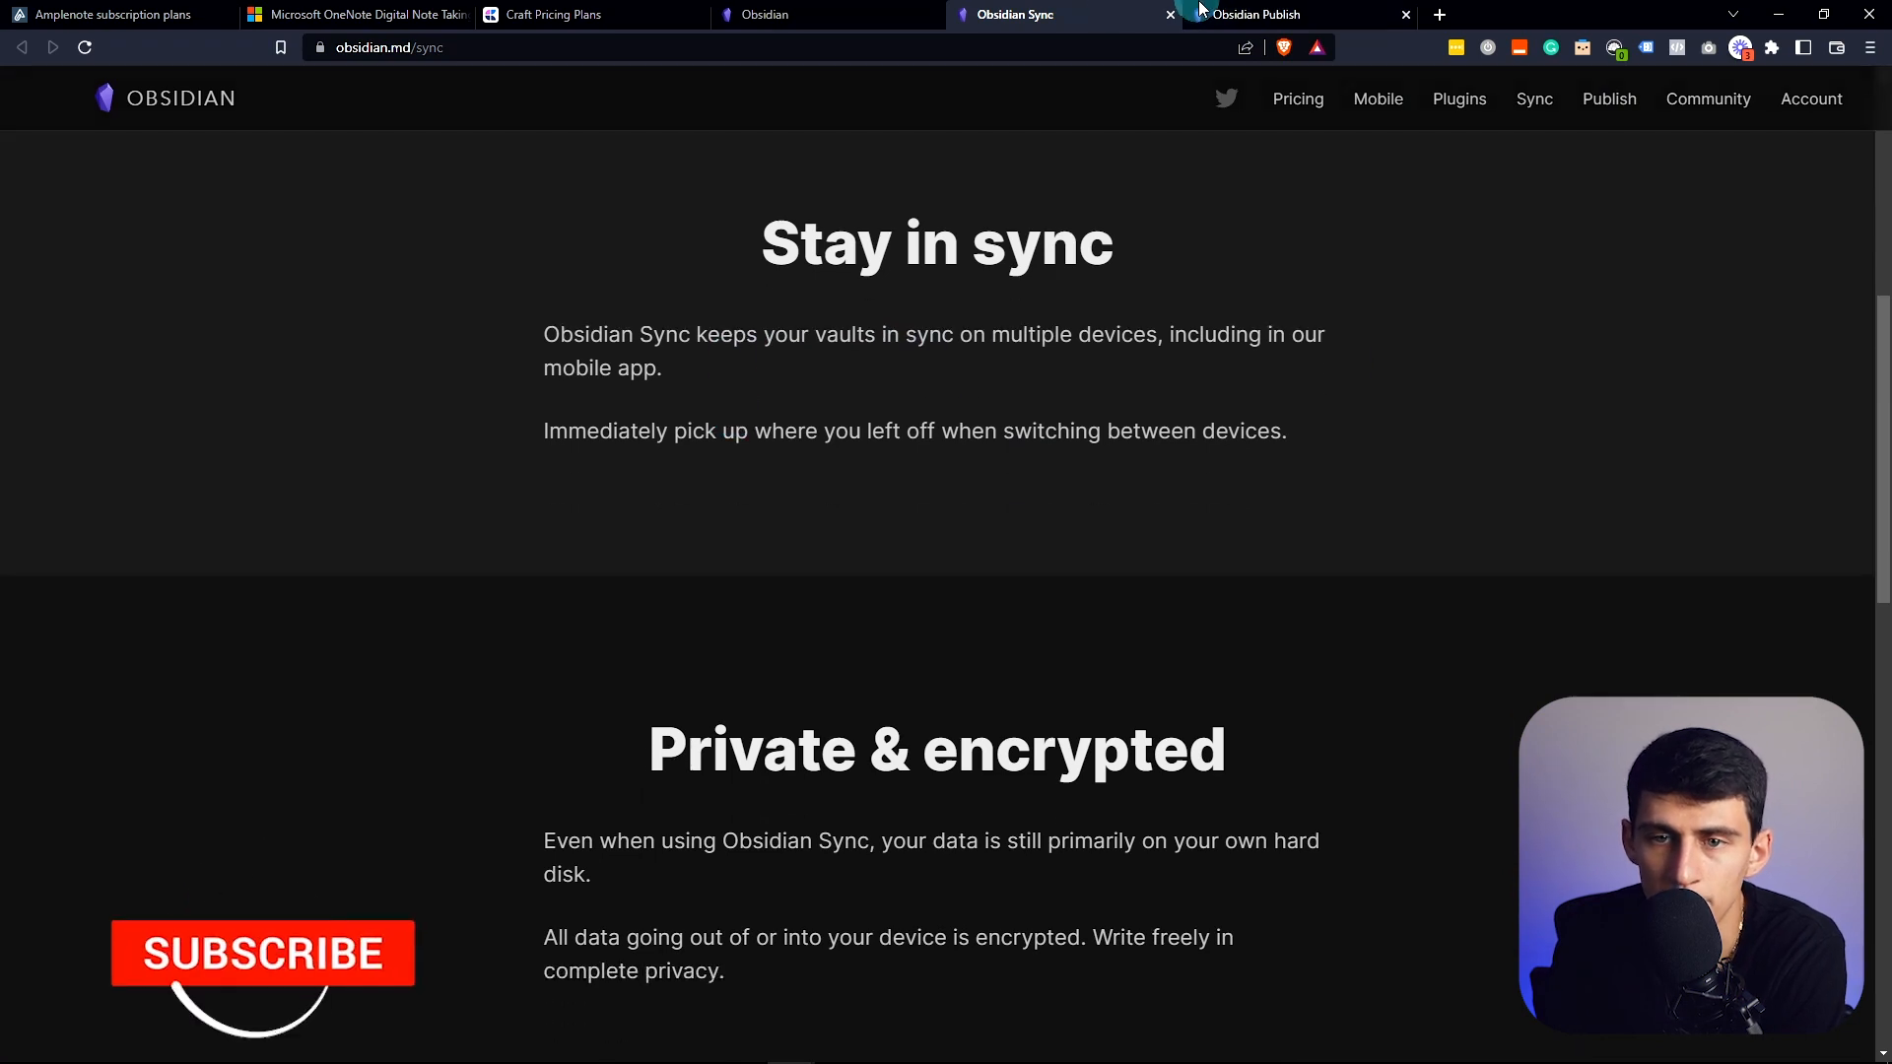
left_click(1255, 14)
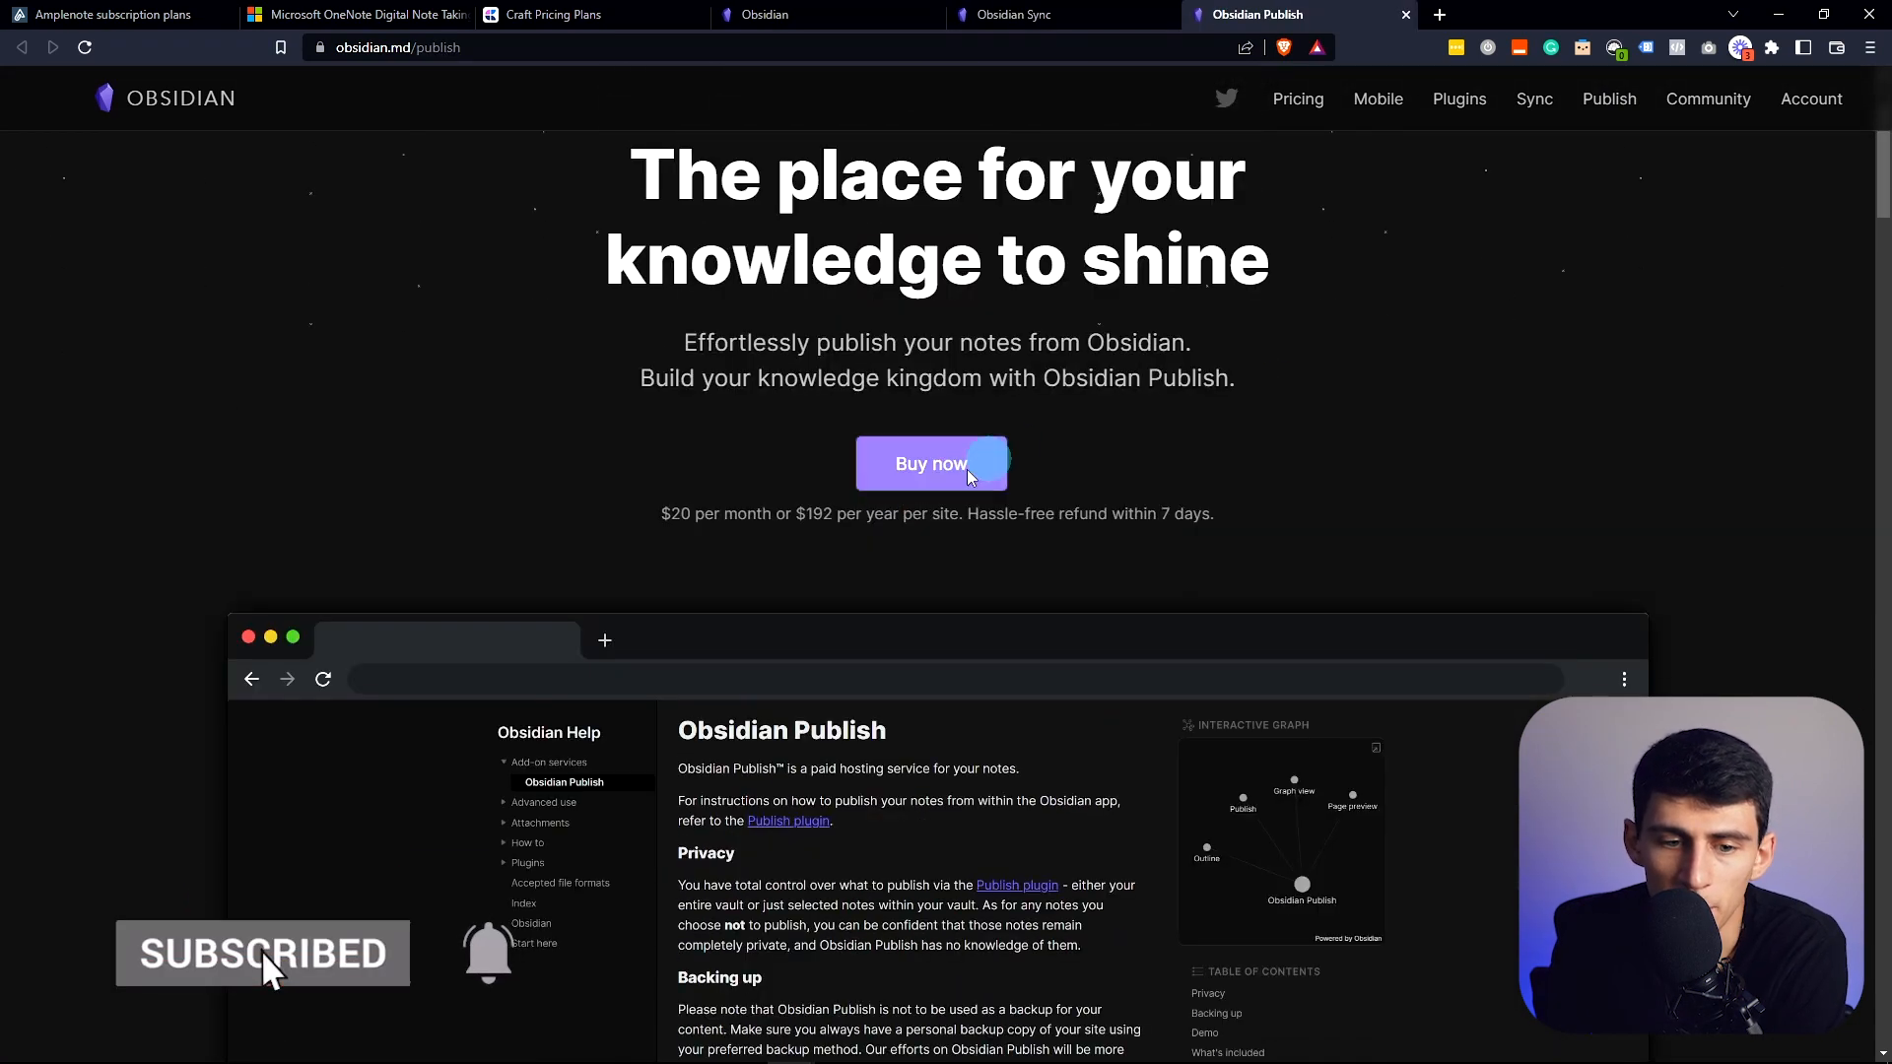
scroll("down", 3)
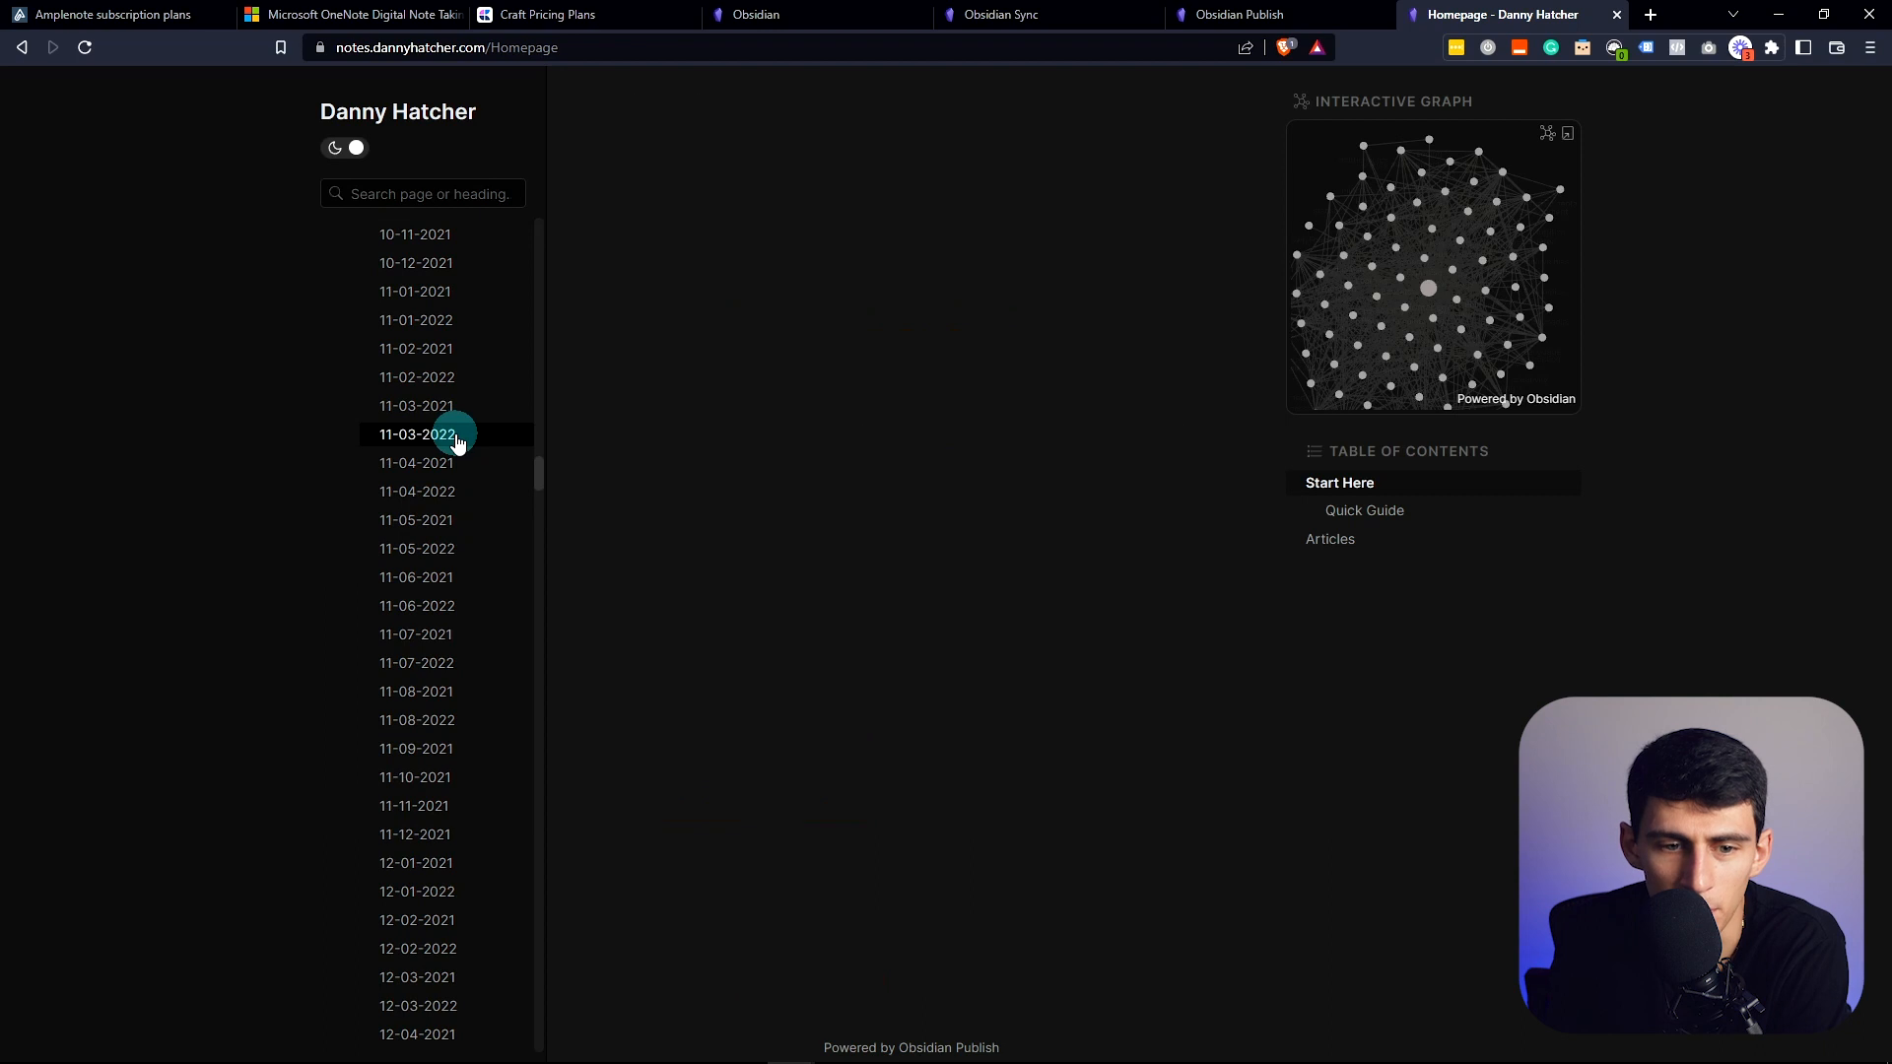
Step: Open 11-03-2022, follow its backlink to 10-03-2022, collapse Daily Note, expand Weekly Note
left_click(417, 434)
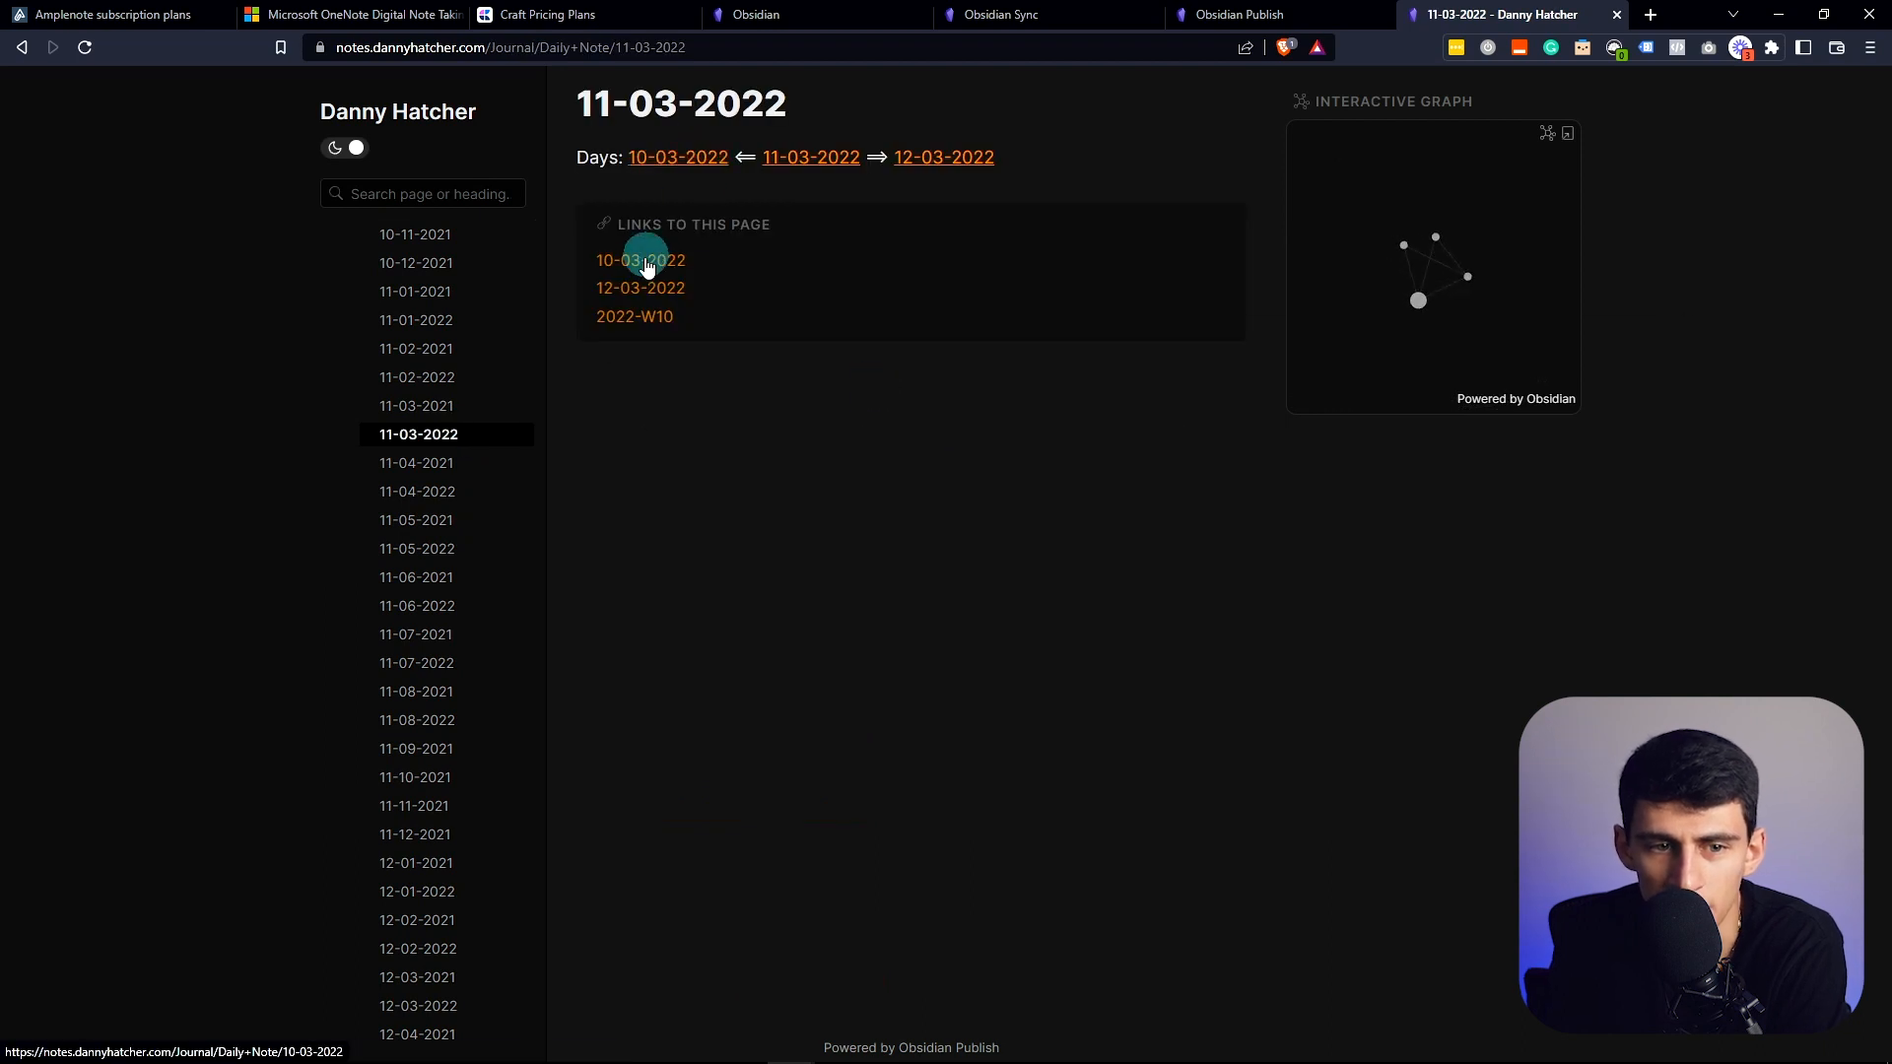
left_click(641, 260)
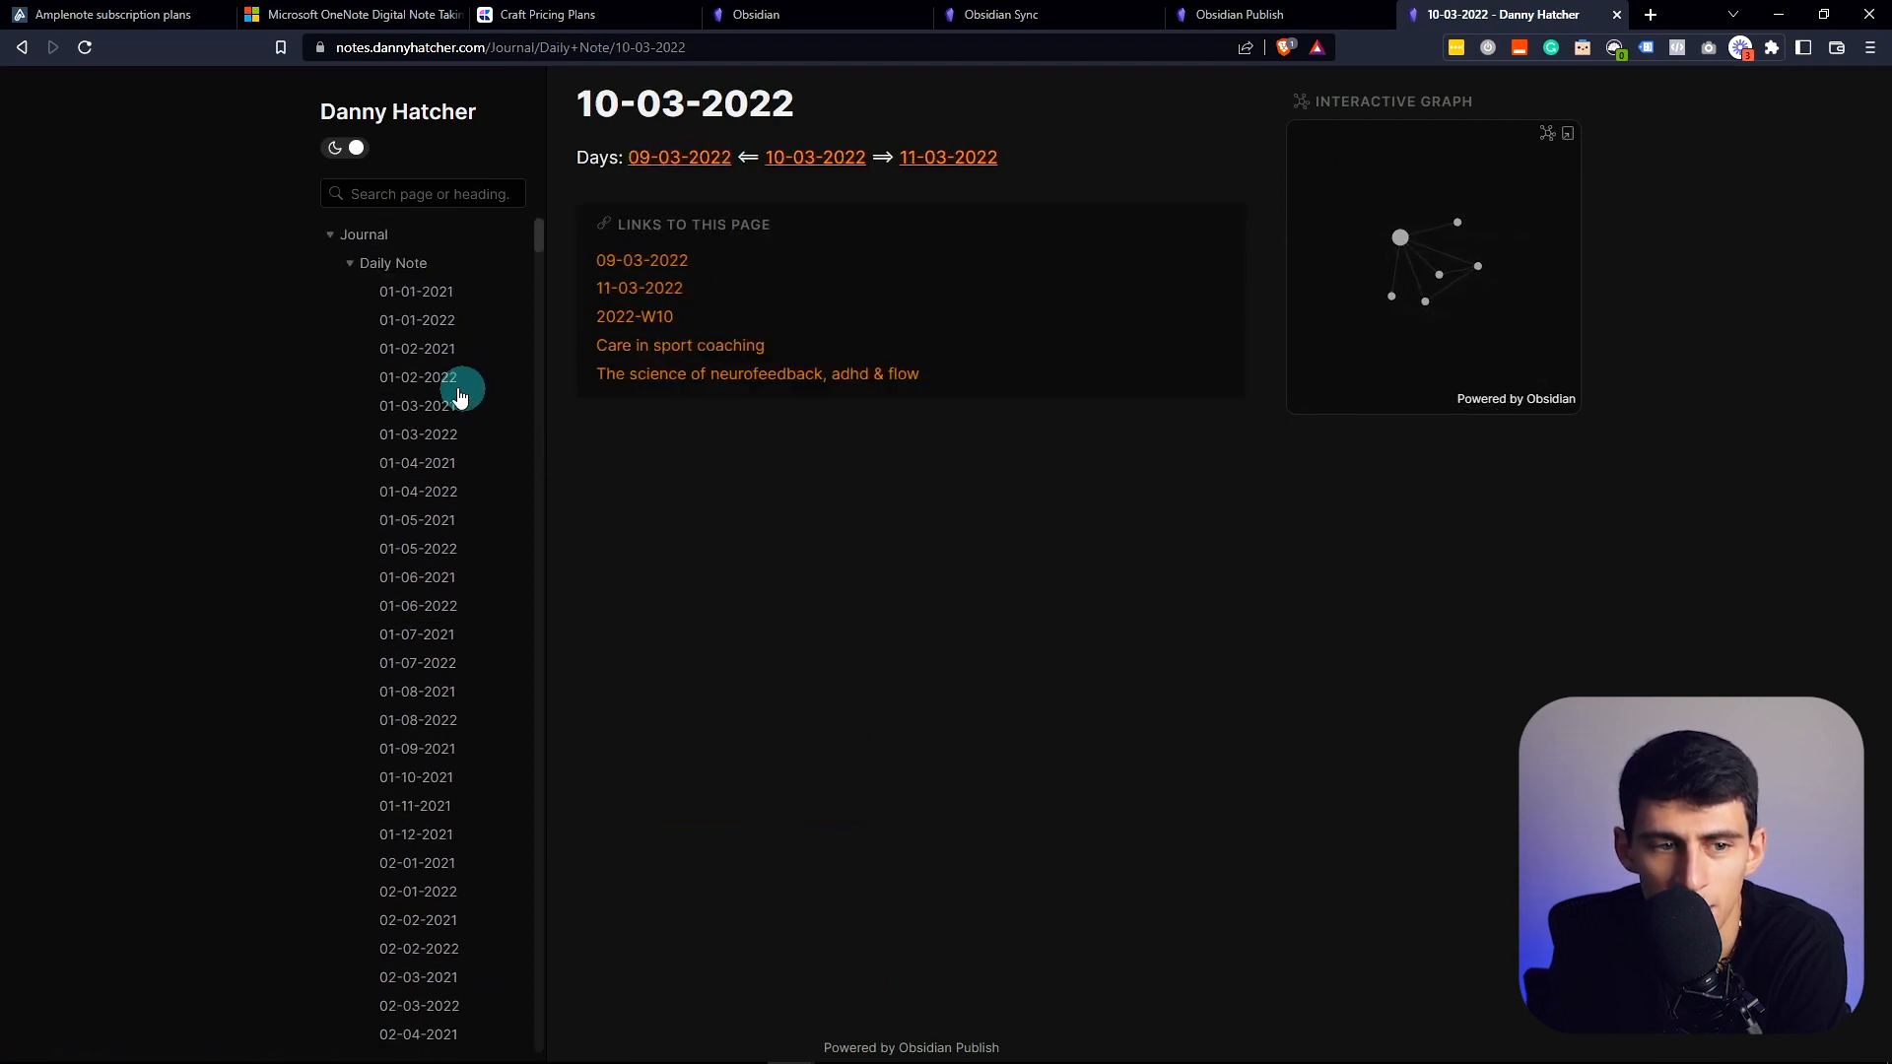
left_click(393, 263)
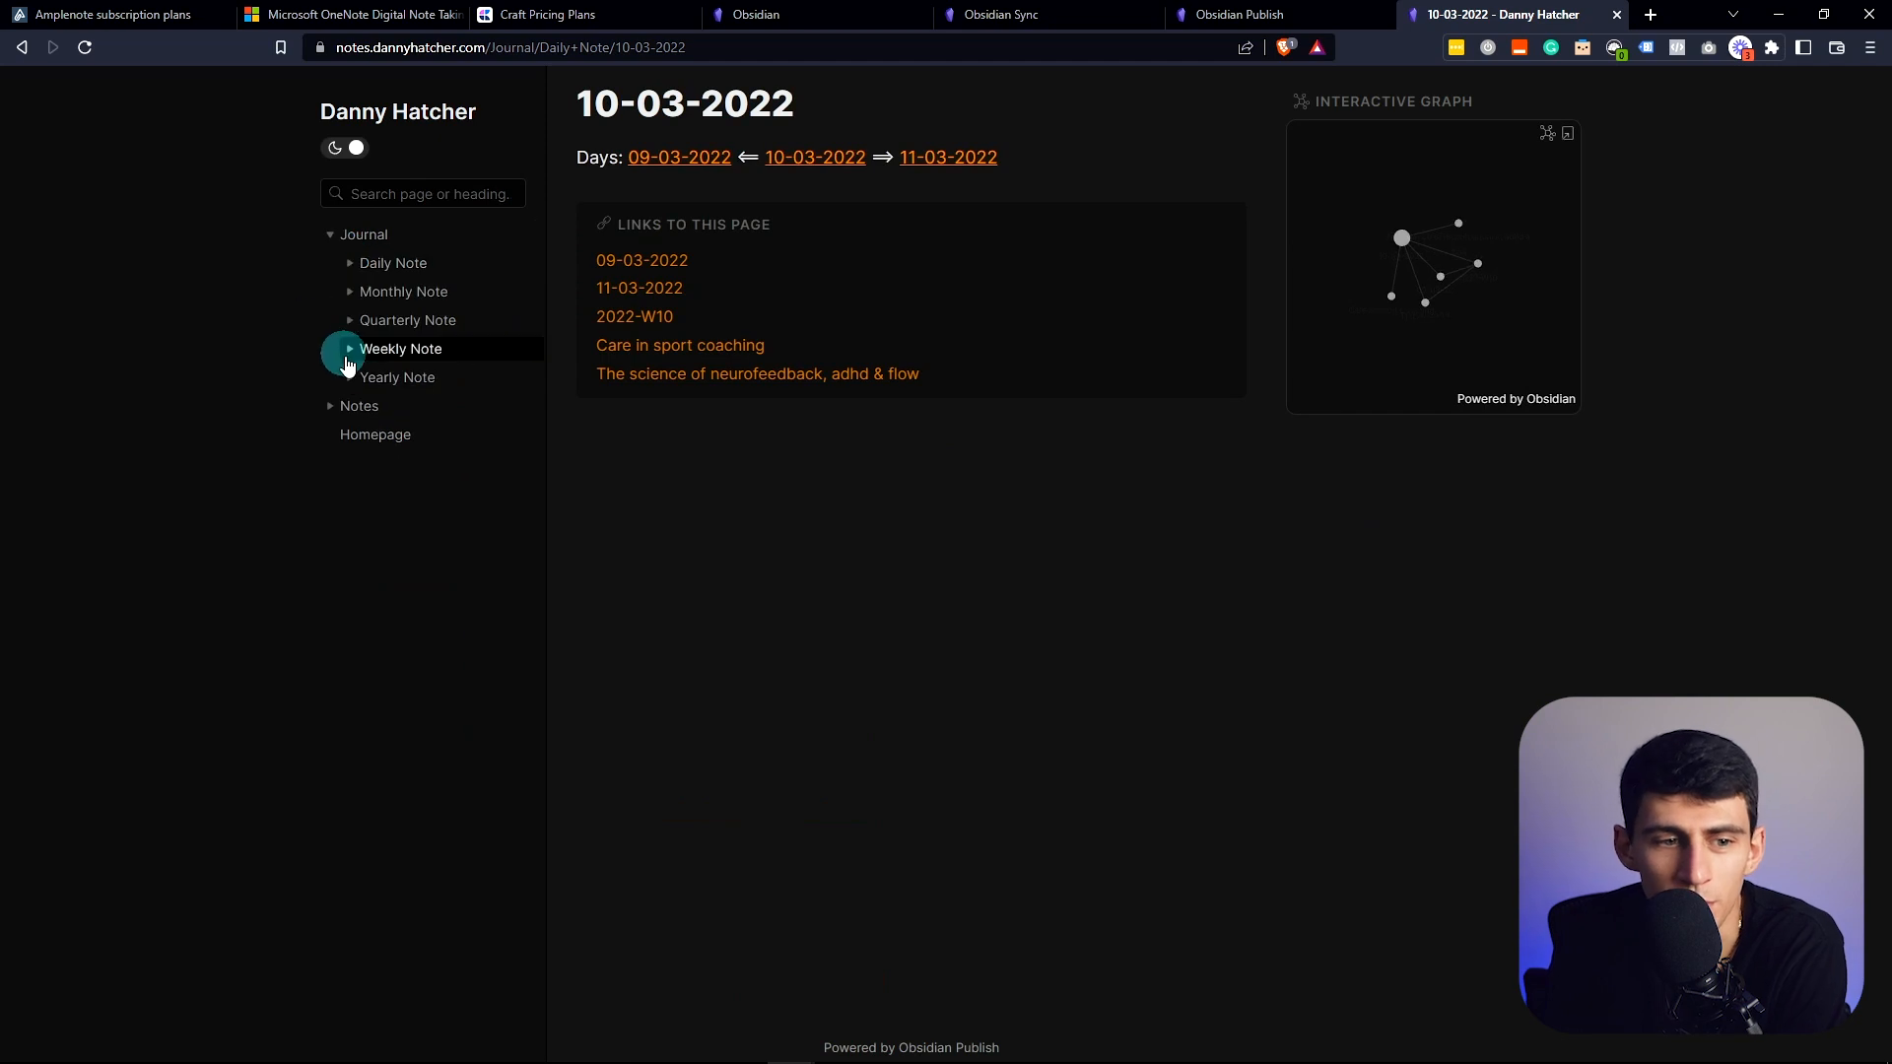
left_click(376, 435)
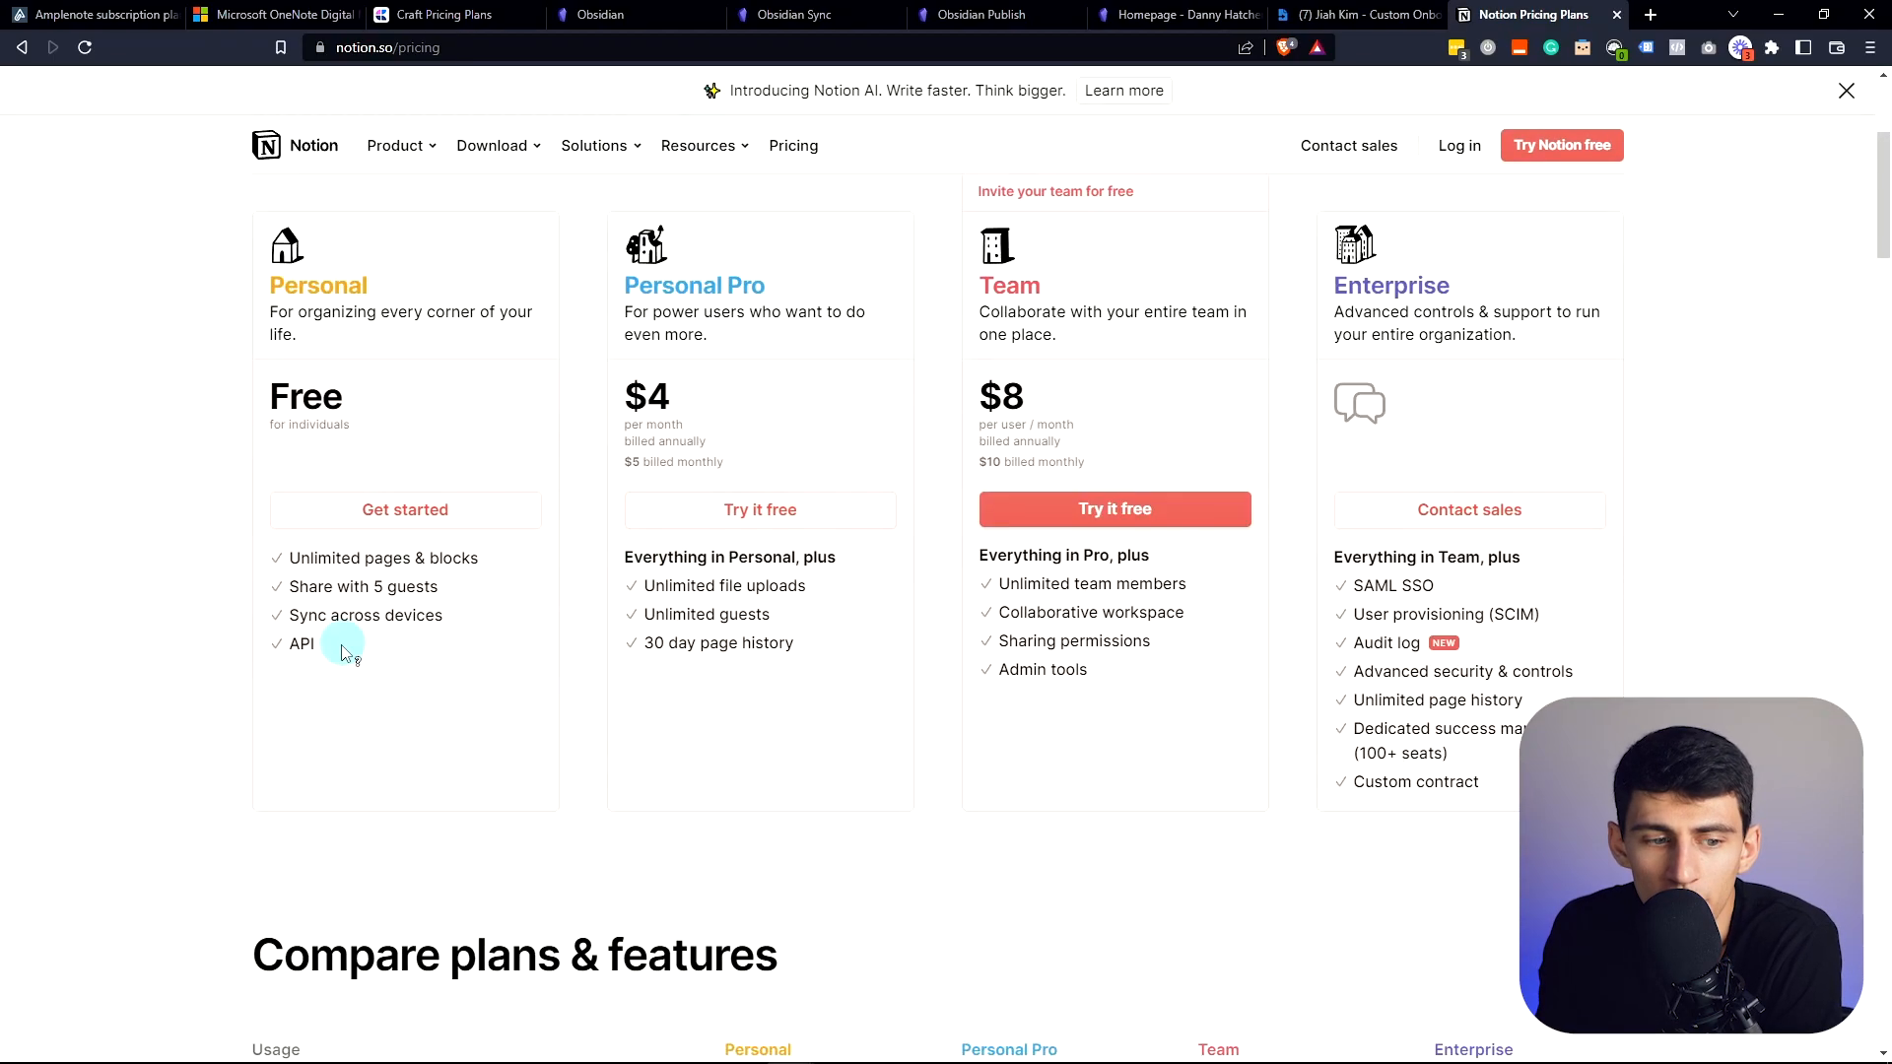
Step: Scroll the Notion pricing plans, then bring up the Meetings & Notes November calendar
scroll("up", 3)
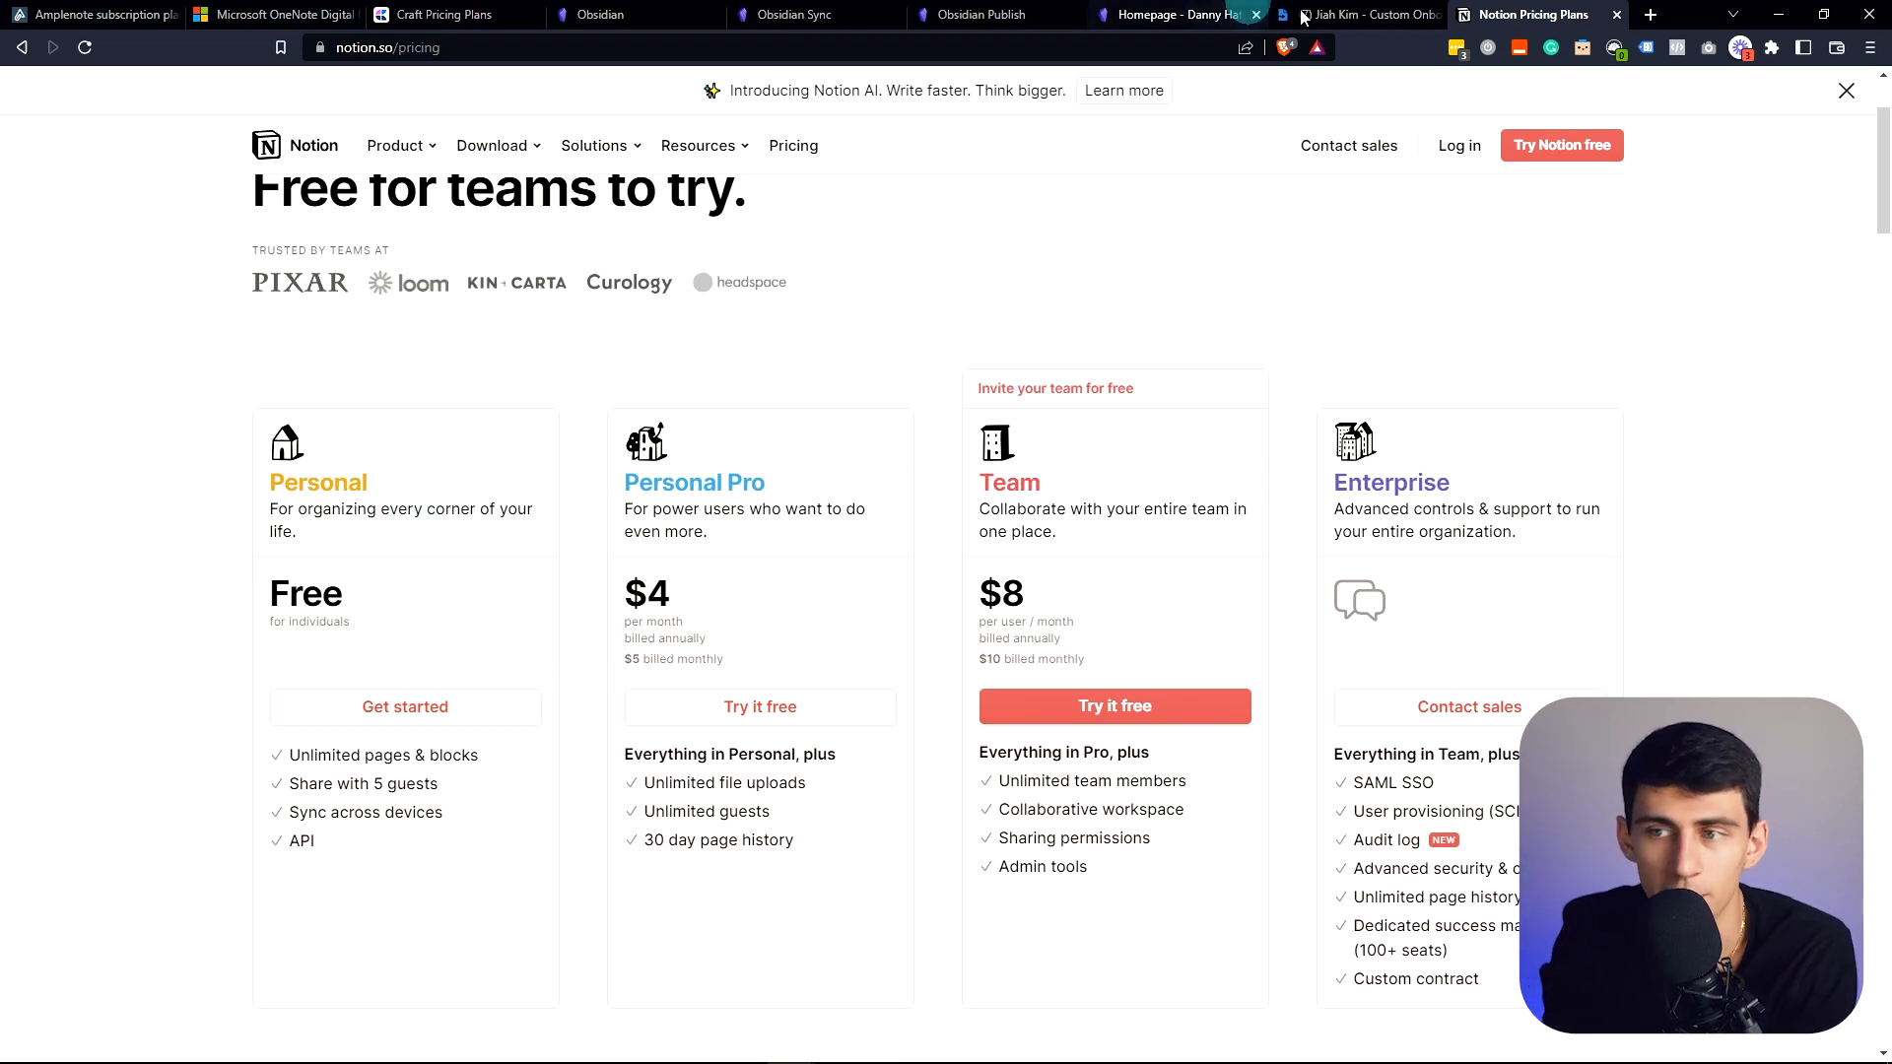
left_click(1846, 90)
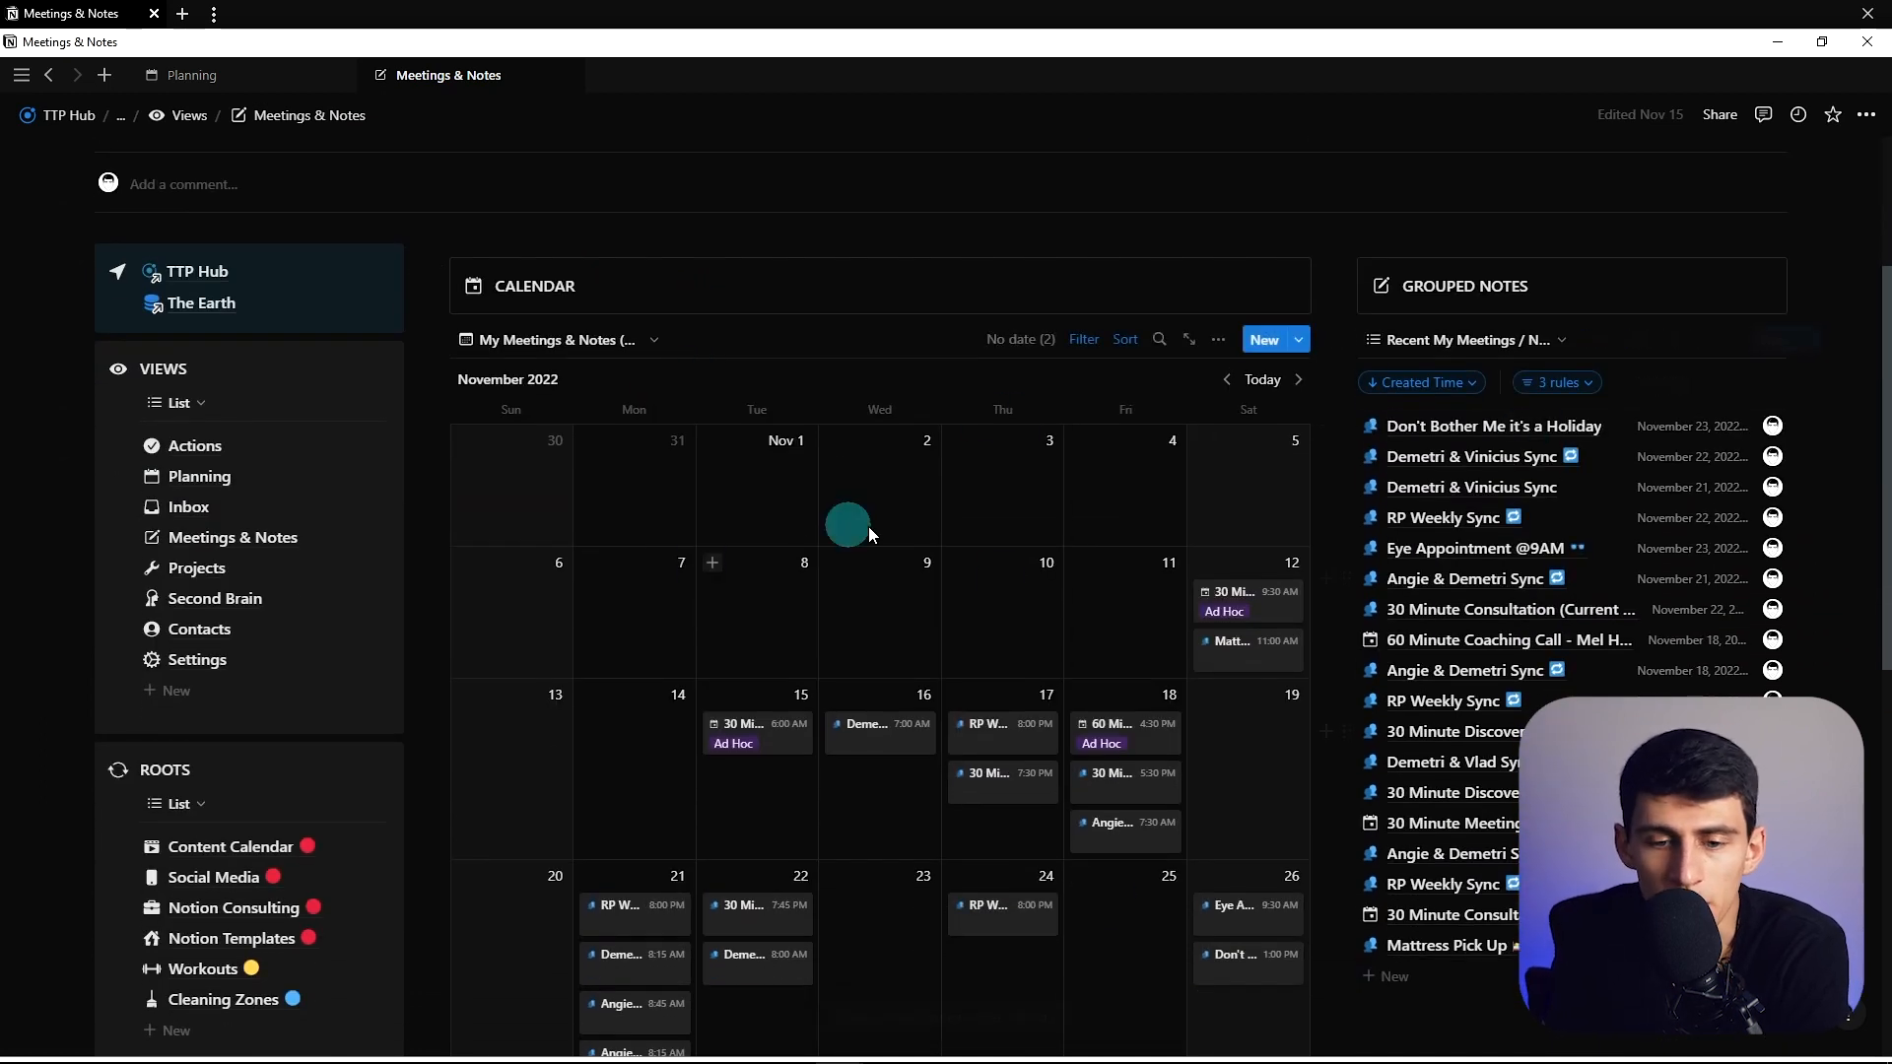
scroll("down", 3)
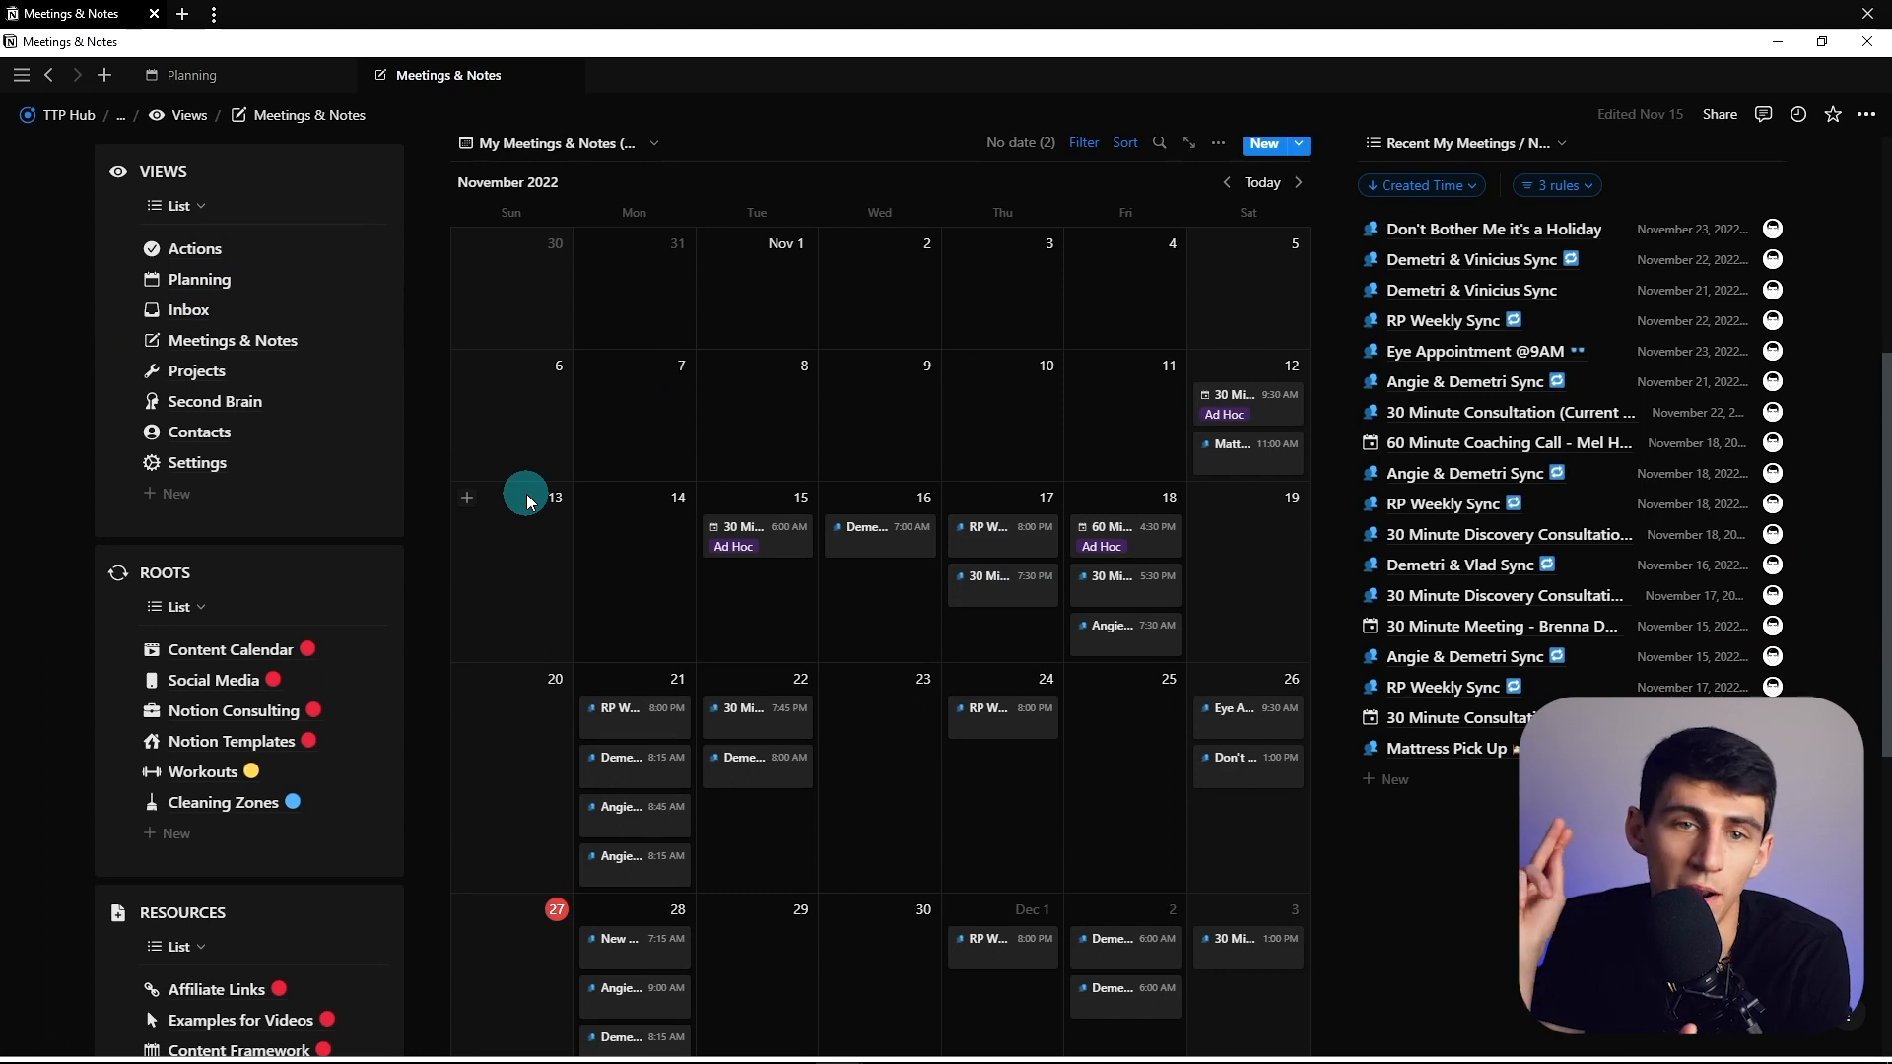